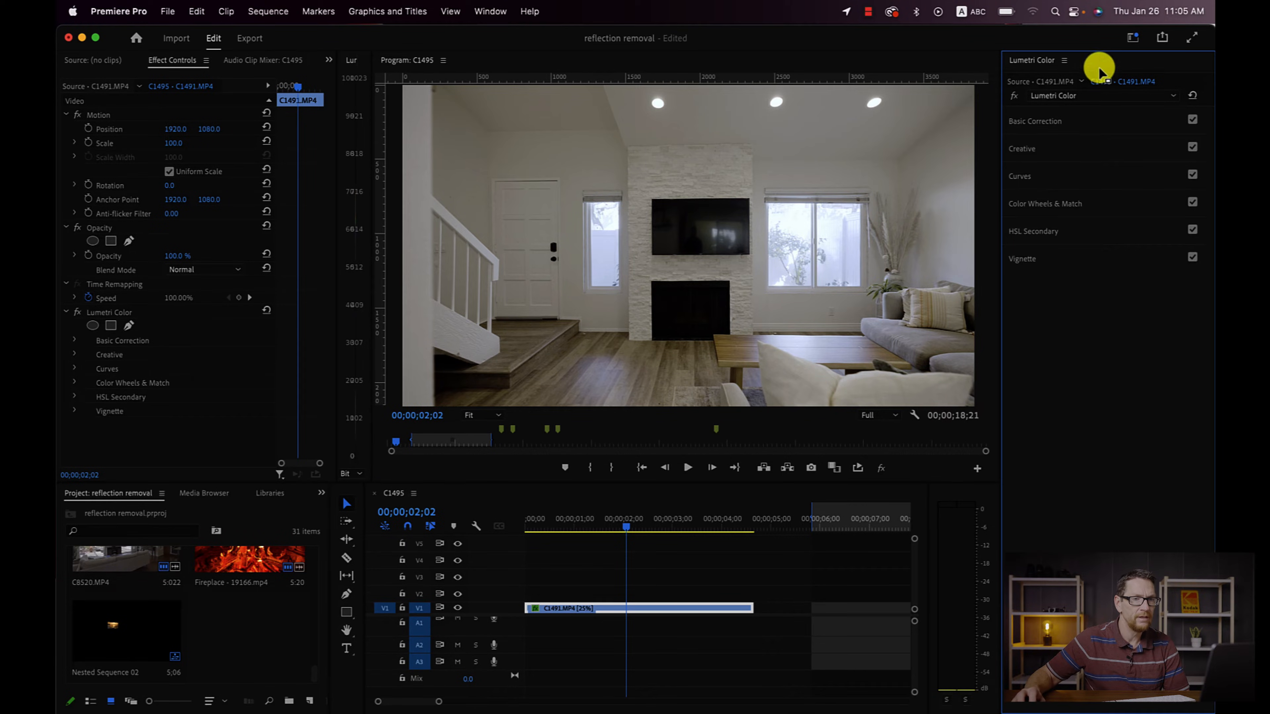
- Scrub through the living-room clip to review the camera move past the TV
left_click(1132, 37)
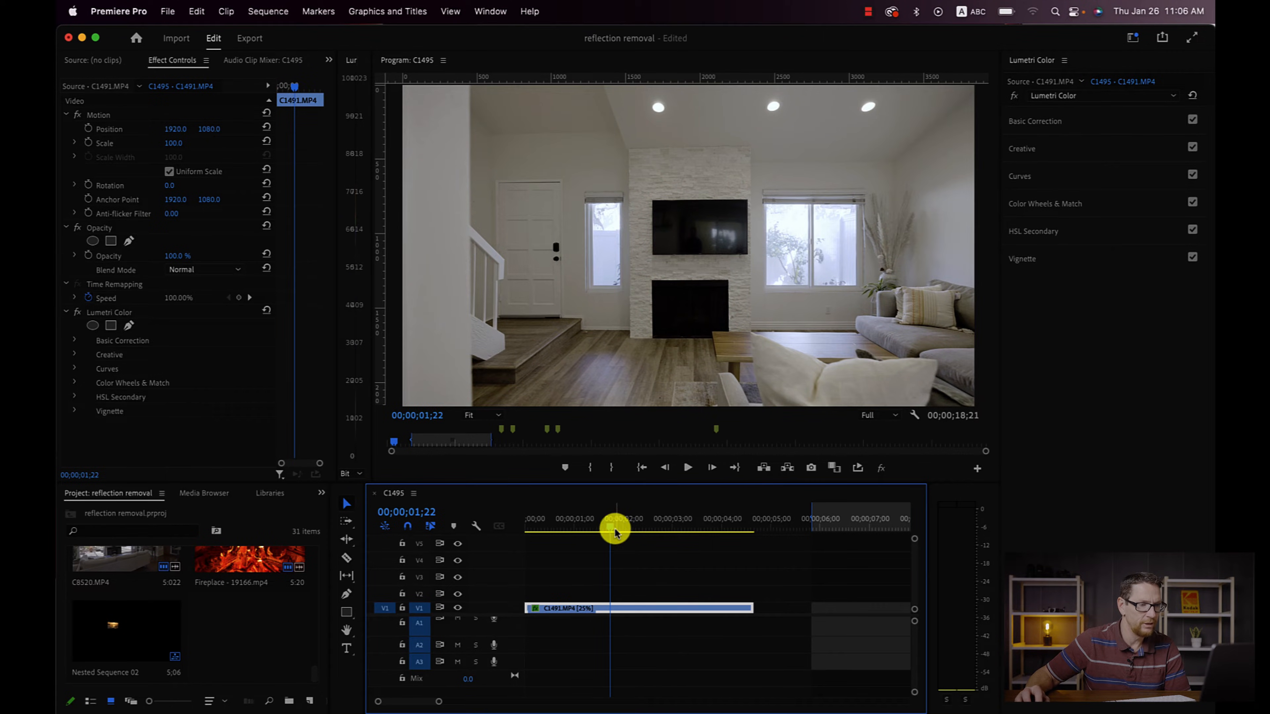
left_click_drag(615, 532, 698, 519)
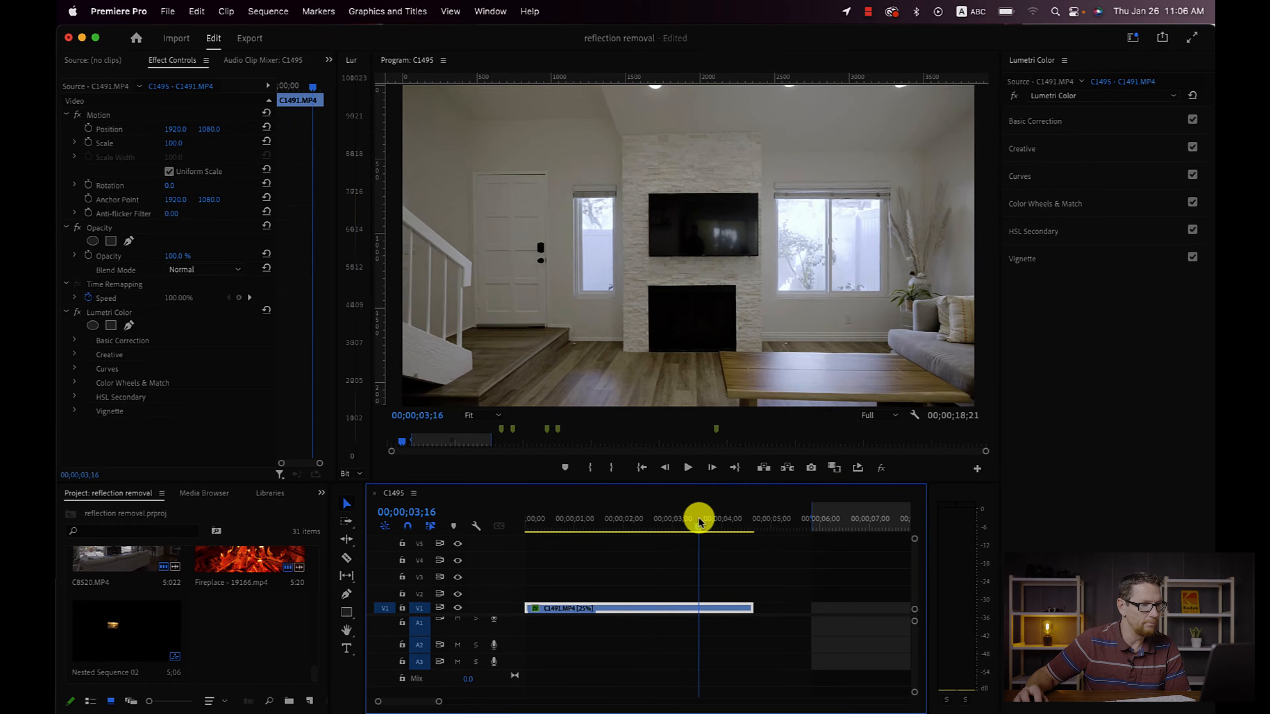
left_click_drag(698, 516, 663, 516)
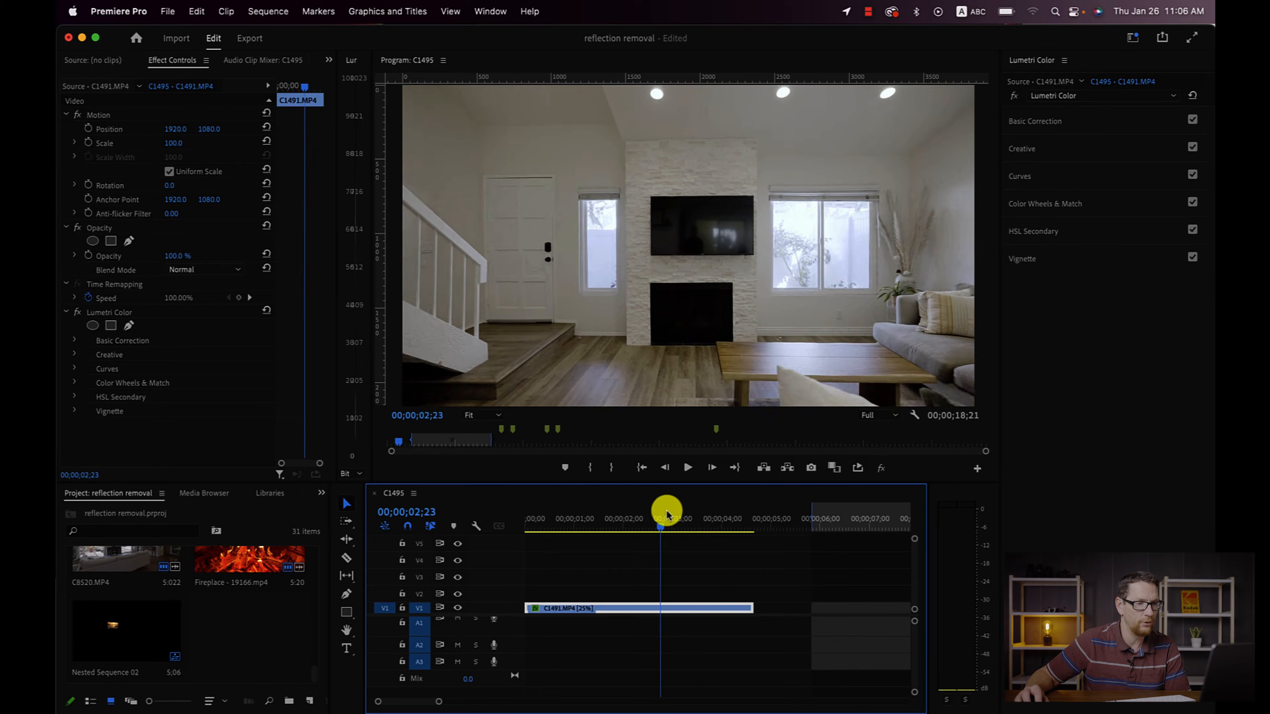
left_click_drag(666, 508, 688, 508)
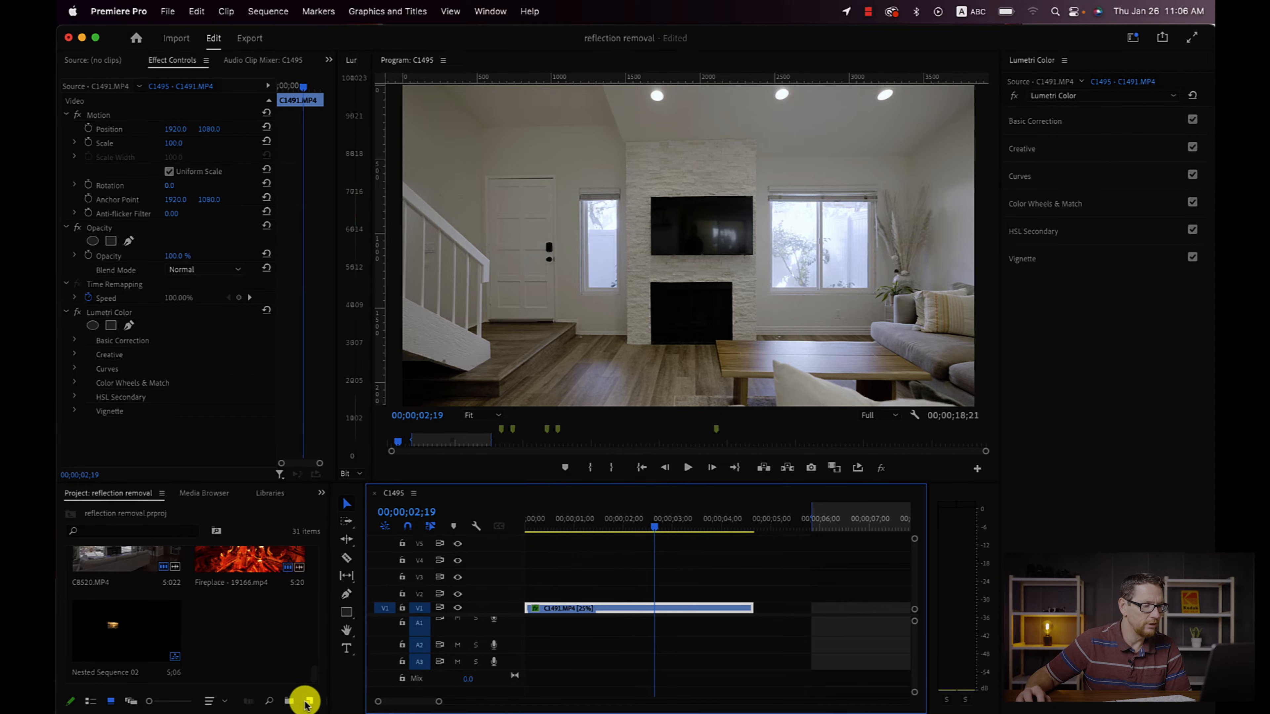
- Create a new adjustment layer via New Item and confirm its default settings
left_click(305, 700)
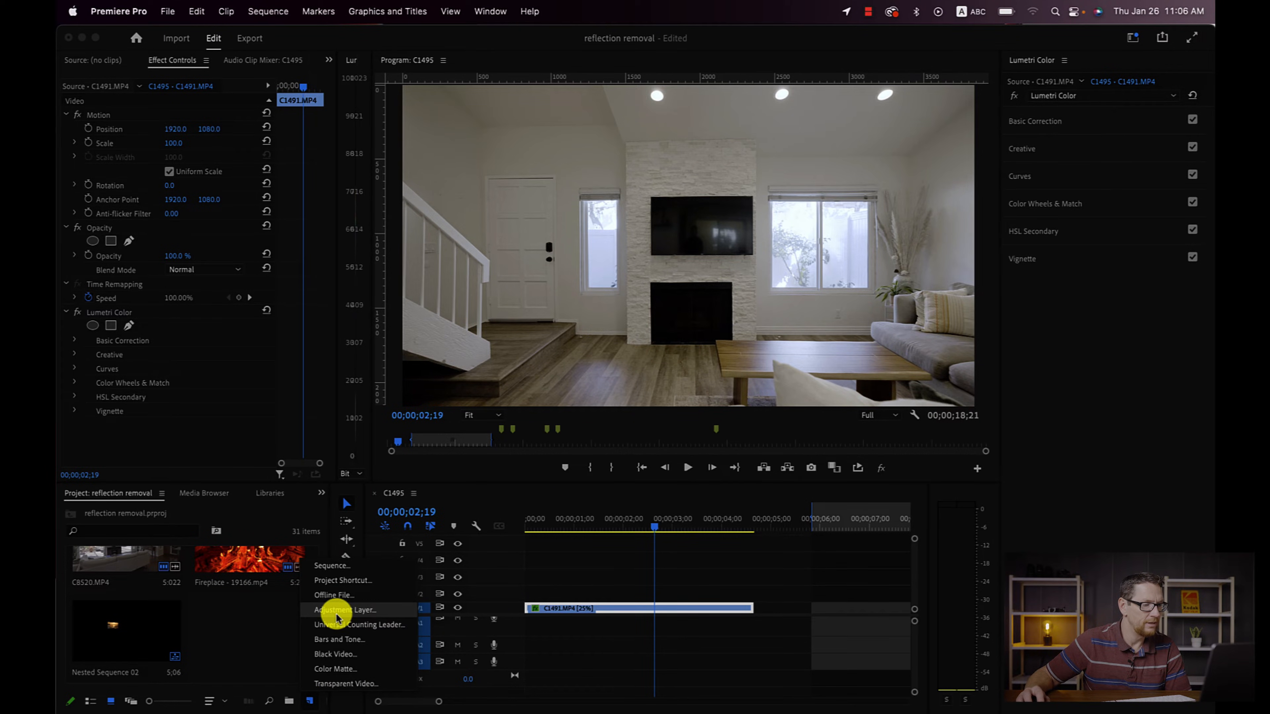
left_click(344, 610)
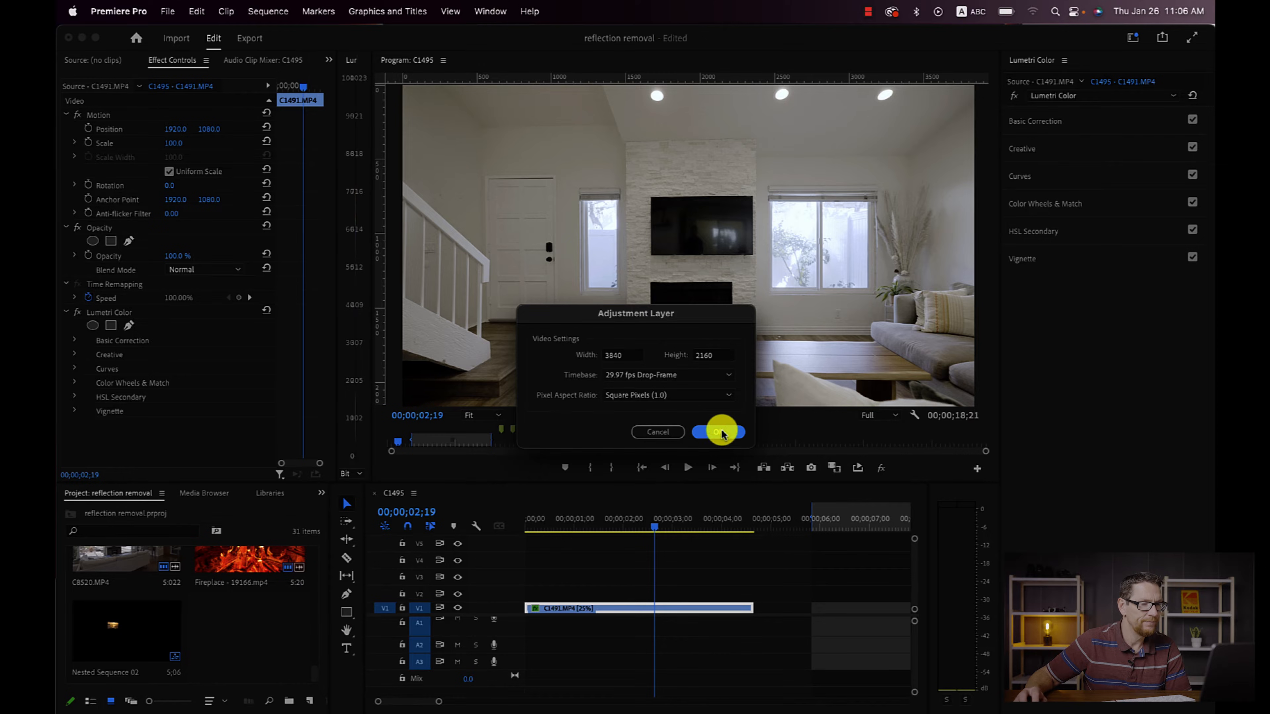
left_click(719, 432)
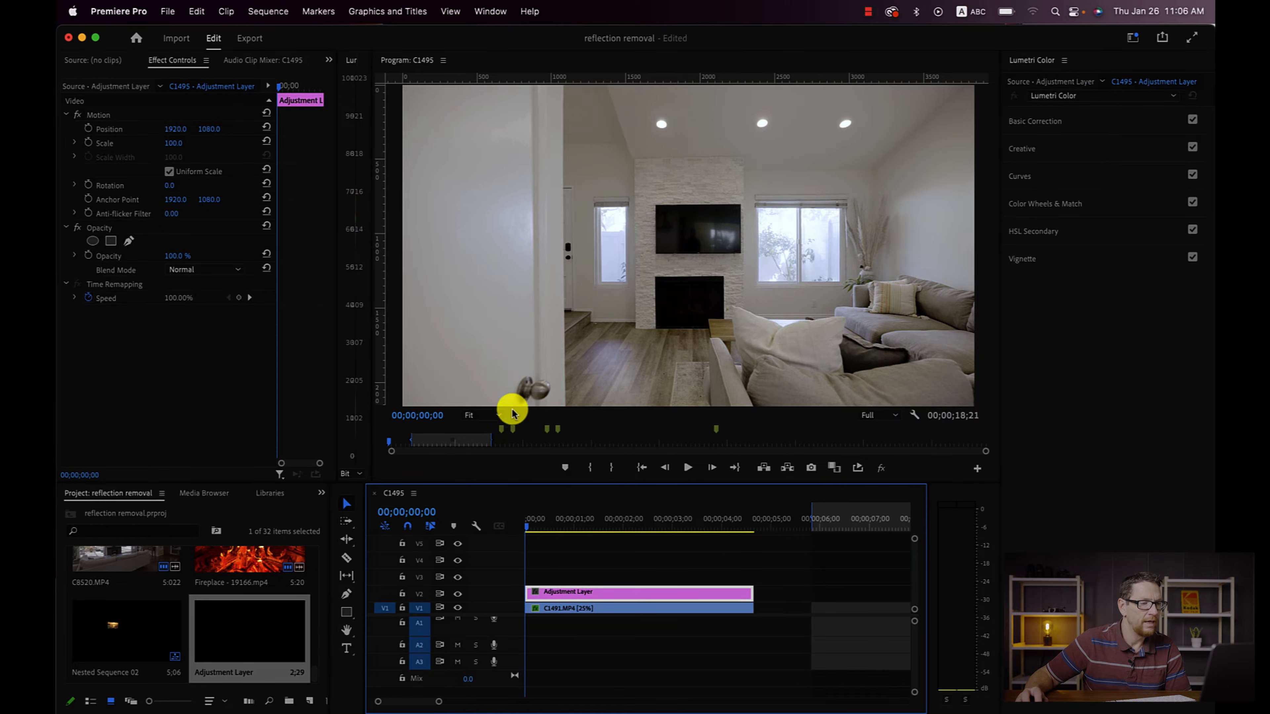
- Magnify the Program Monitor to 150% and reveal the Opacity mask settings
left_click(482, 415)
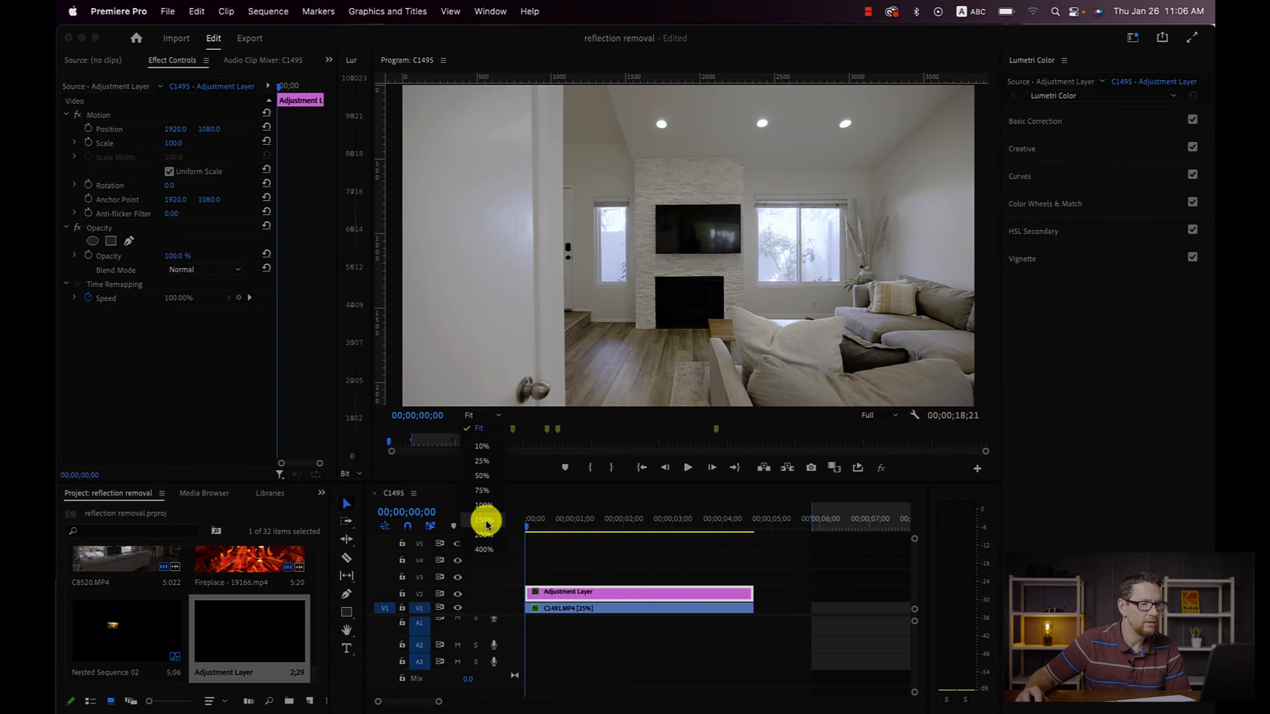
left_click(481, 520)
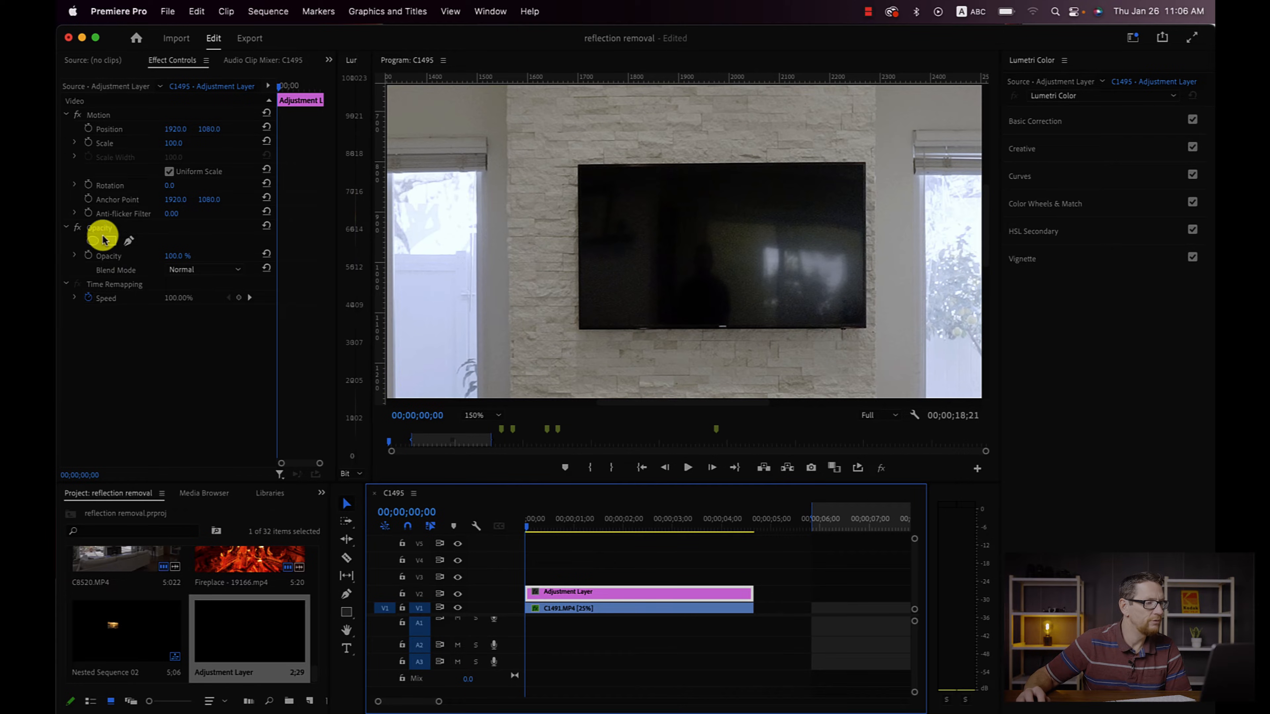
left_click(66, 228)
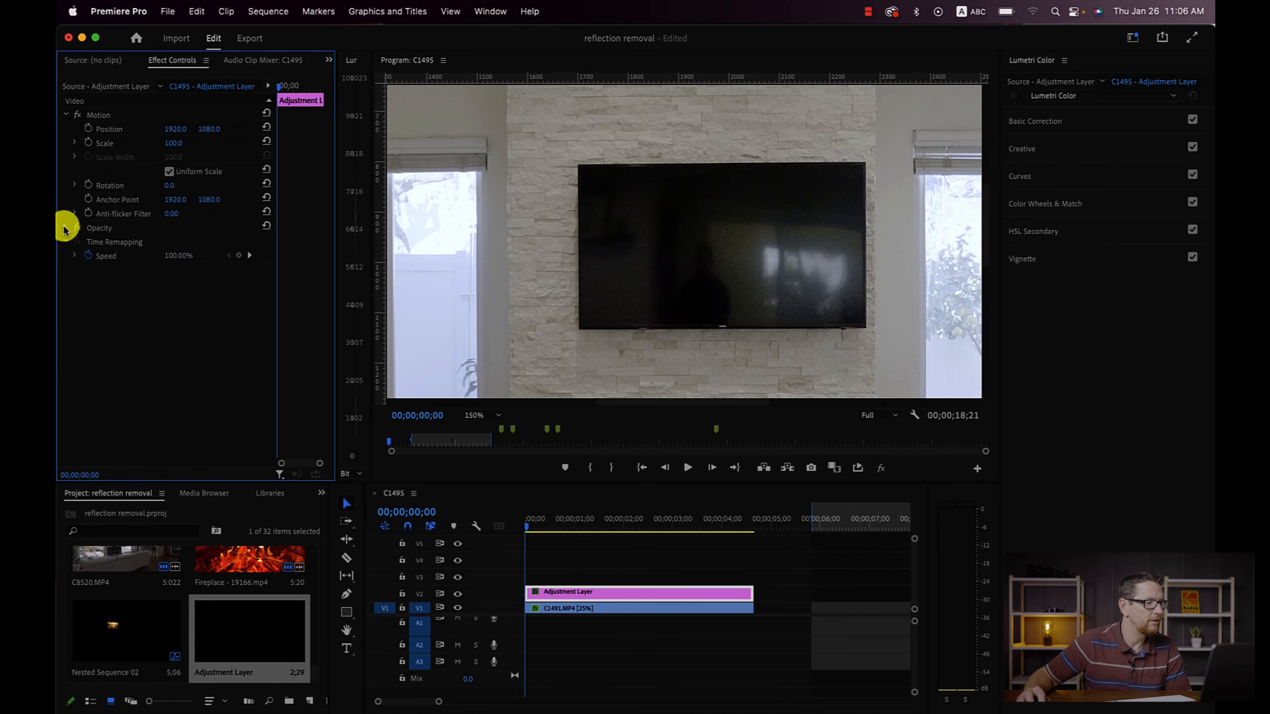
left_click(66, 228)
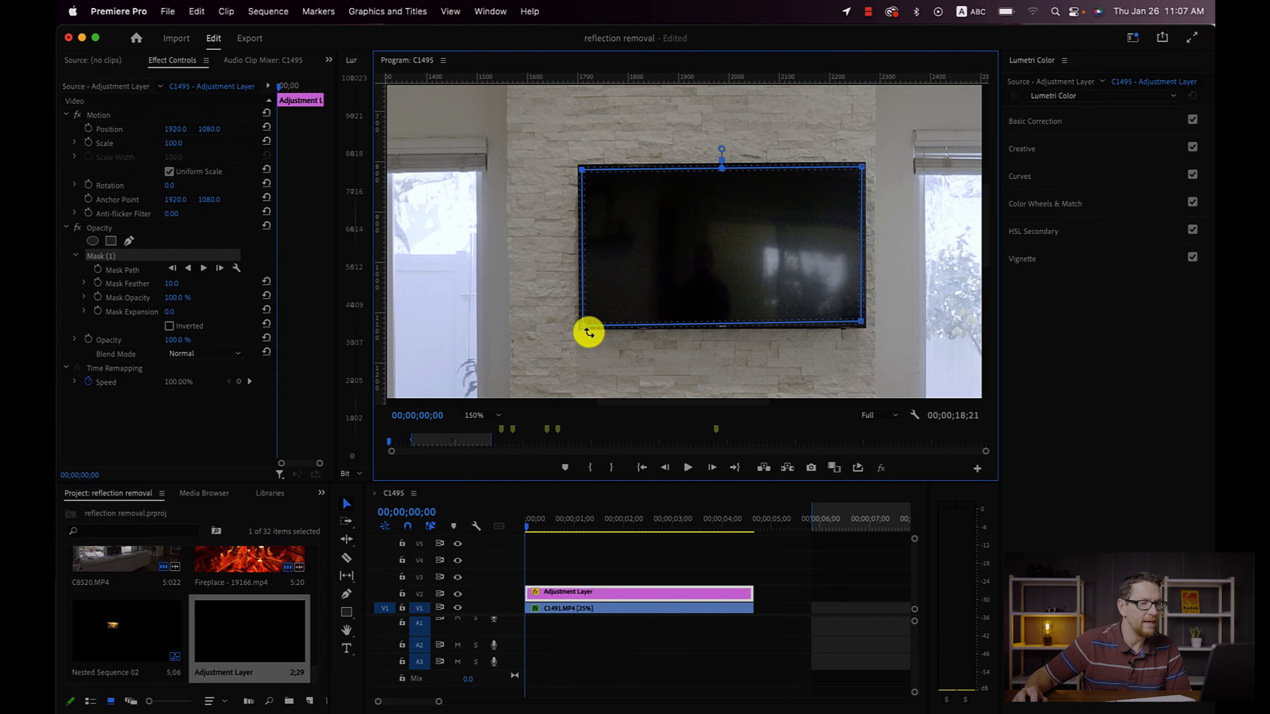
- Fit the rectangle opacity mask around the wall-mounted TV screen
left_click_drag(589, 332, 863, 327)
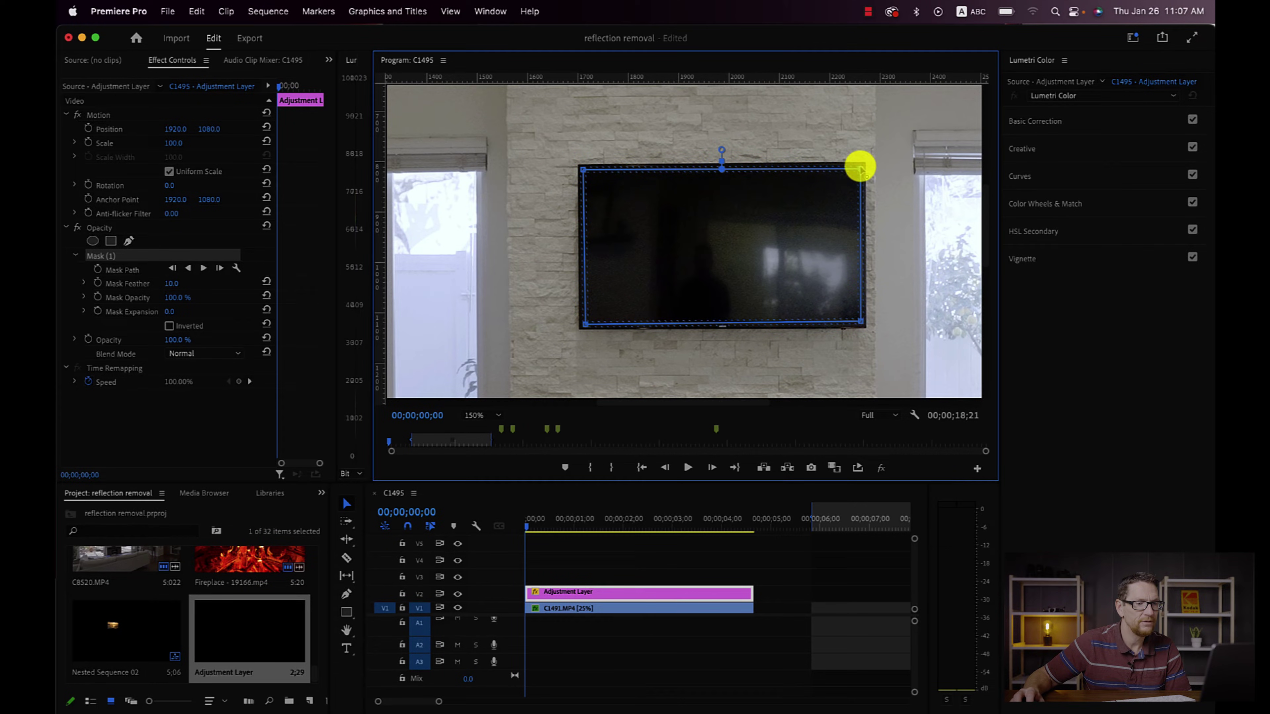
left_click_drag(859, 166, 859, 322)
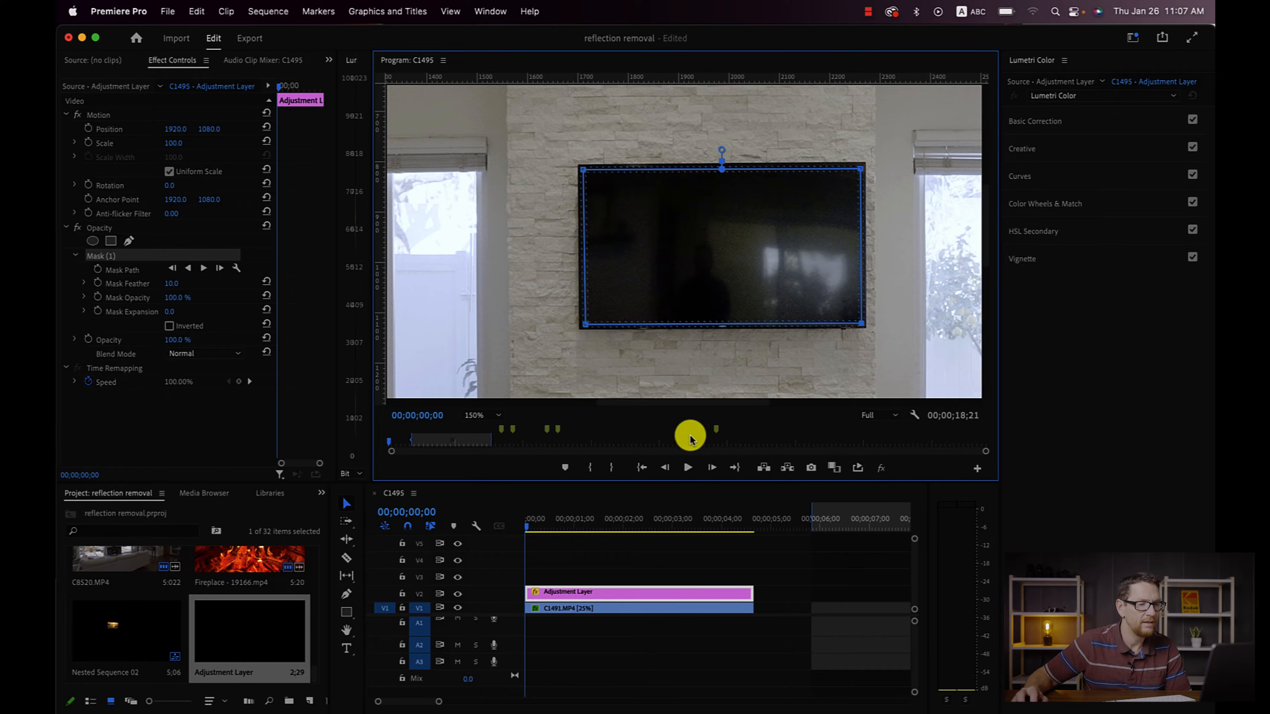
- Lower Lumetri exposure to −5.0 on the masked TV and scrub to check the darkening
left_click(497, 416)
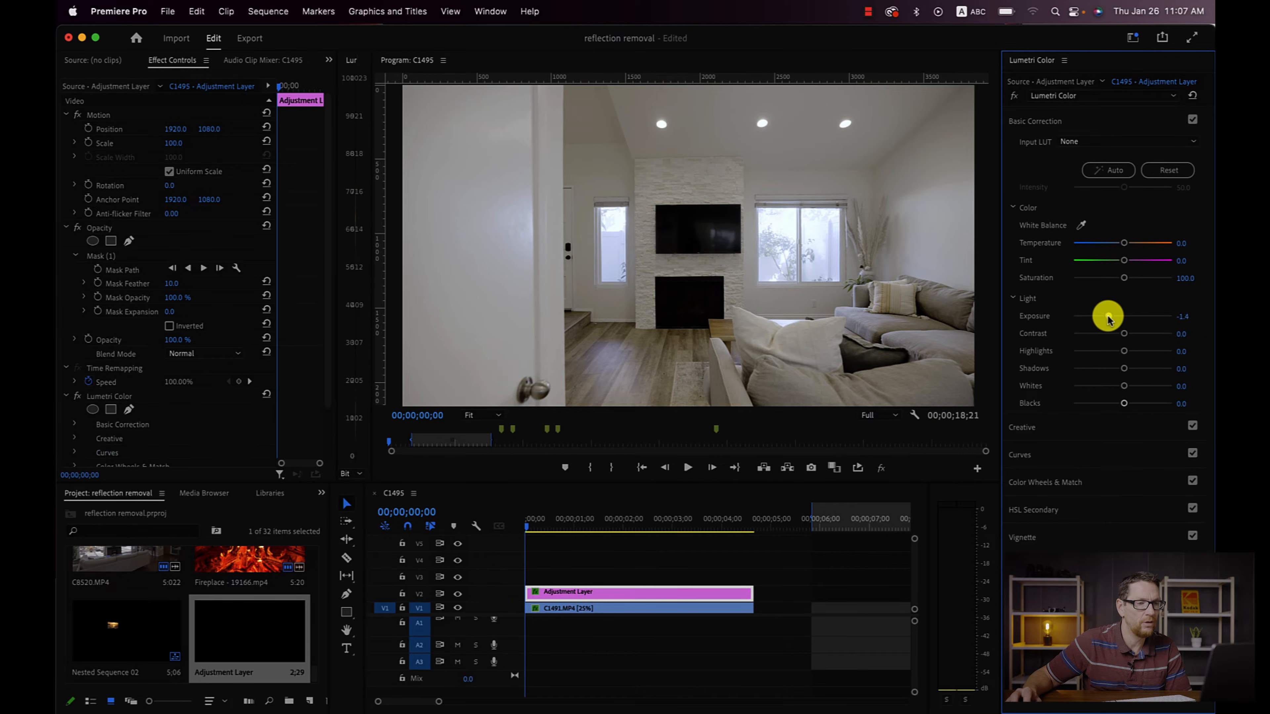
left_click_drag(1109, 316, 1093, 316)
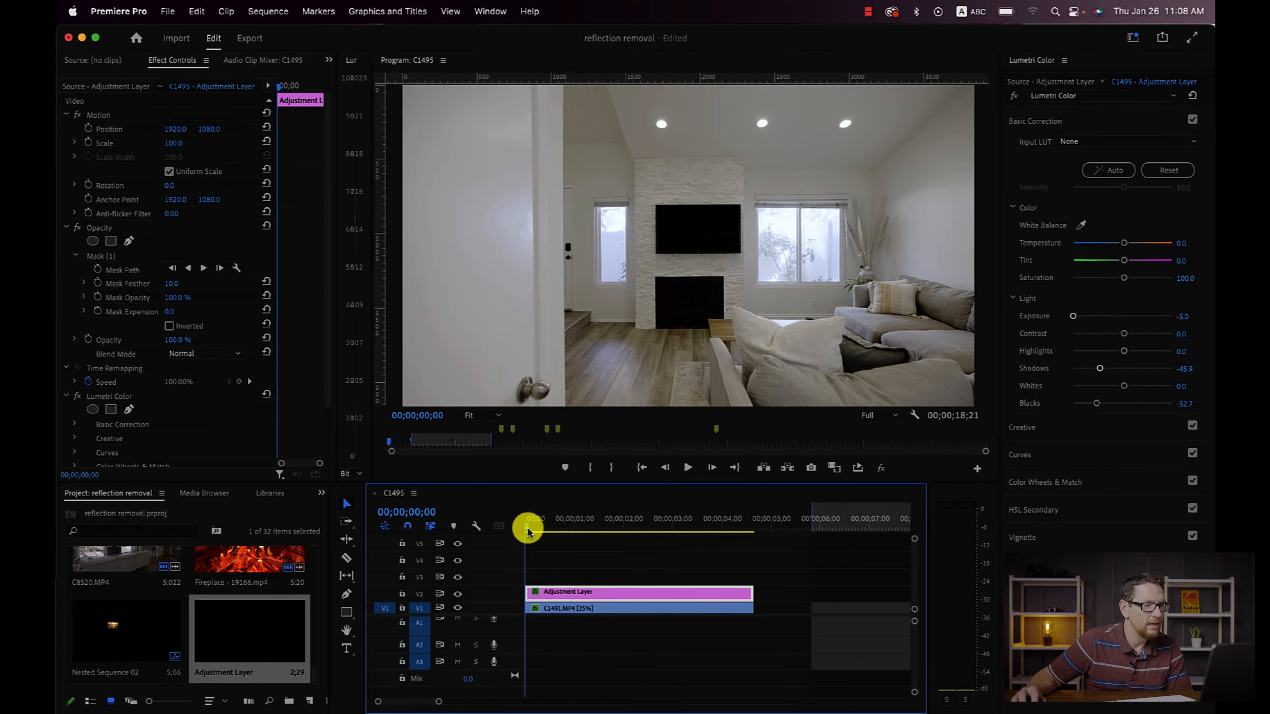
left_click_drag(527, 532, 597, 535)
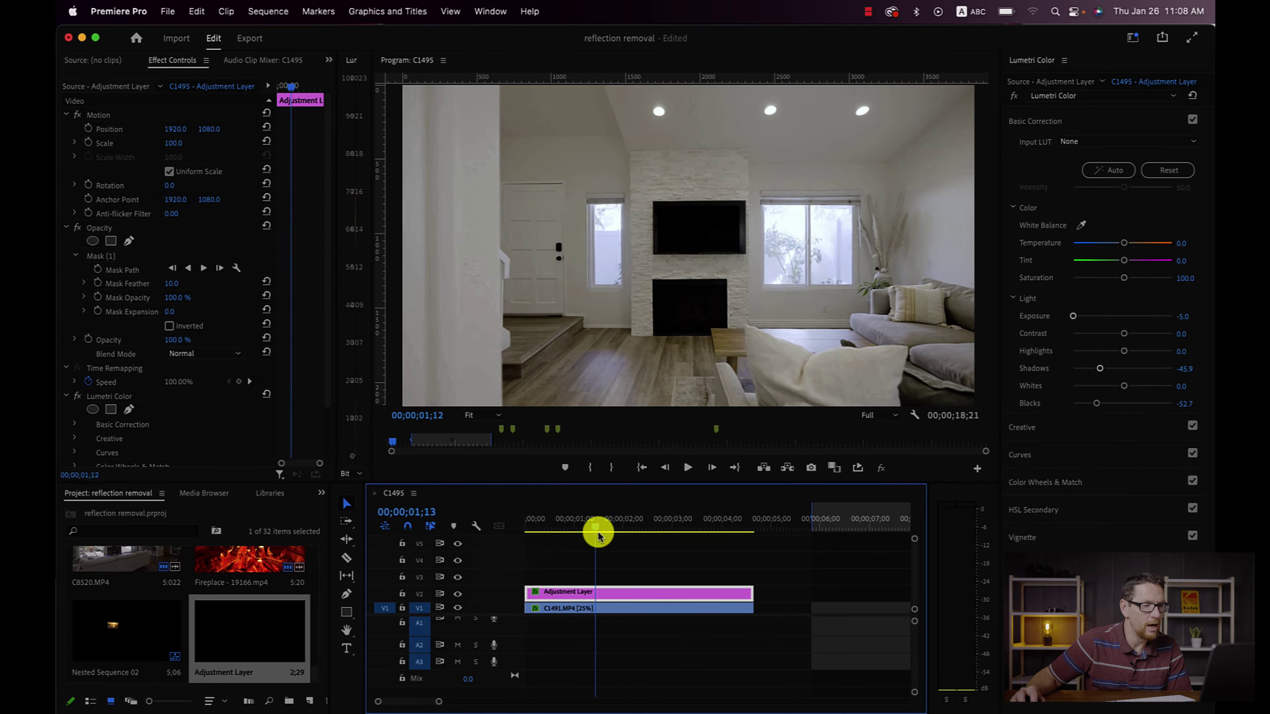
left_click_drag(597, 534, 724, 535)
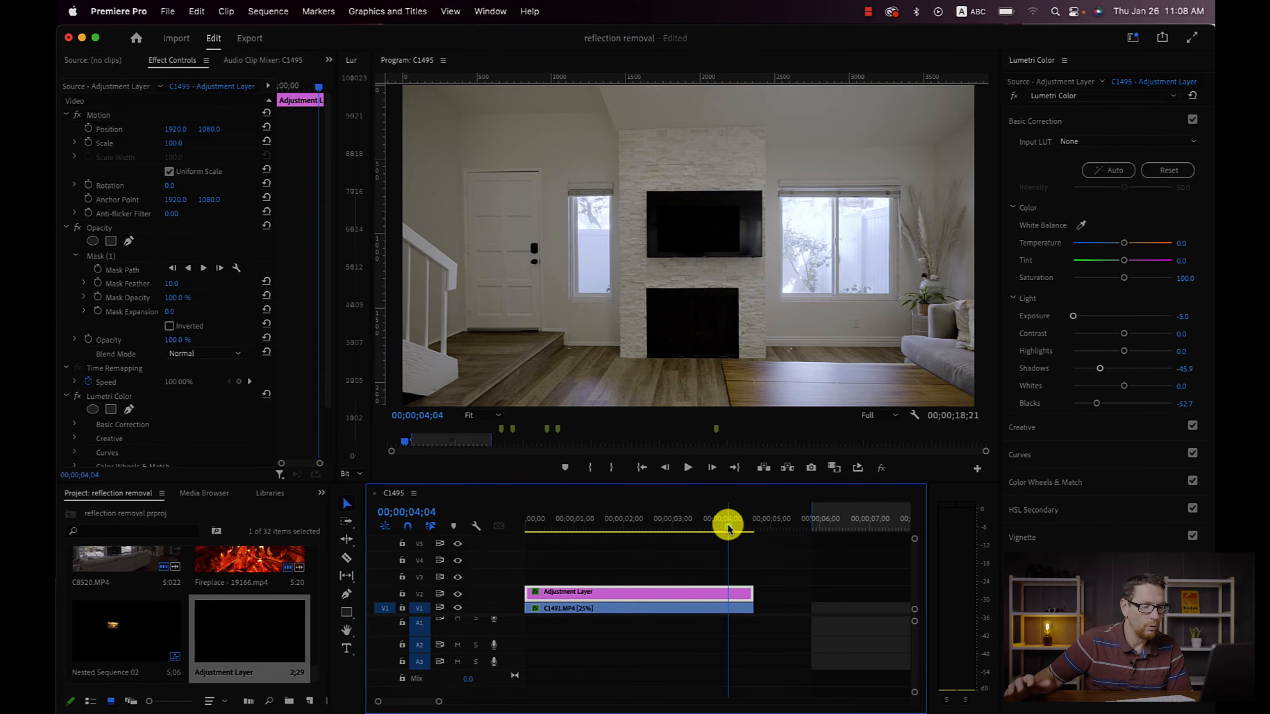
- Enable Mask Path animation at the clip's start, then move to the last frame
left_click(530, 523)
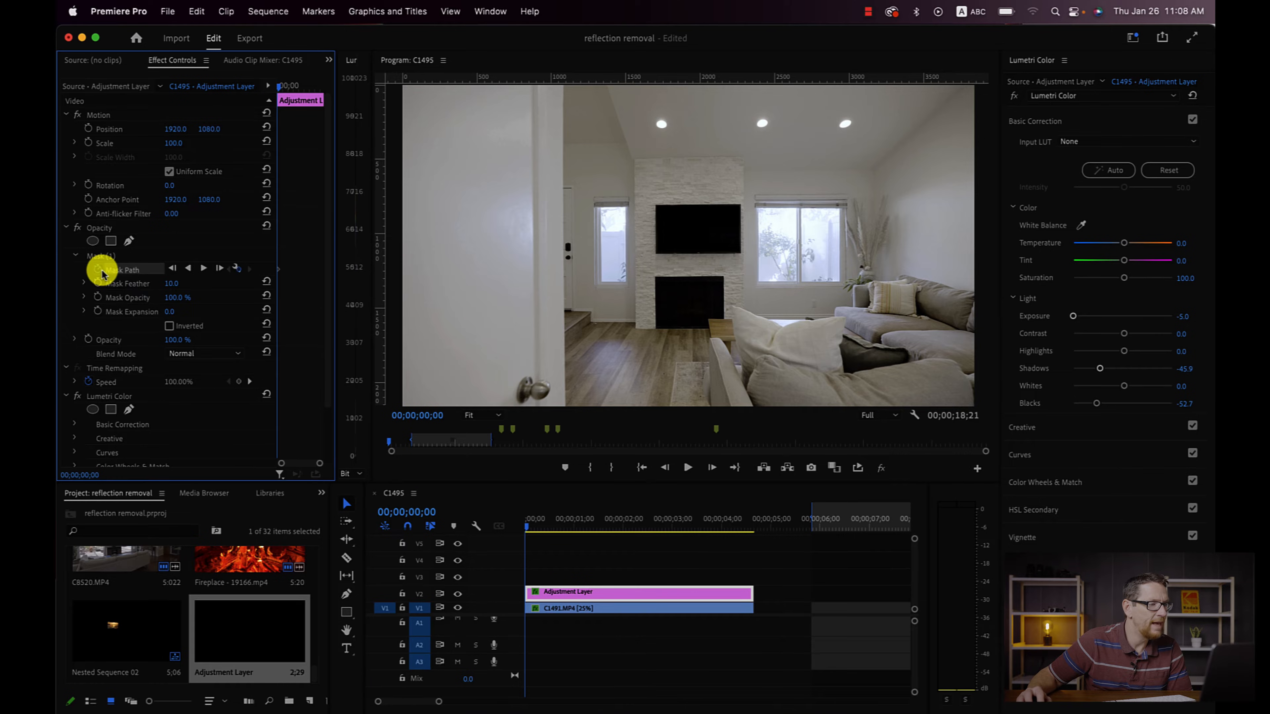
left_click_drag(525, 532, 636, 532)
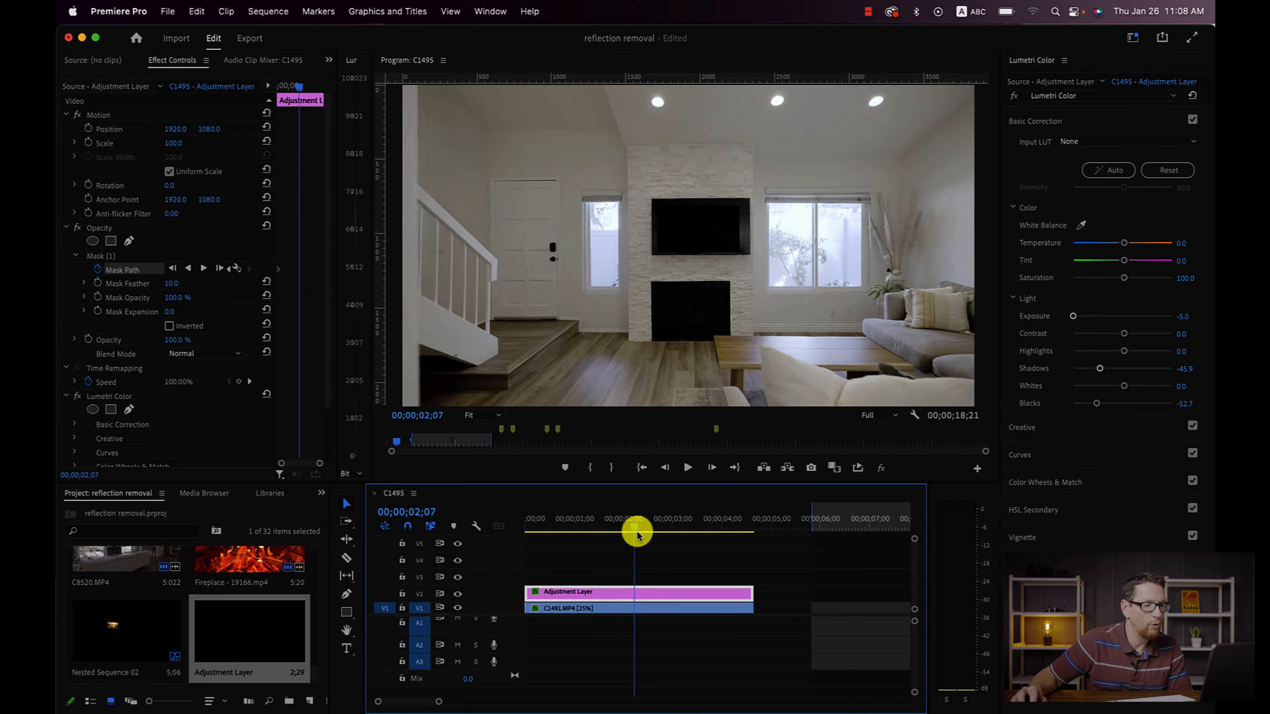
left_click_drag(636, 536, 651, 536)
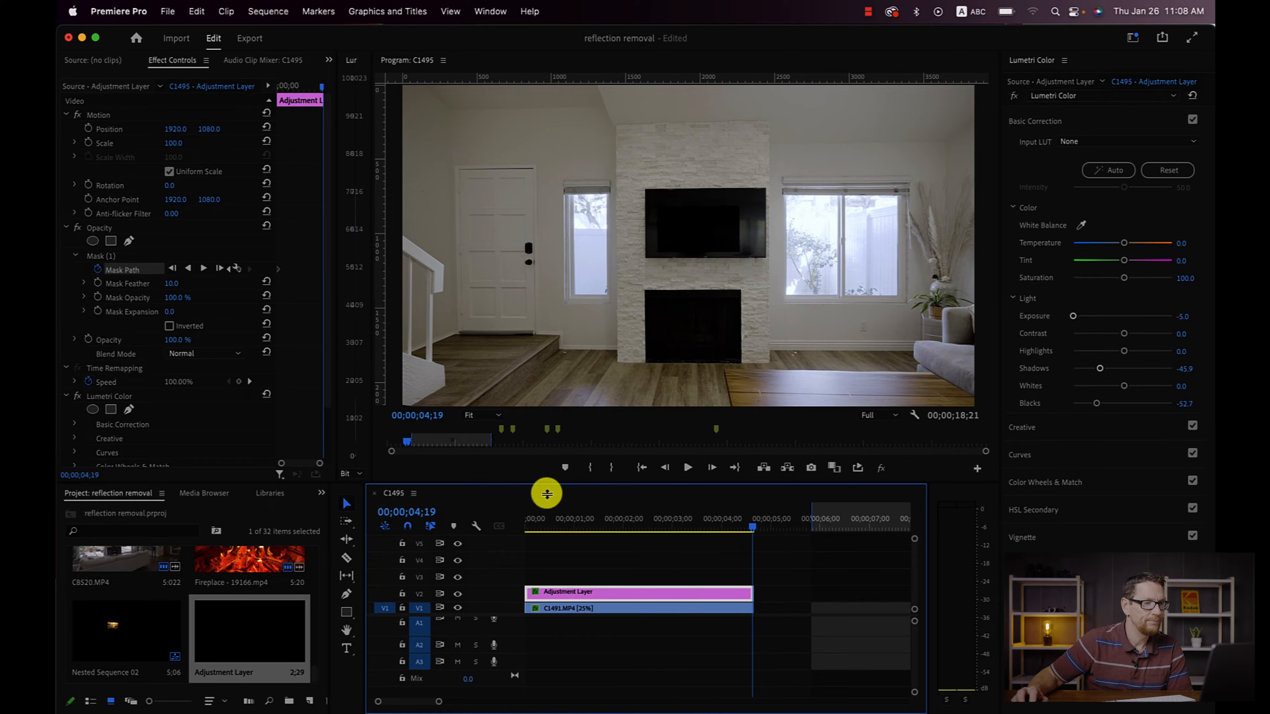
mouse_move(500, 422)
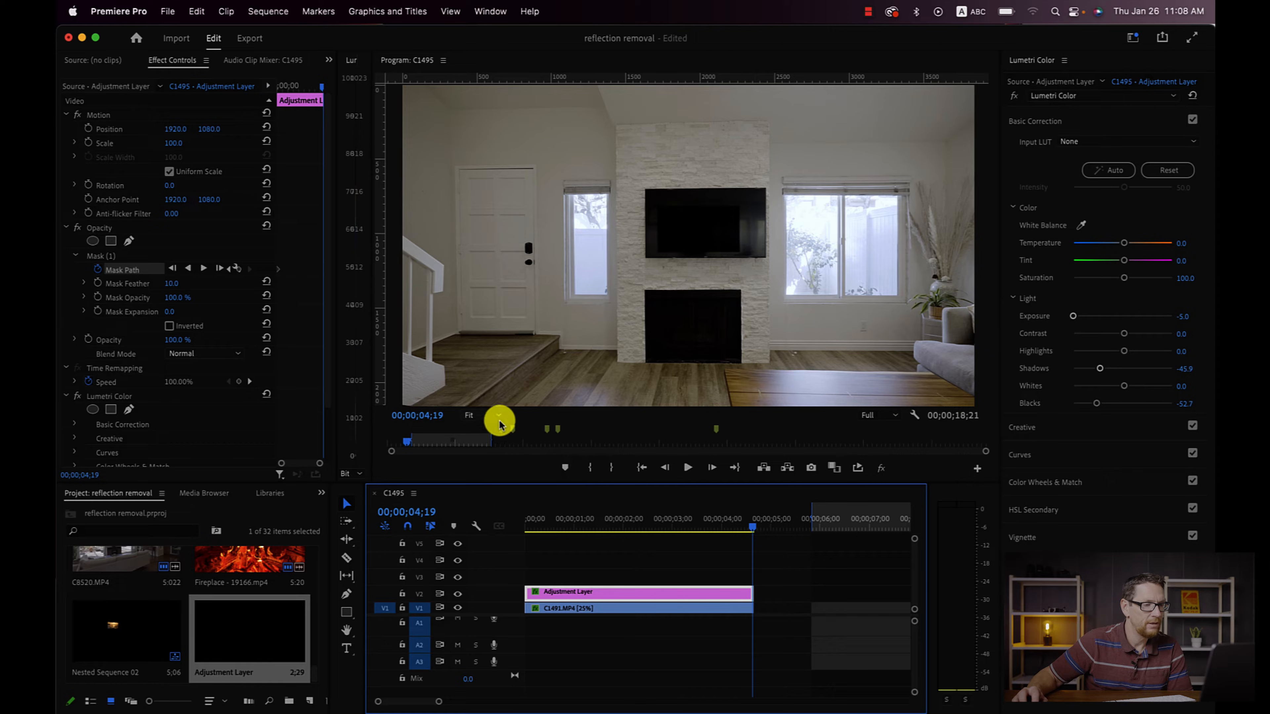
- At 150% zoom, select the mask and move its top corners toward the tilted TV
left_click(499, 415)
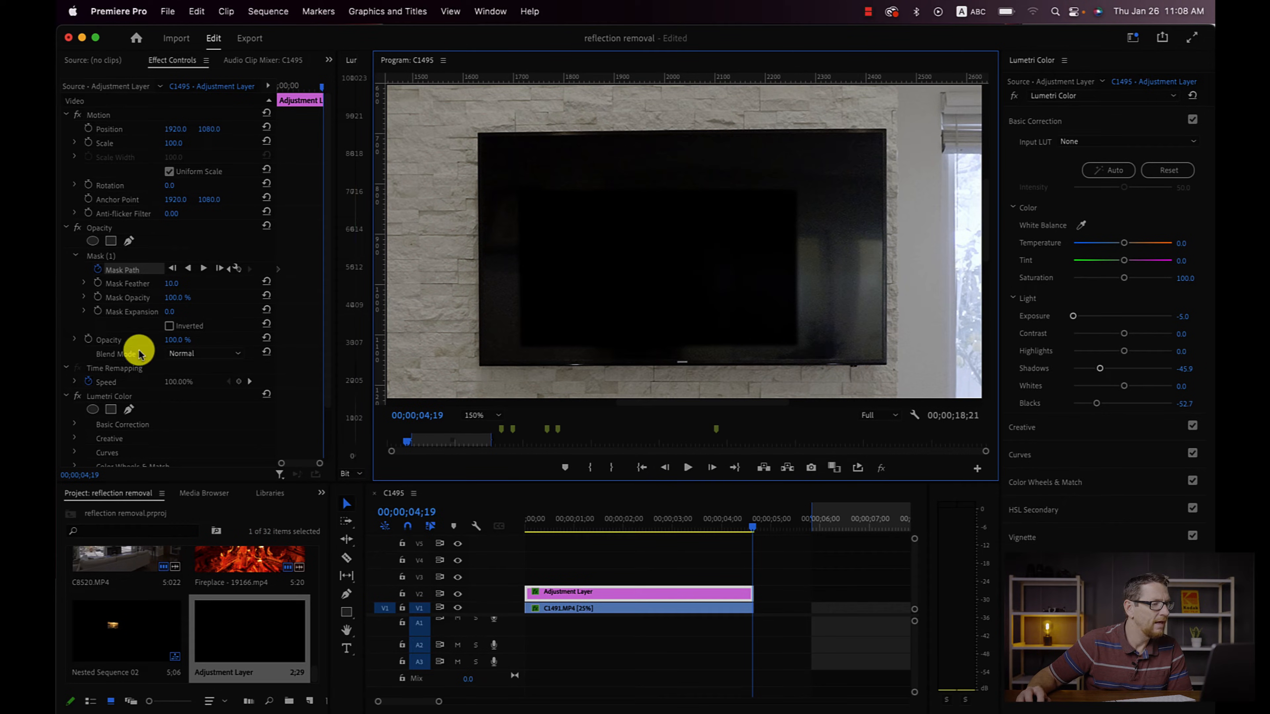
mouse_move(527, 313)
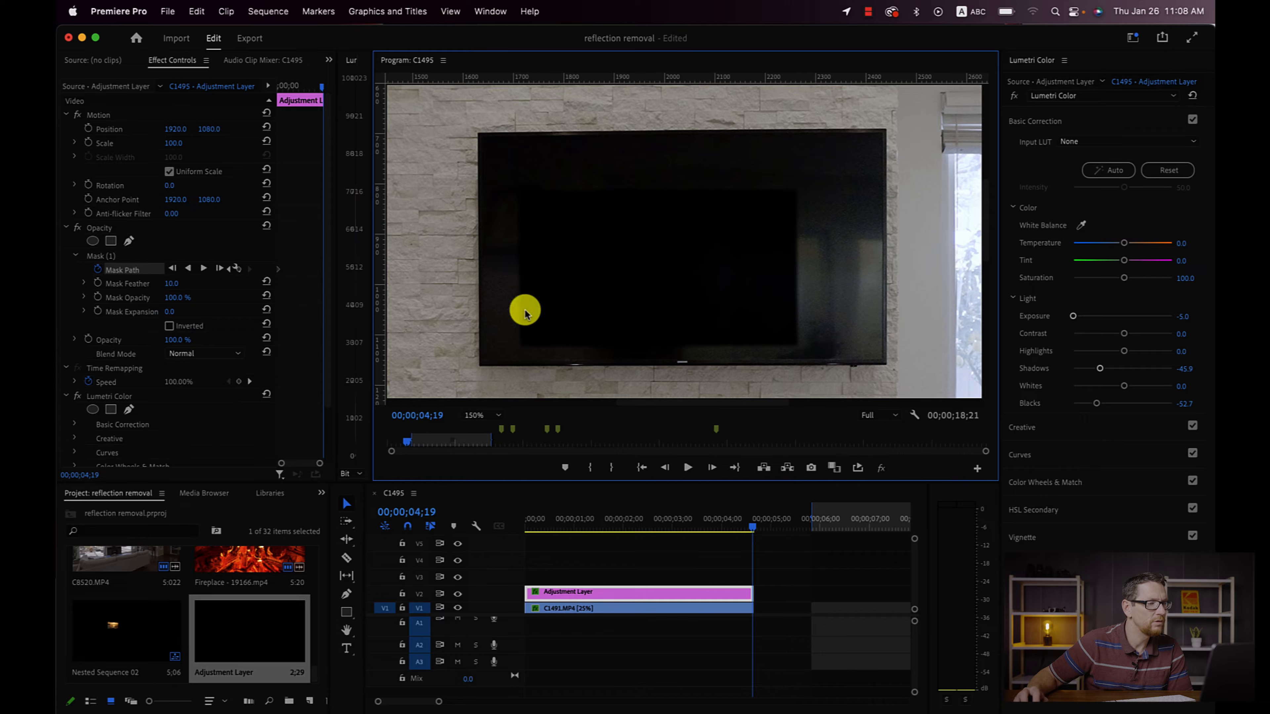
left_click(101, 256)
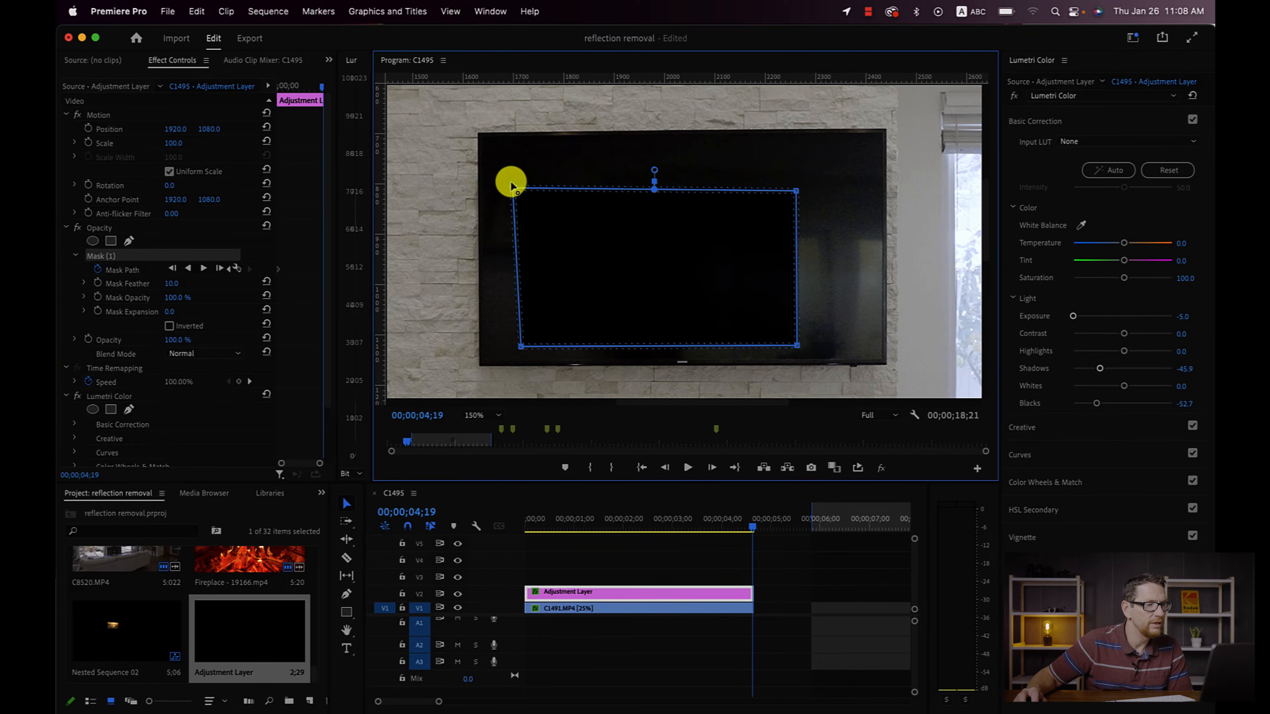
left_click_drag(510, 179, 482, 137)
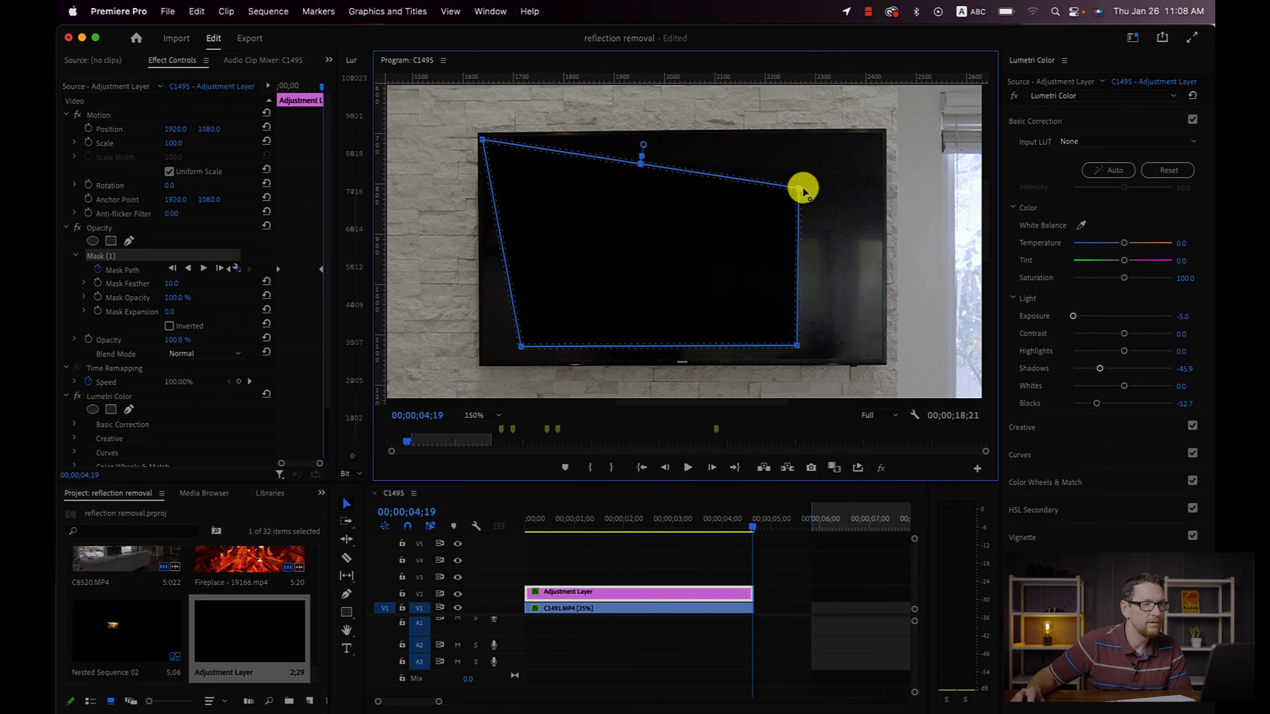
left_click_drag(802, 187, 882, 135)
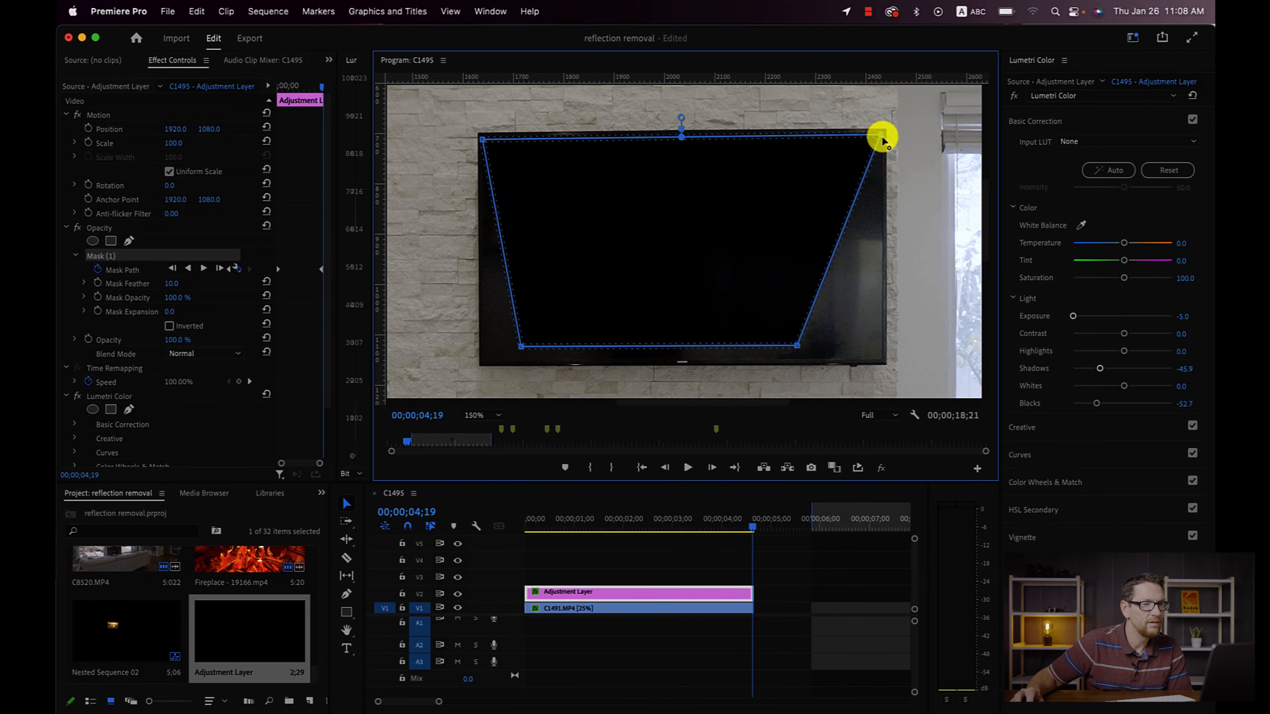
- Place the remaining mask corners onto the TV's corners at the final frame
left_click_drag(883, 136, 518, 349)
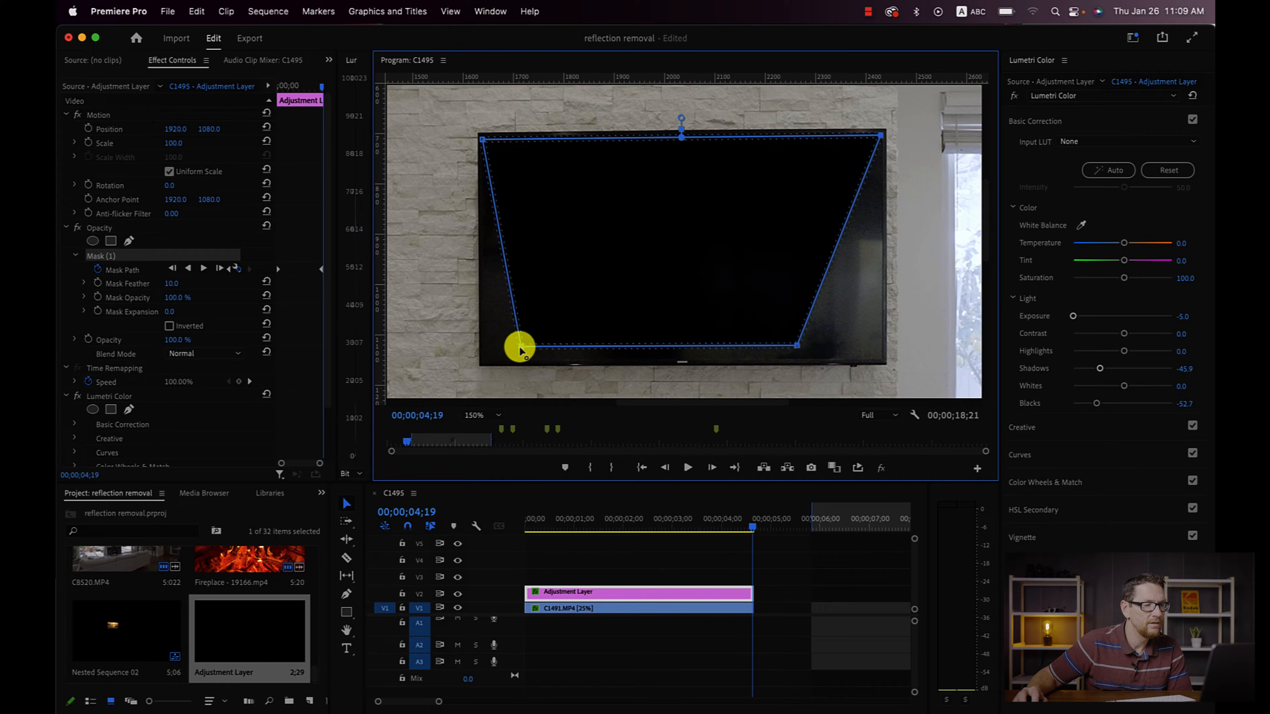
left_click_drag(519, 349, 486, 362)
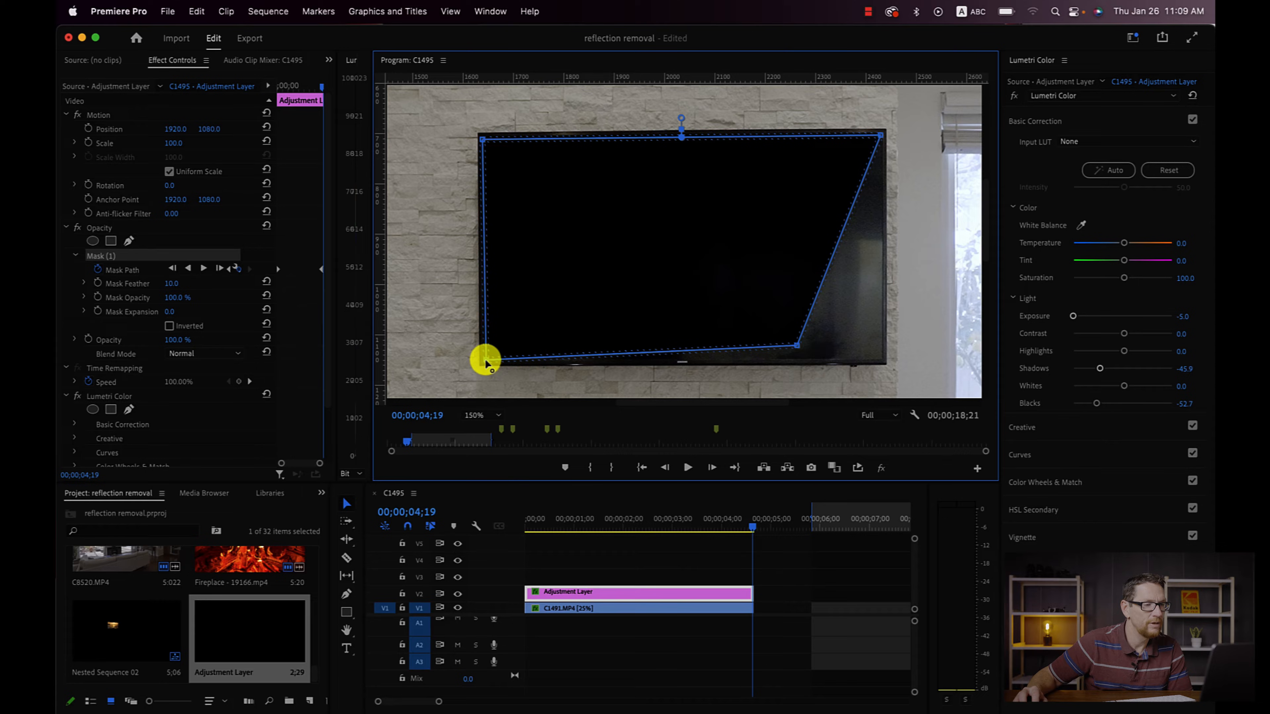
left_click_drag(484, 359, 842, 349)
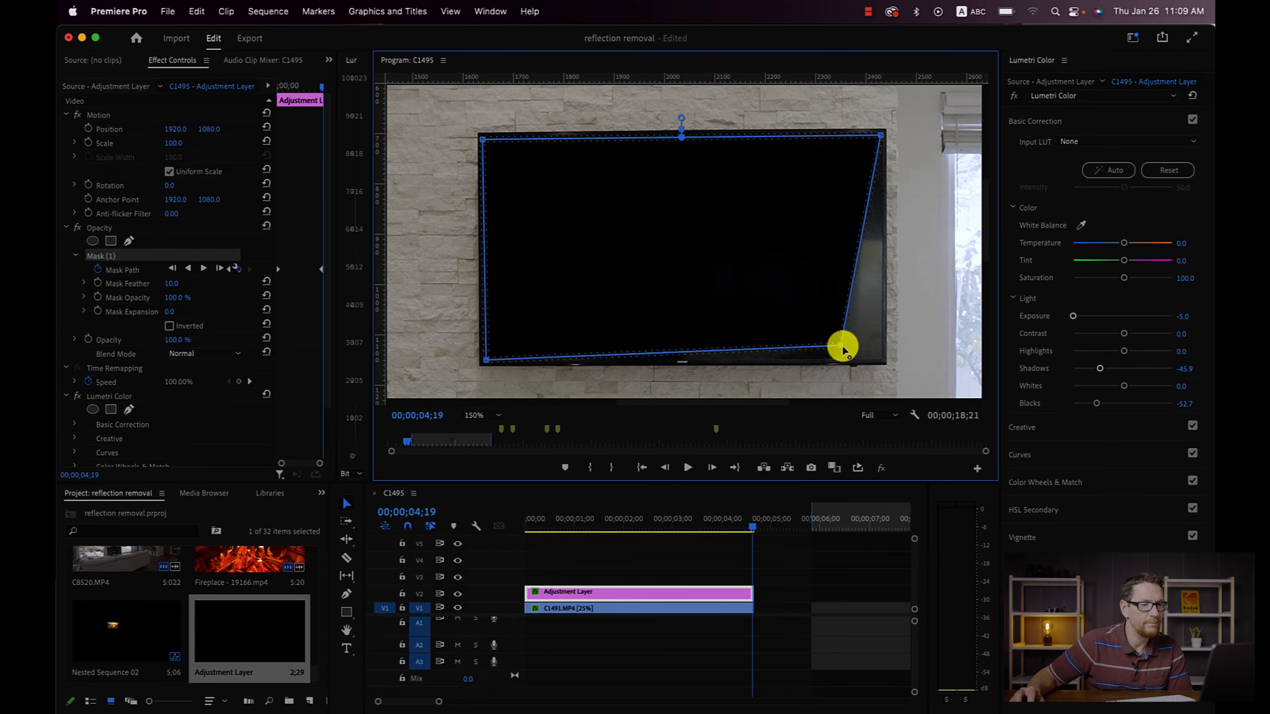
left_click_drag(842, 349, 879, 362)
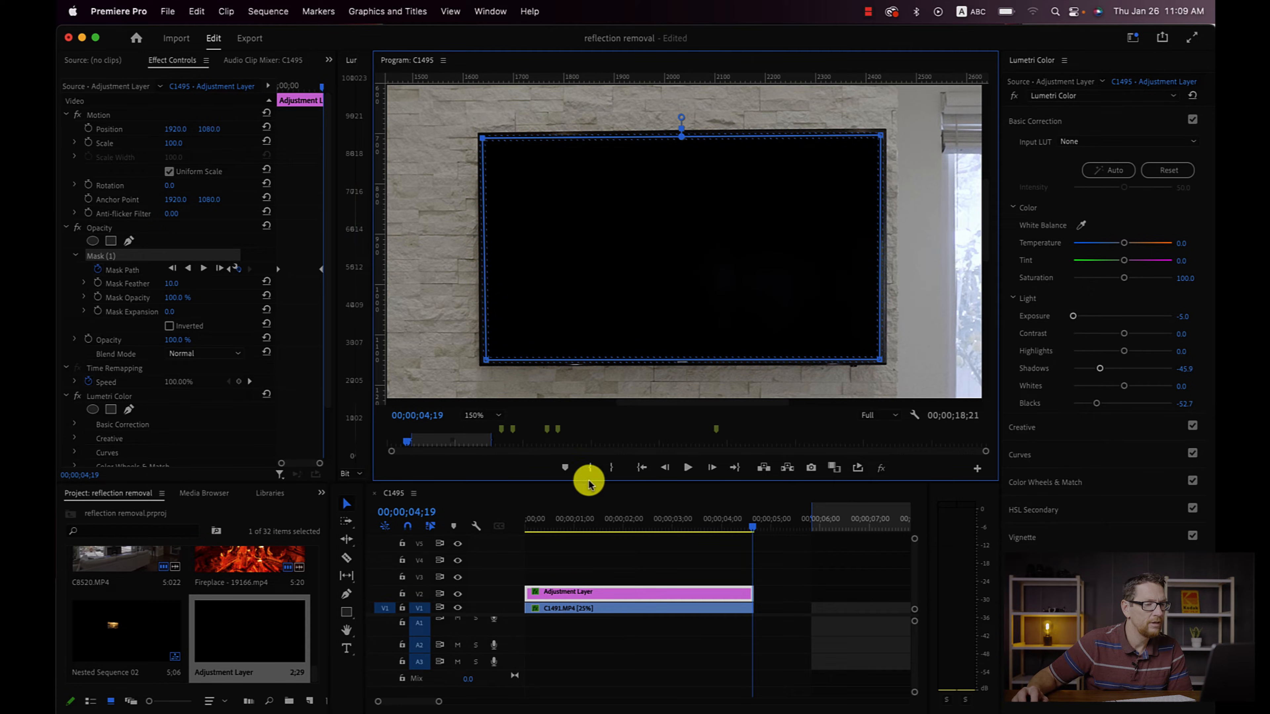
- Set the Program Monitor zoom back to Fit to see the full living-room shot
left_click(478, 415)
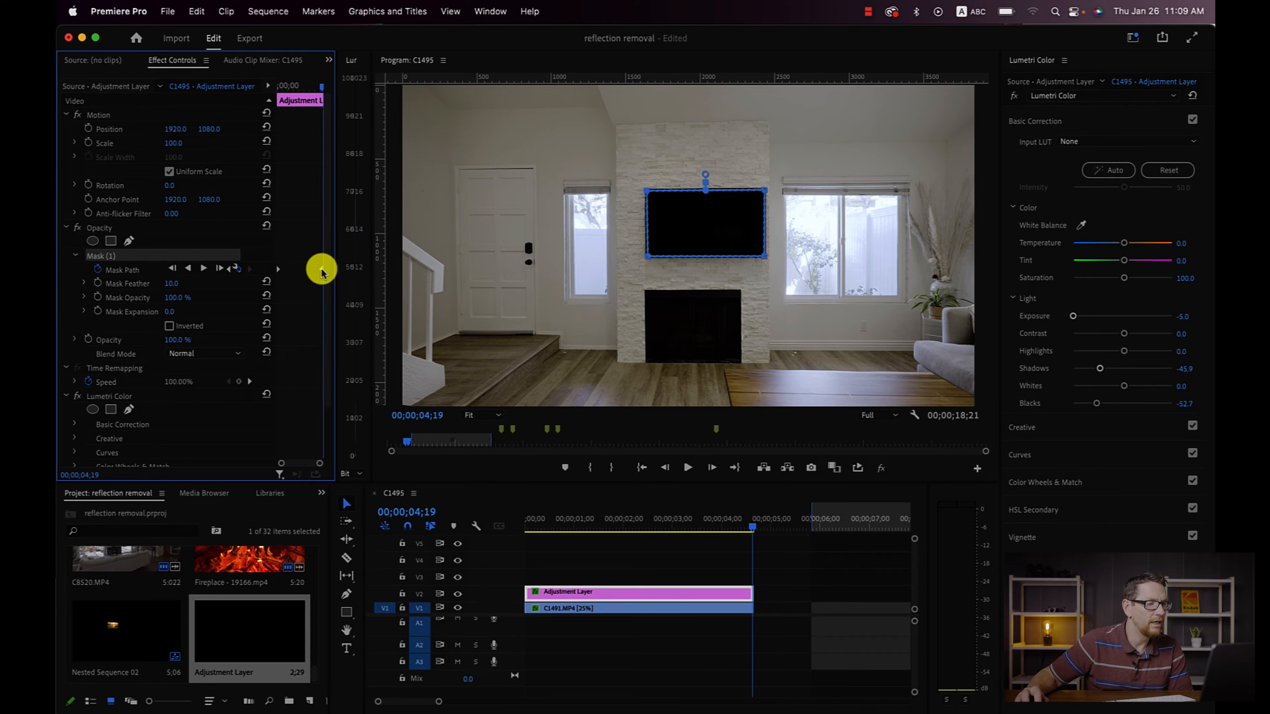
mouse_move(594, 419)
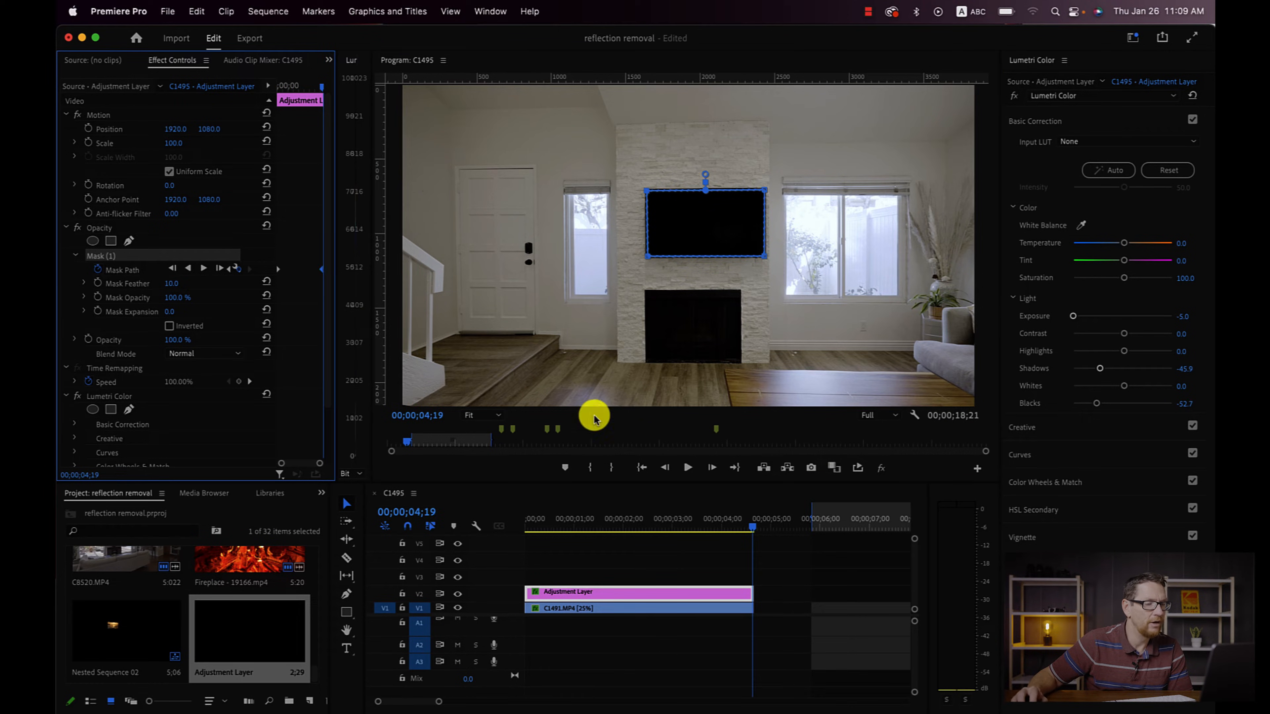
mouse_move(628, 357)
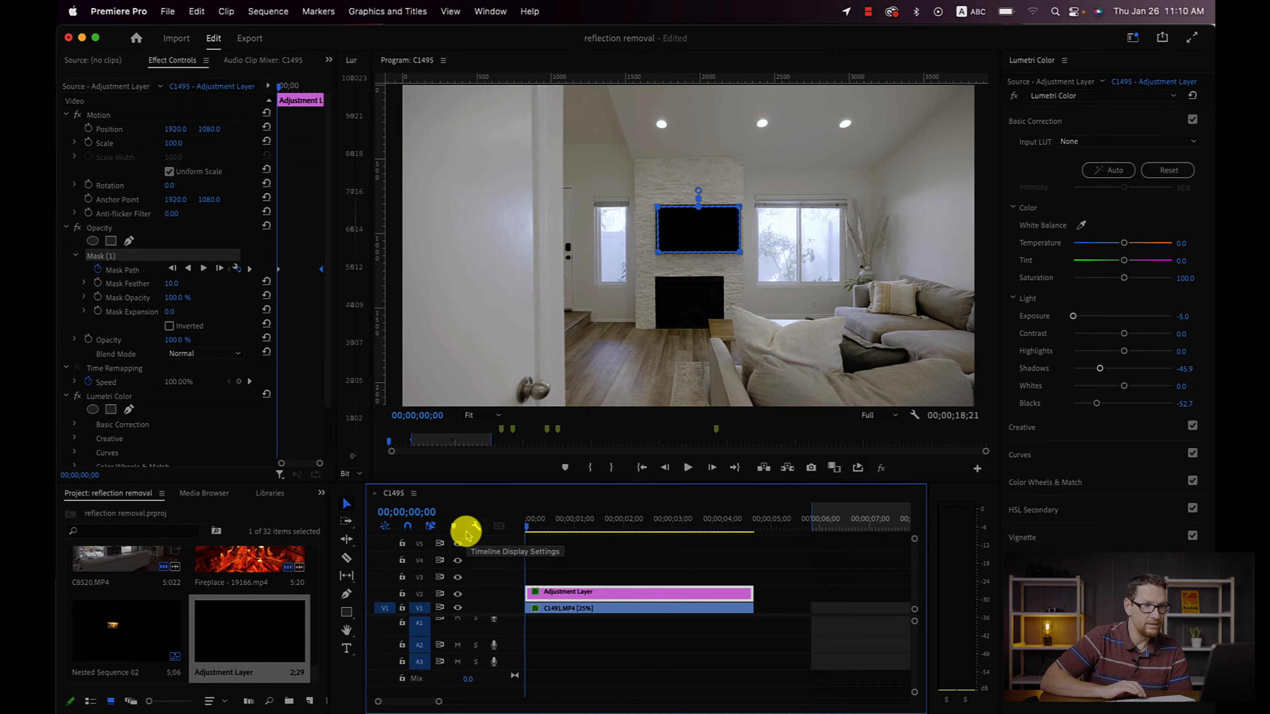
left_click(688, 468)
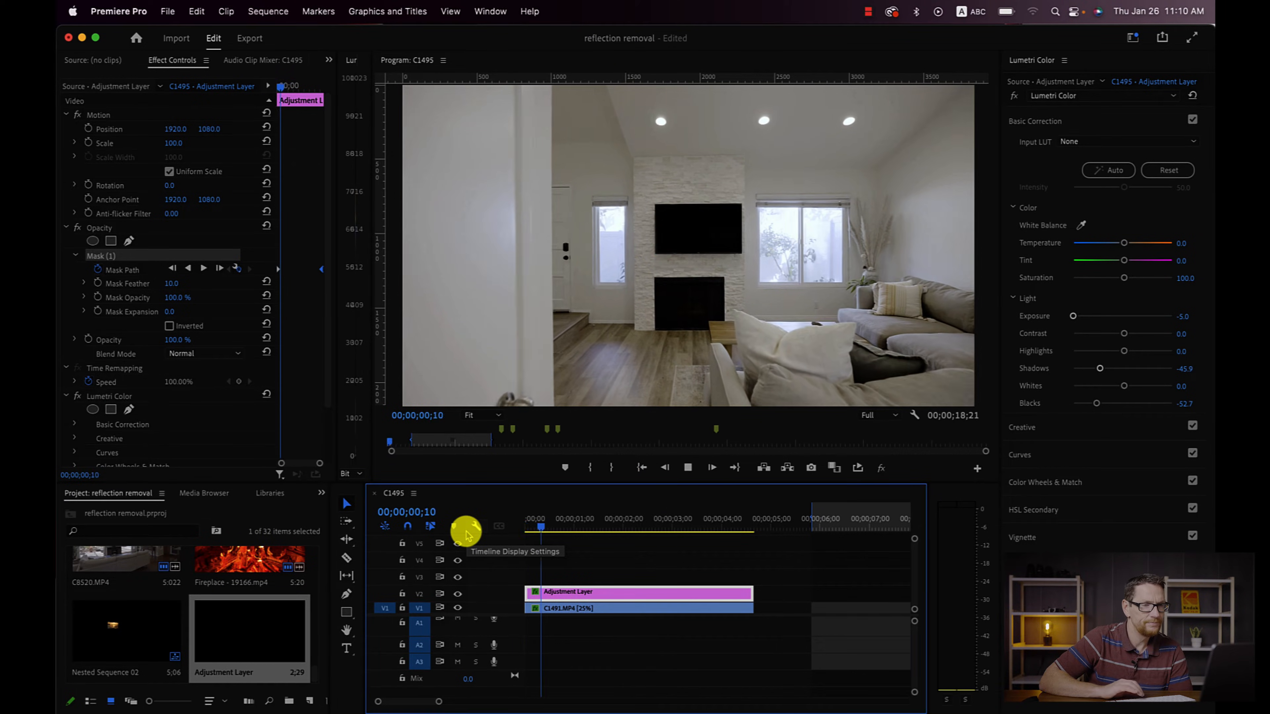
left_click(640, 526)
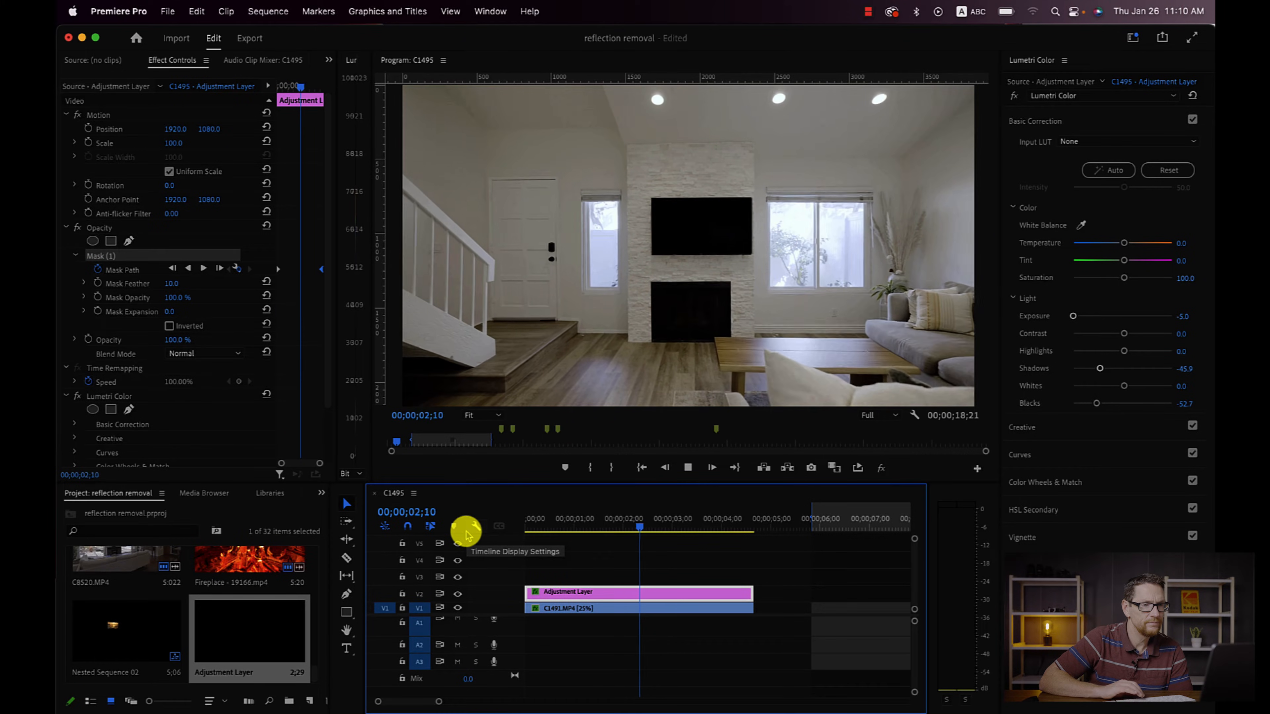
left_click(738, 526)
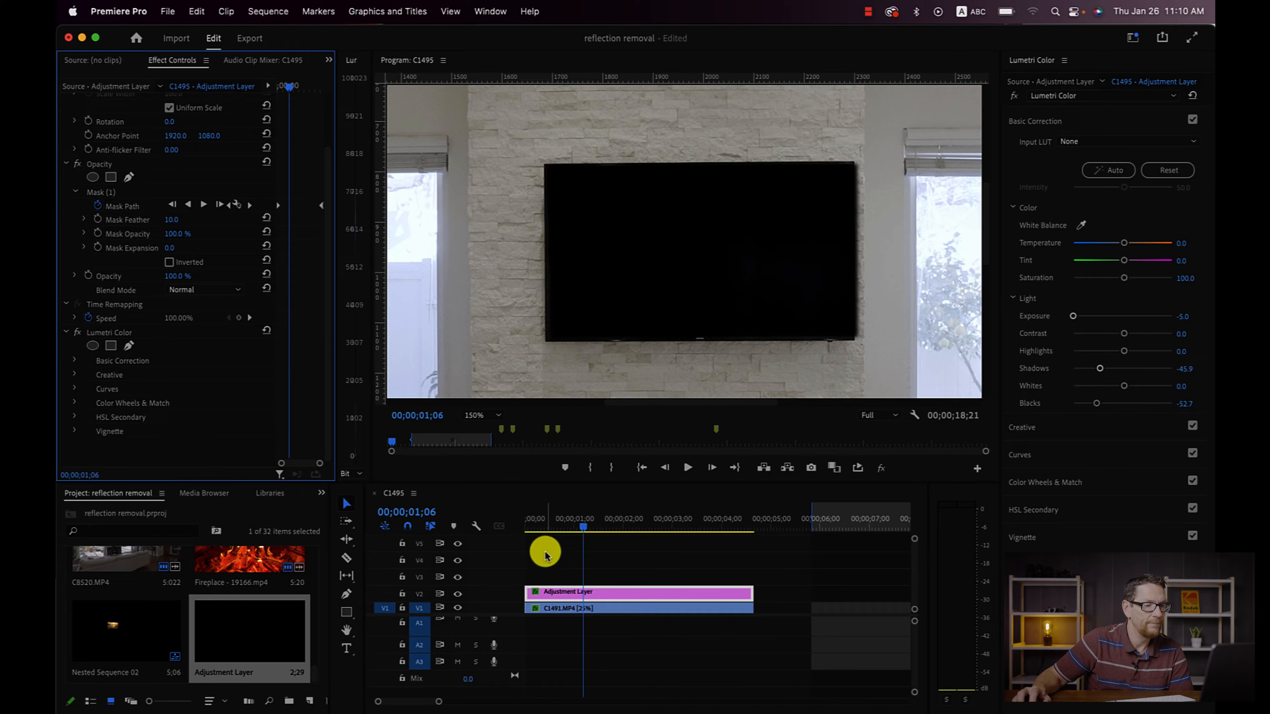
left_click_drag(544, 555, 581, 536)
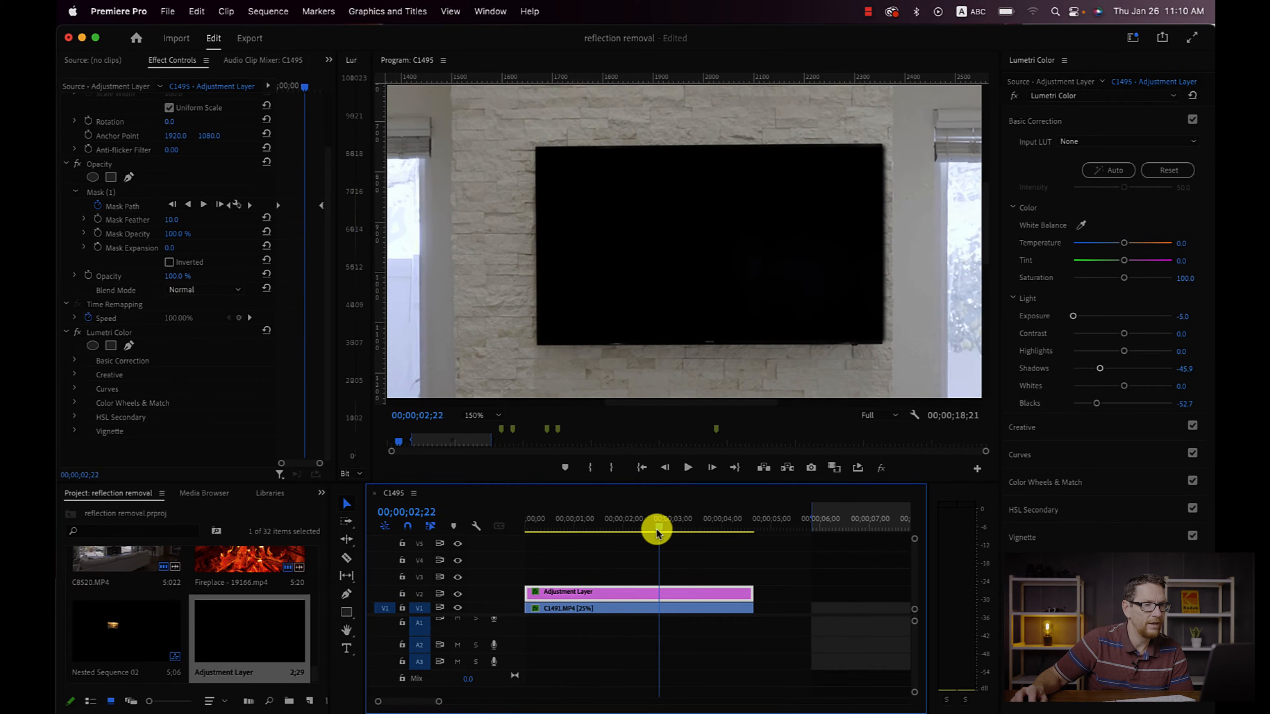
left_click_drag(656, 530, 736, 530)
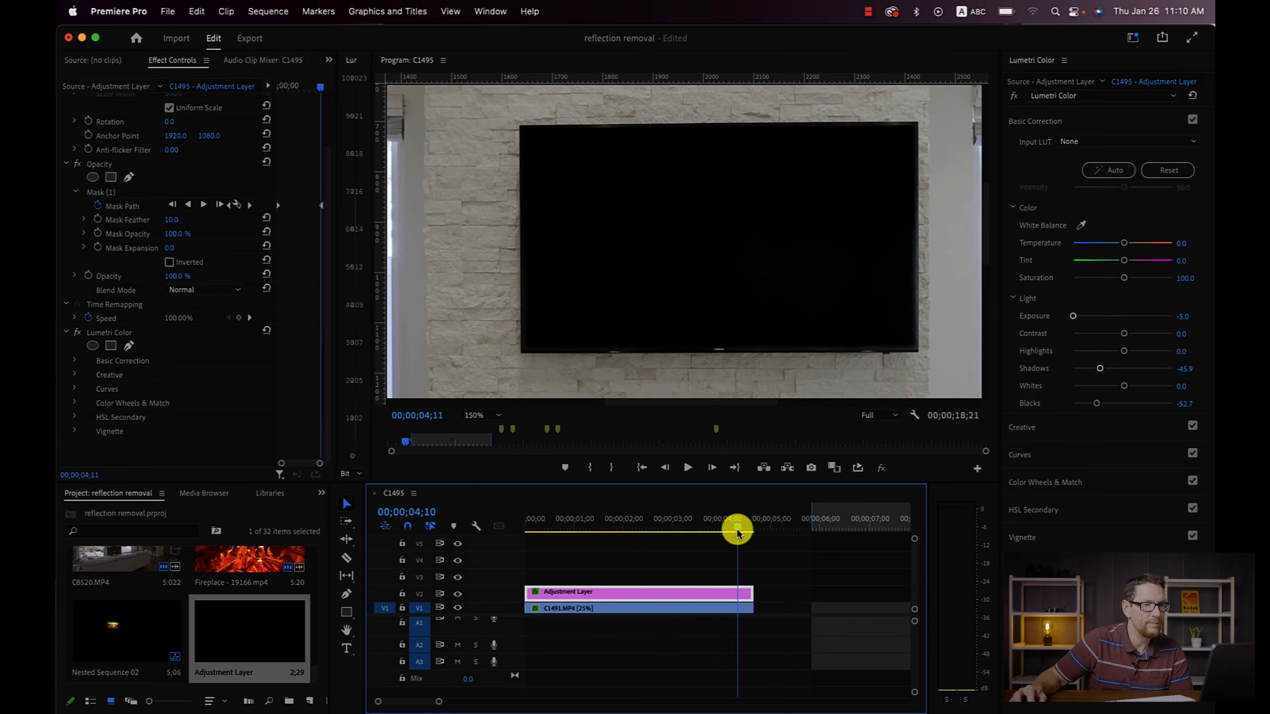
left_click_drag(737, 530, 542, 531)
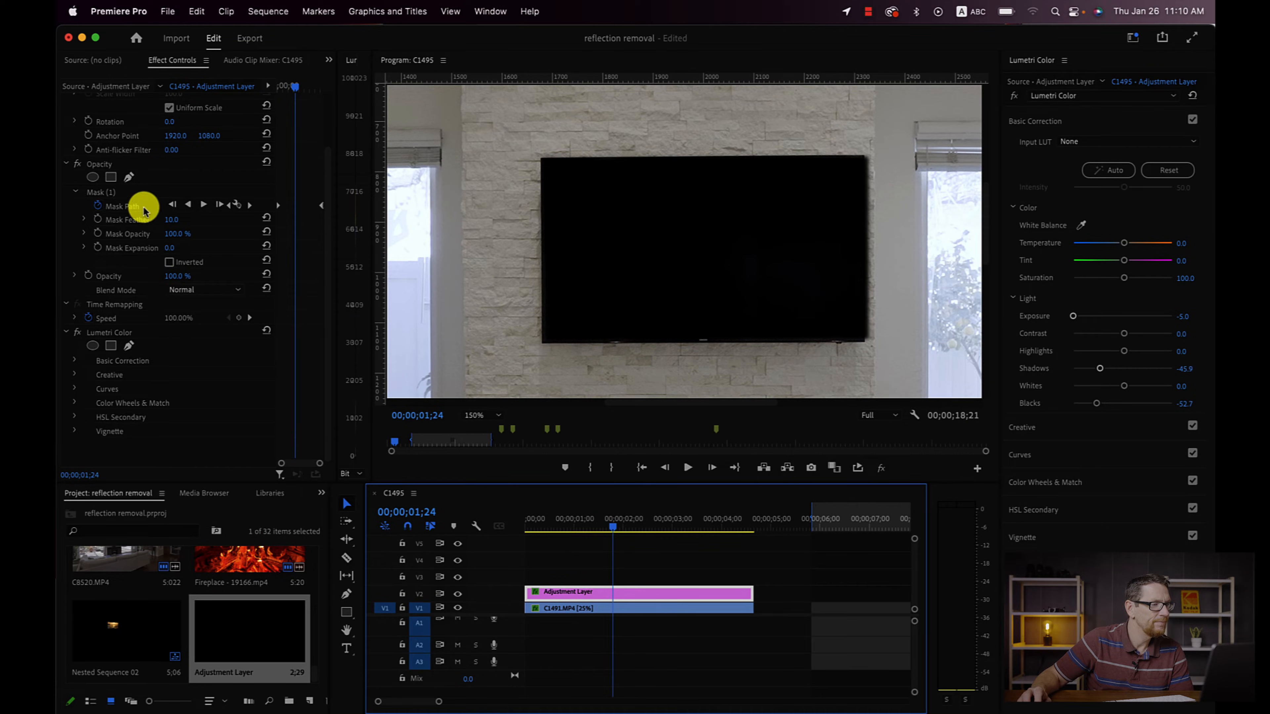
- Select Mask (1) and pull its top-right corner onto the TV corner at 3;23
left_click(100, 192)
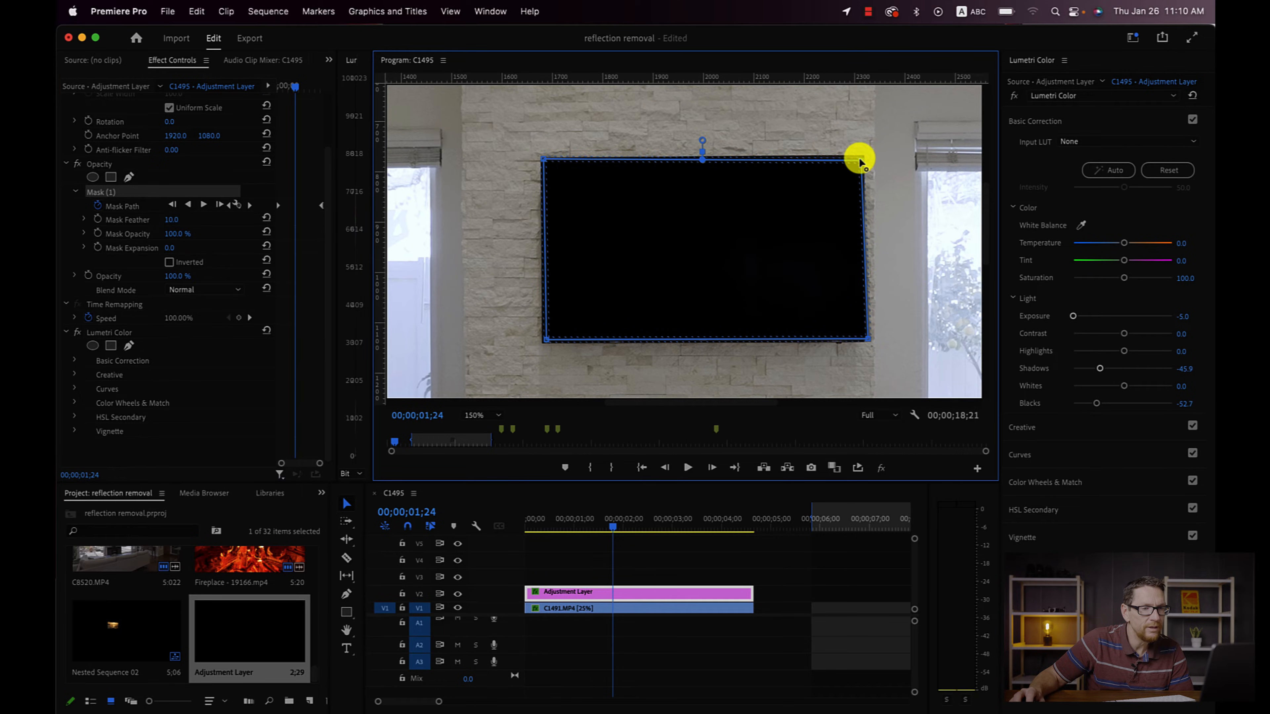
left_click_drag(858, 158, 862, 340)
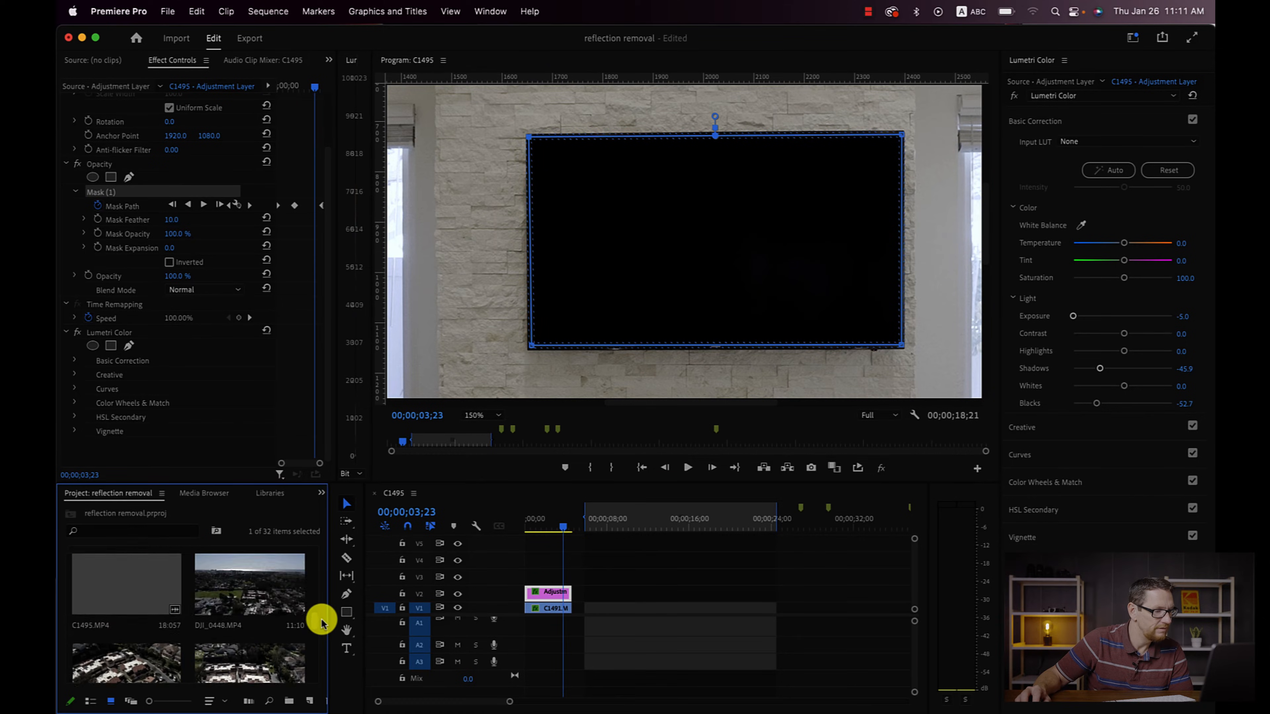
- Locate Ocean - 135658.mp4 in the Project panel and place it above the living-room clip
scroll("down", 3)
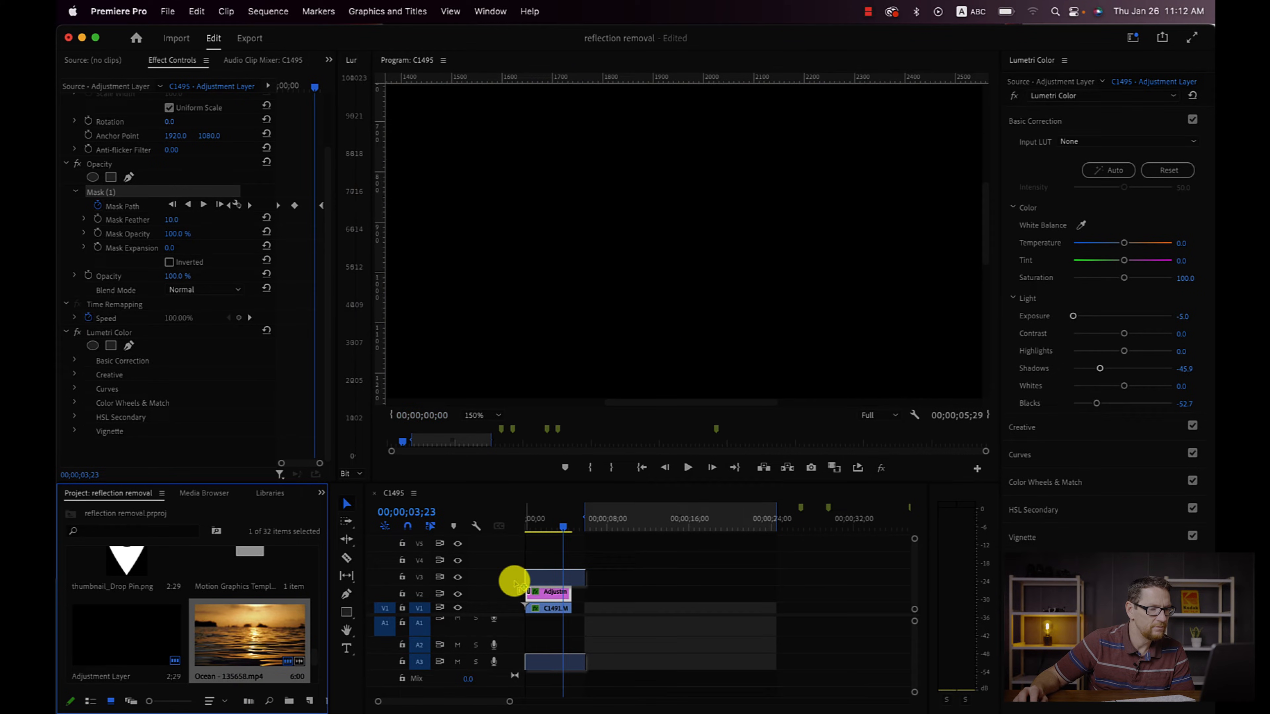
double_click(252, 639)
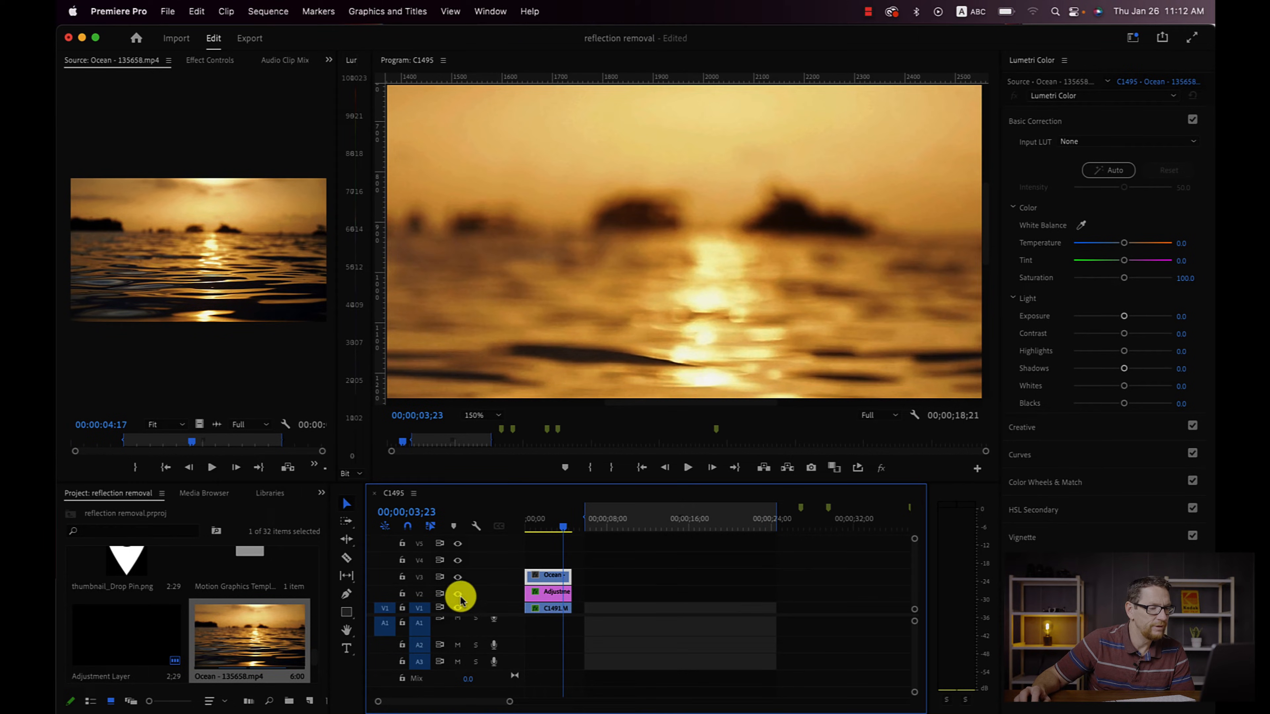
left_click(547, 592)
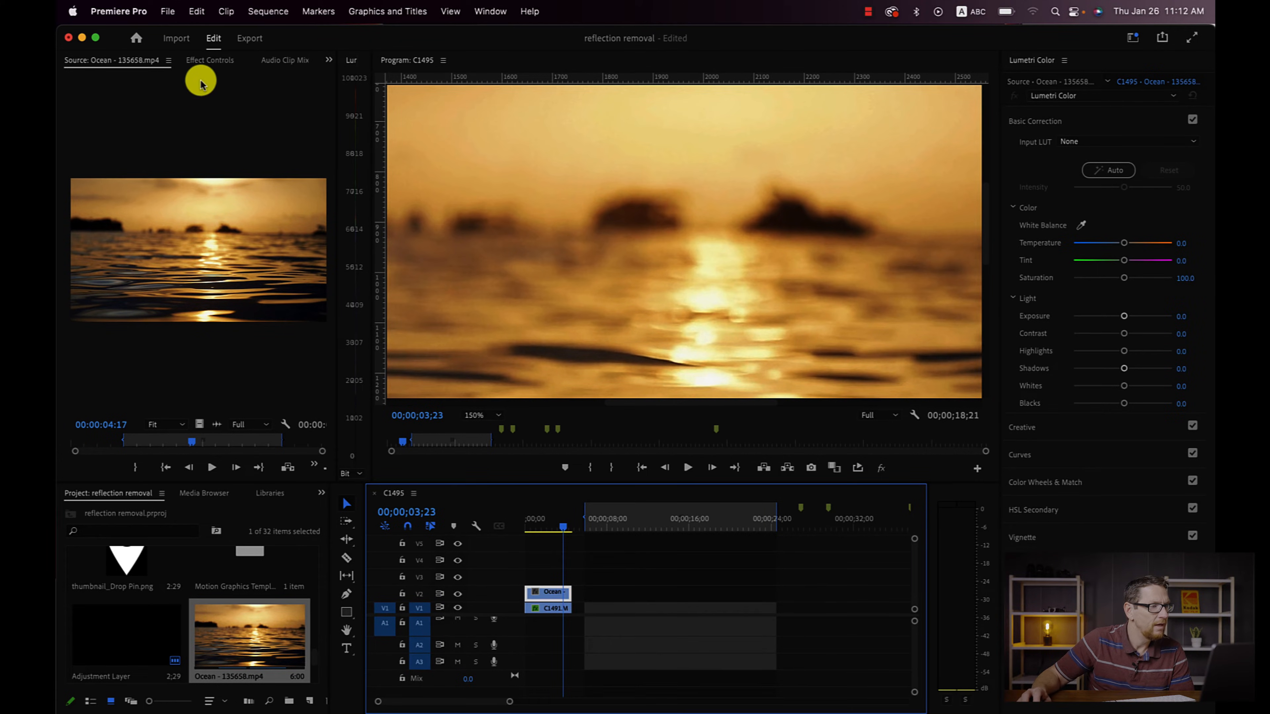
- Scale the sunset clip to 22 and position it at 1994, 974 over the TV screen
left_click(209, 61)
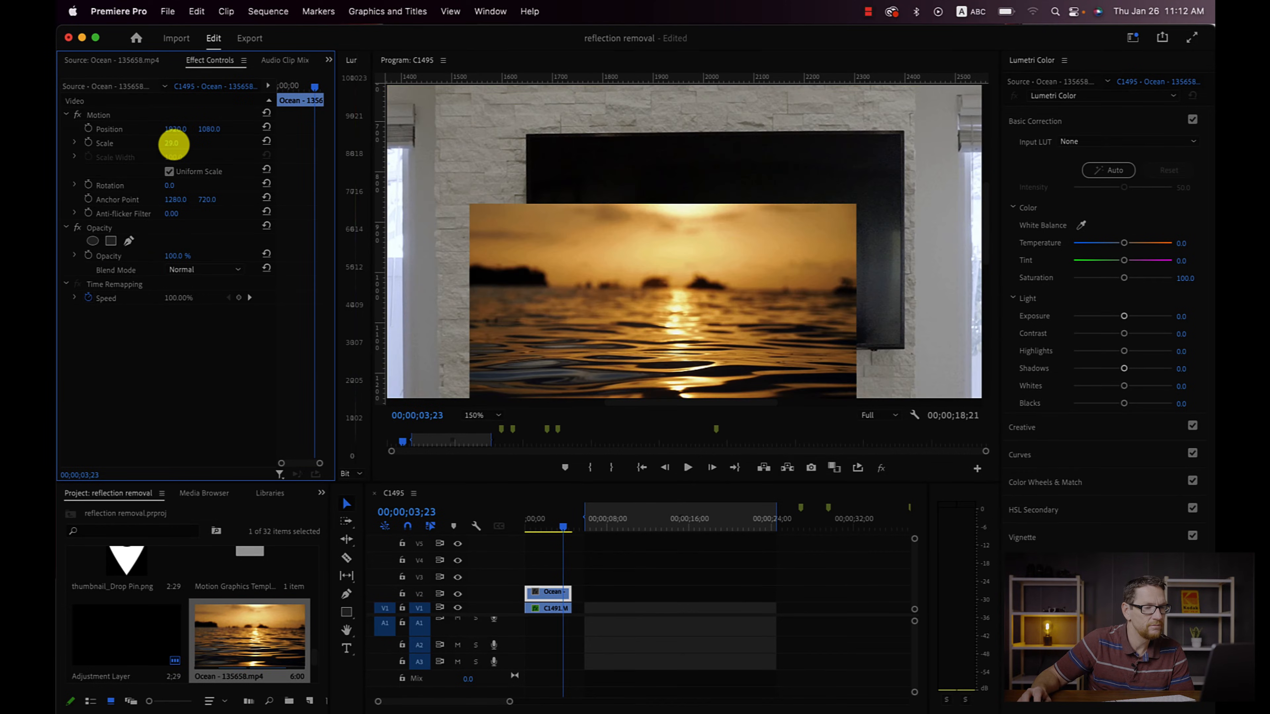
left_click_drag(172, 144, 187, 143)
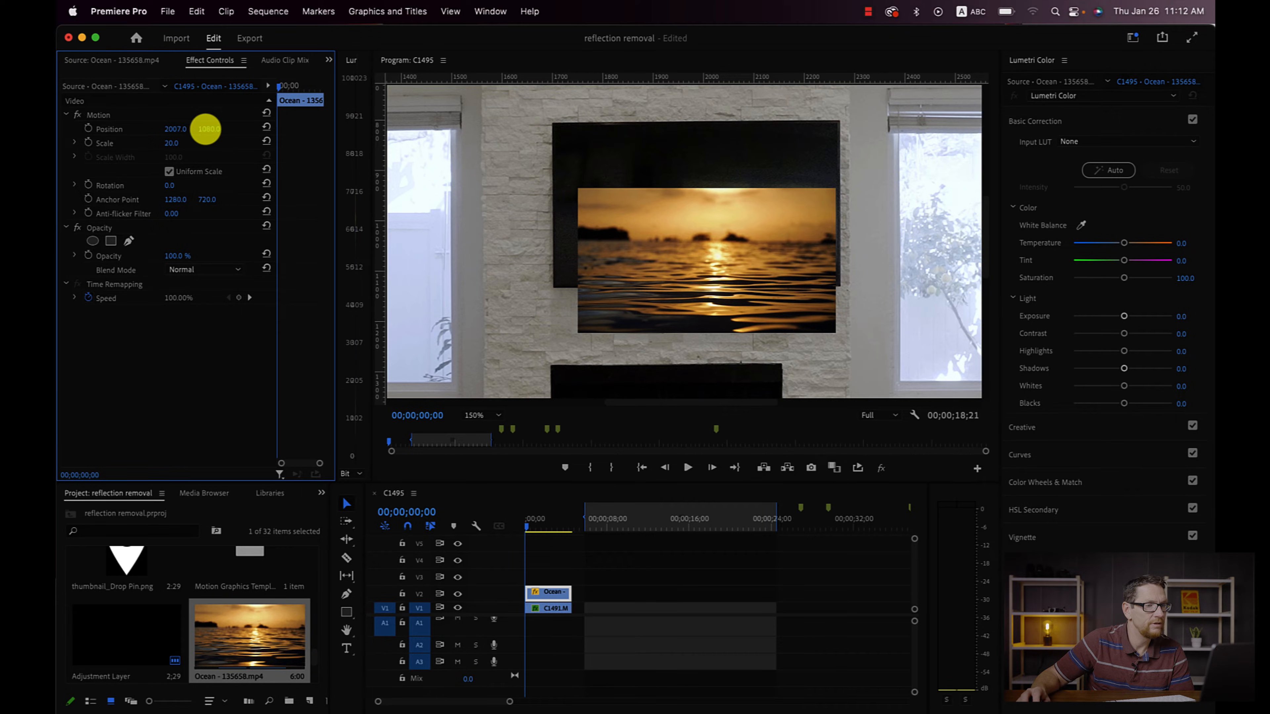
left_click_drag(206, 129, 201, 140)
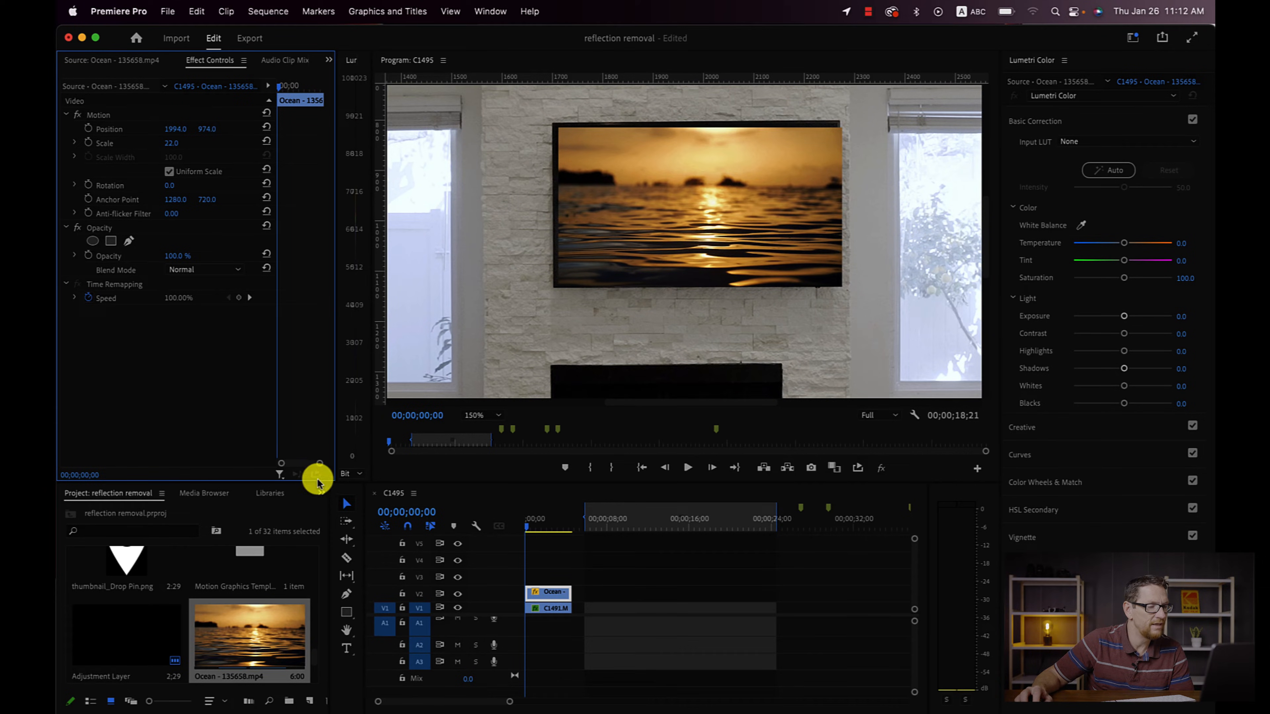
mouse_move(356, 487)
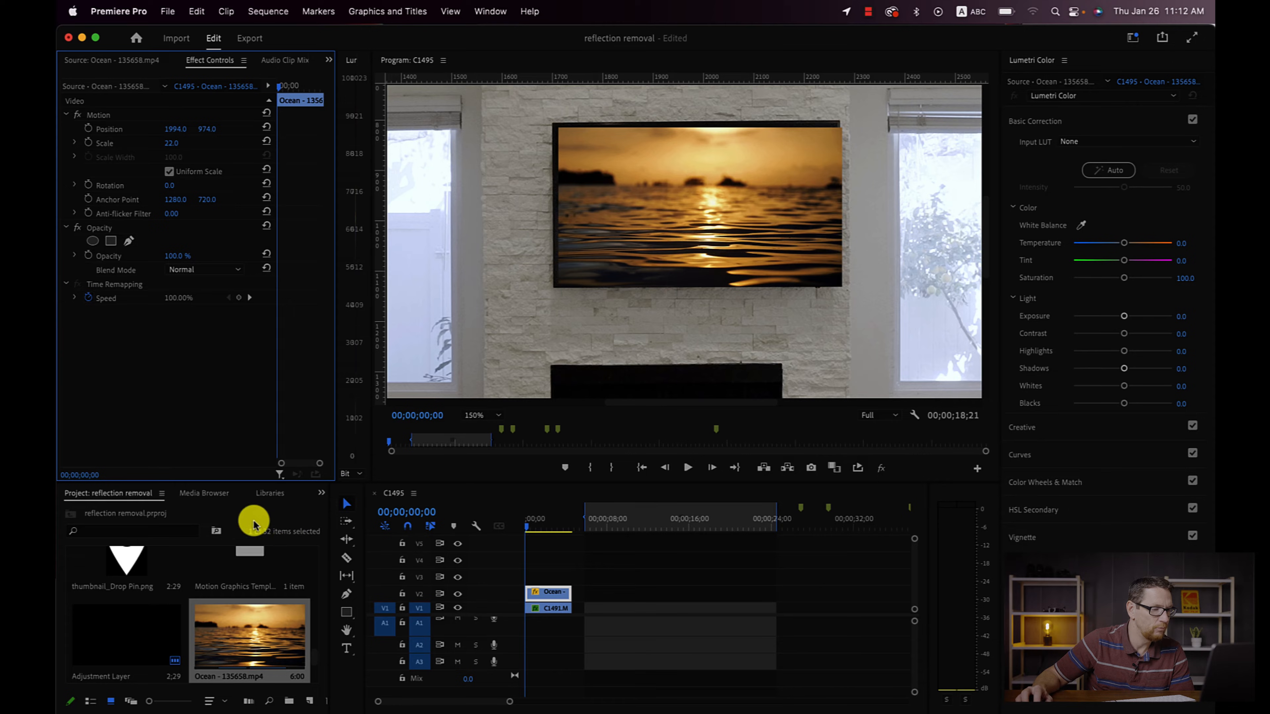
- Open the Effects library and search 'corner pin' to find the Corner Pin effect
left_click(322, 493)
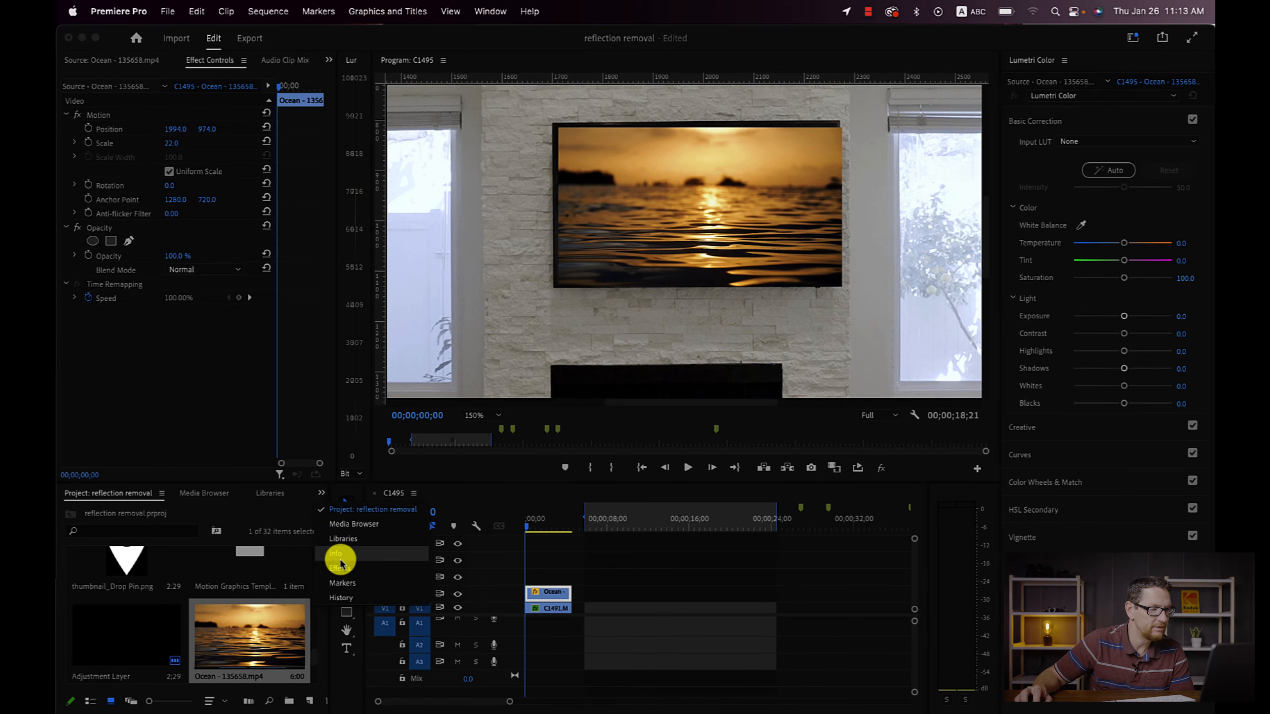
left_click(335, 569)
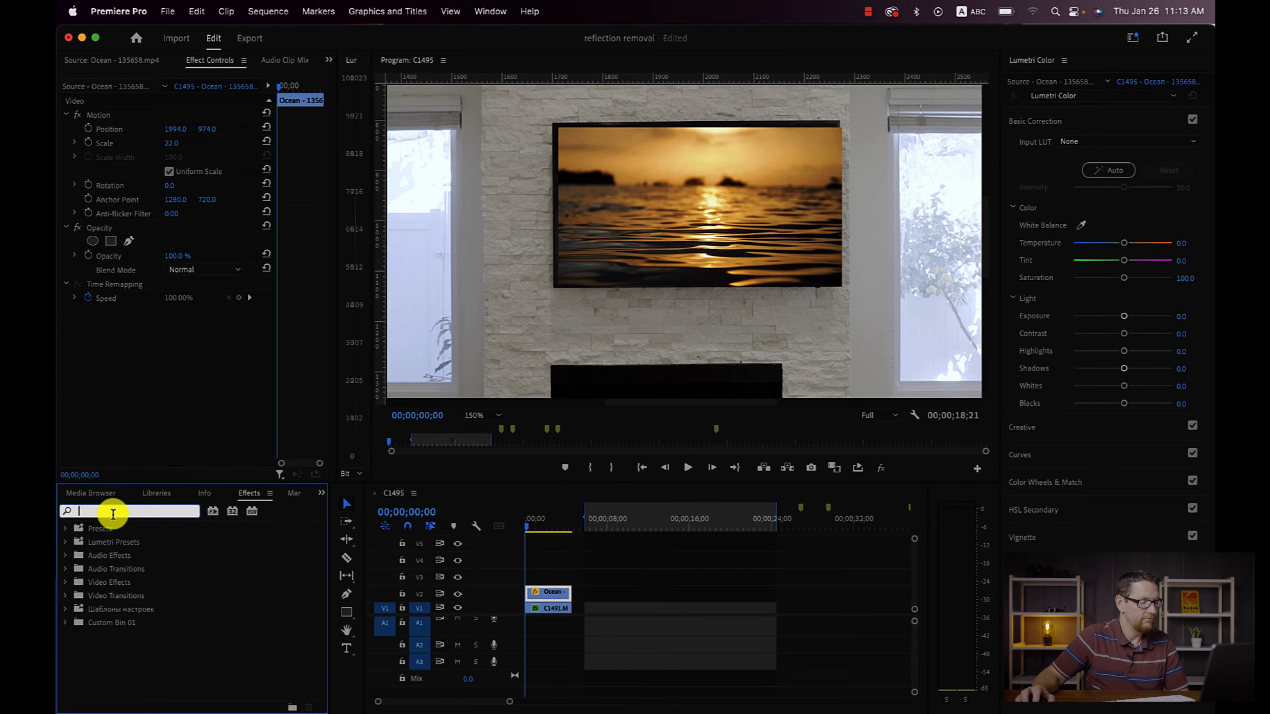
type("corner pin")
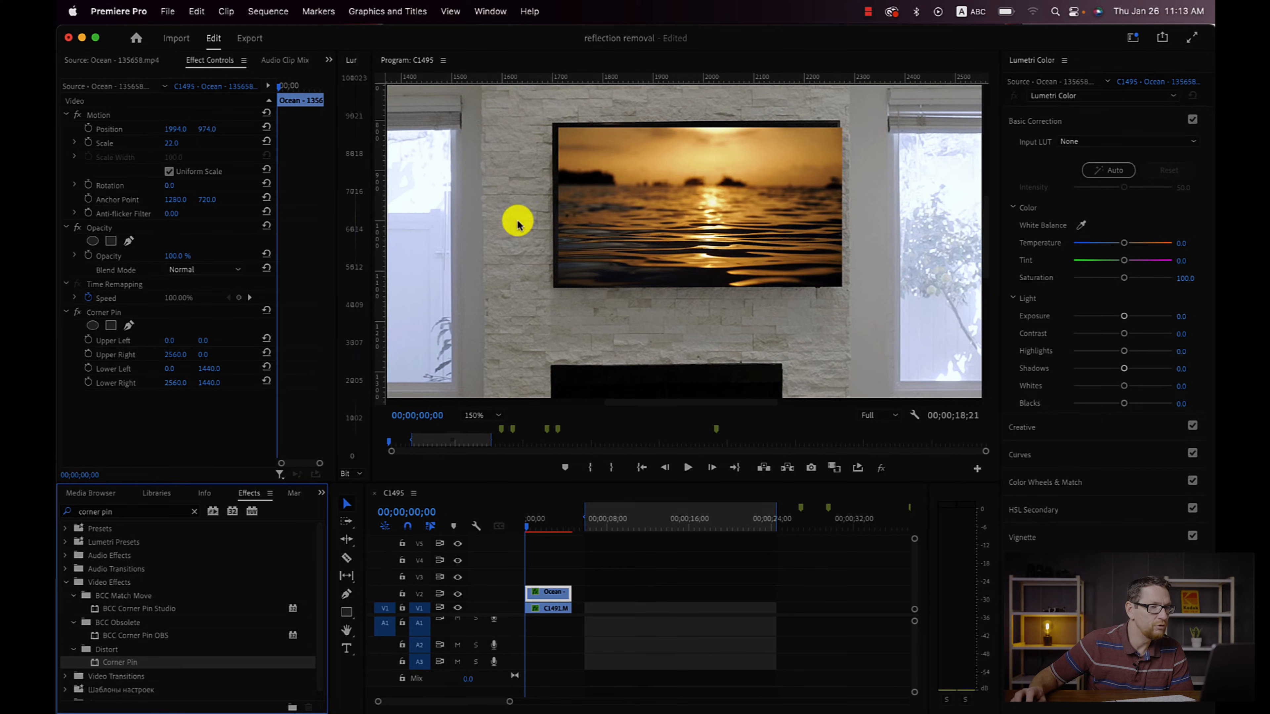
mouse_move(72, 348)
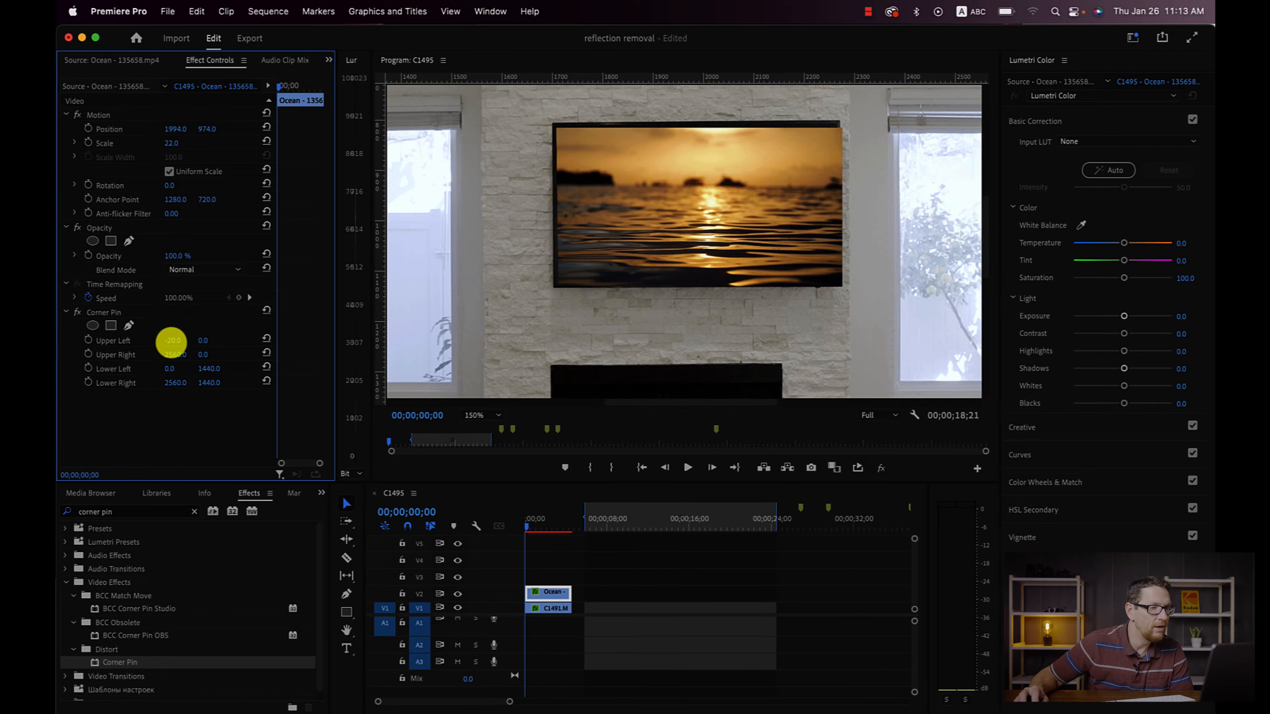
- Pin the sunset clip's upper-left and upper-right corners to the TV screen's top edge
left_click_drag(170, 340, 170, 356)
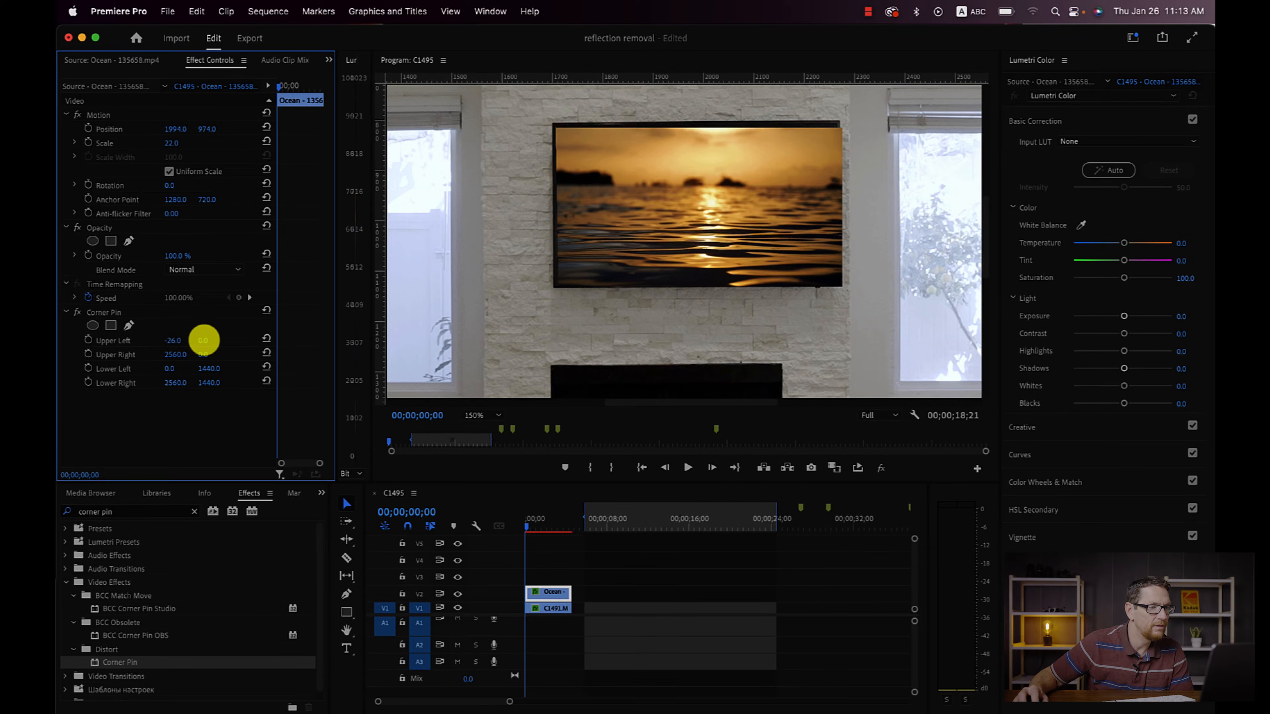
left_click_drag(202, 340, 176, 358)
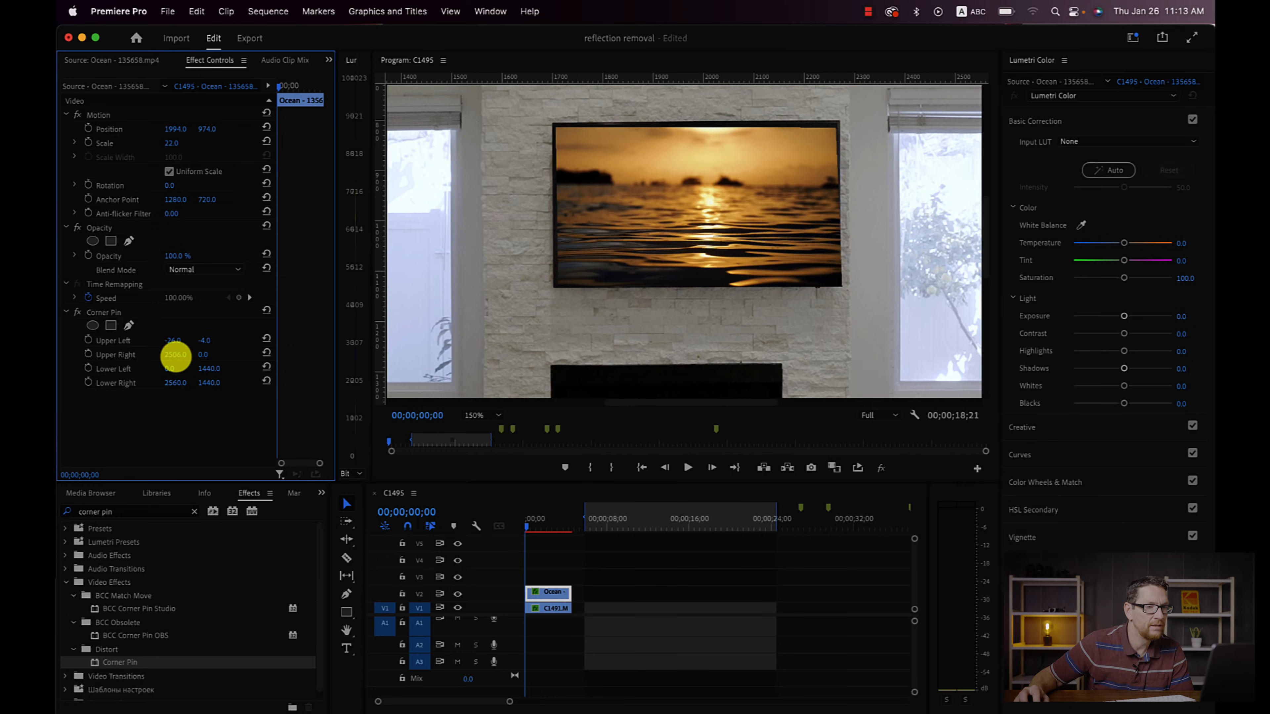
left_click_drag(176, 354, 209, 355)
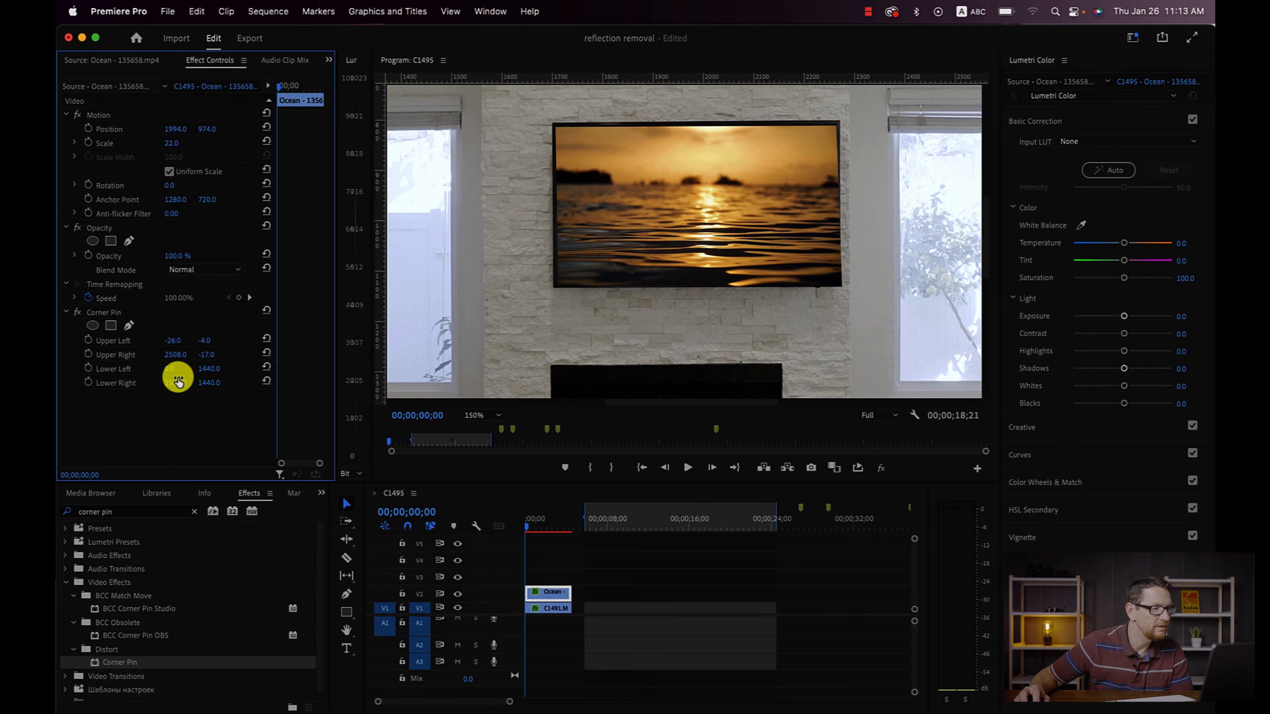
- Pin the lower-left and lower-right corners to the TV screen's bottom edge
left_click_drag(176, 382, 176, 383)
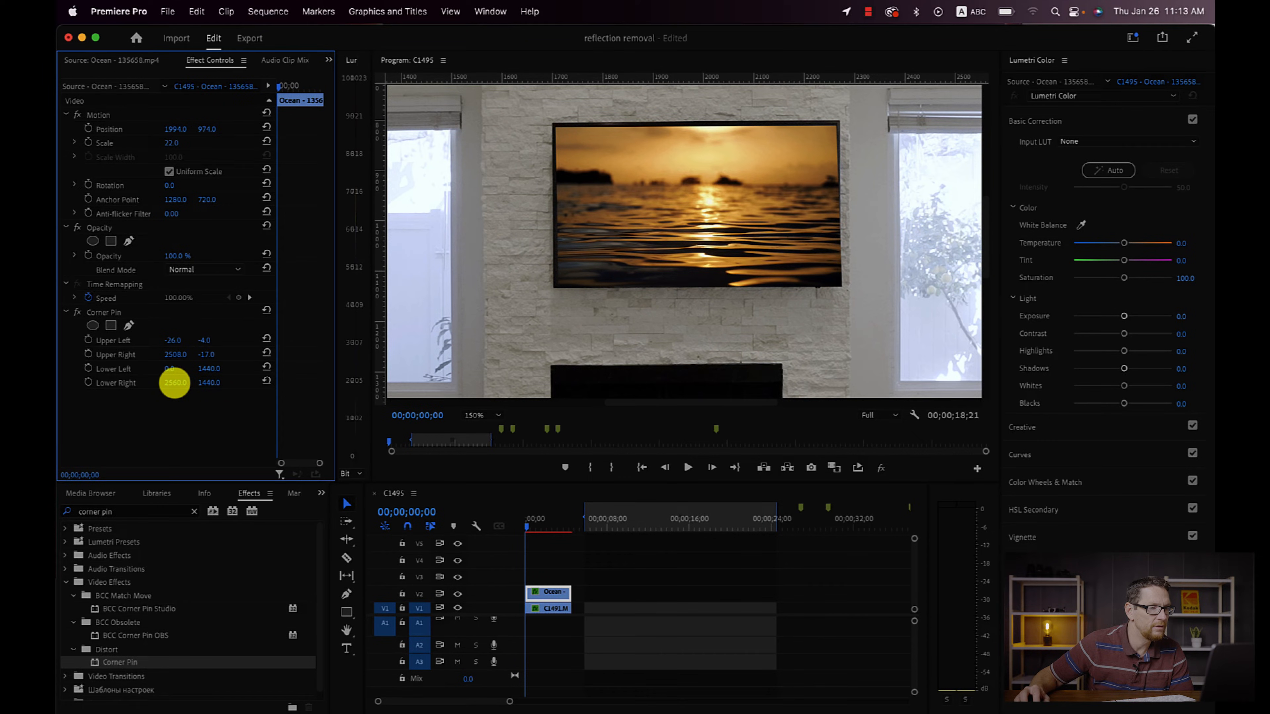
left_click_drag(187, 382, 173, 382)
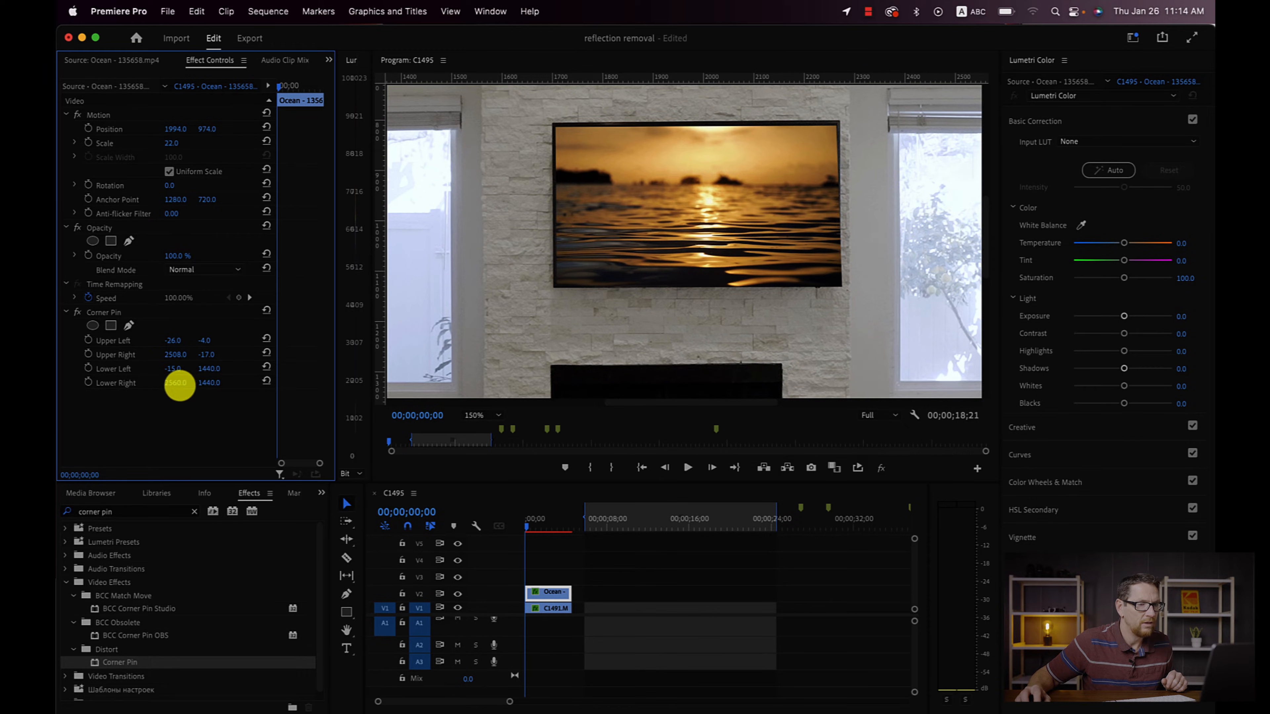
left_click_drag(208, 382, 201, 382)
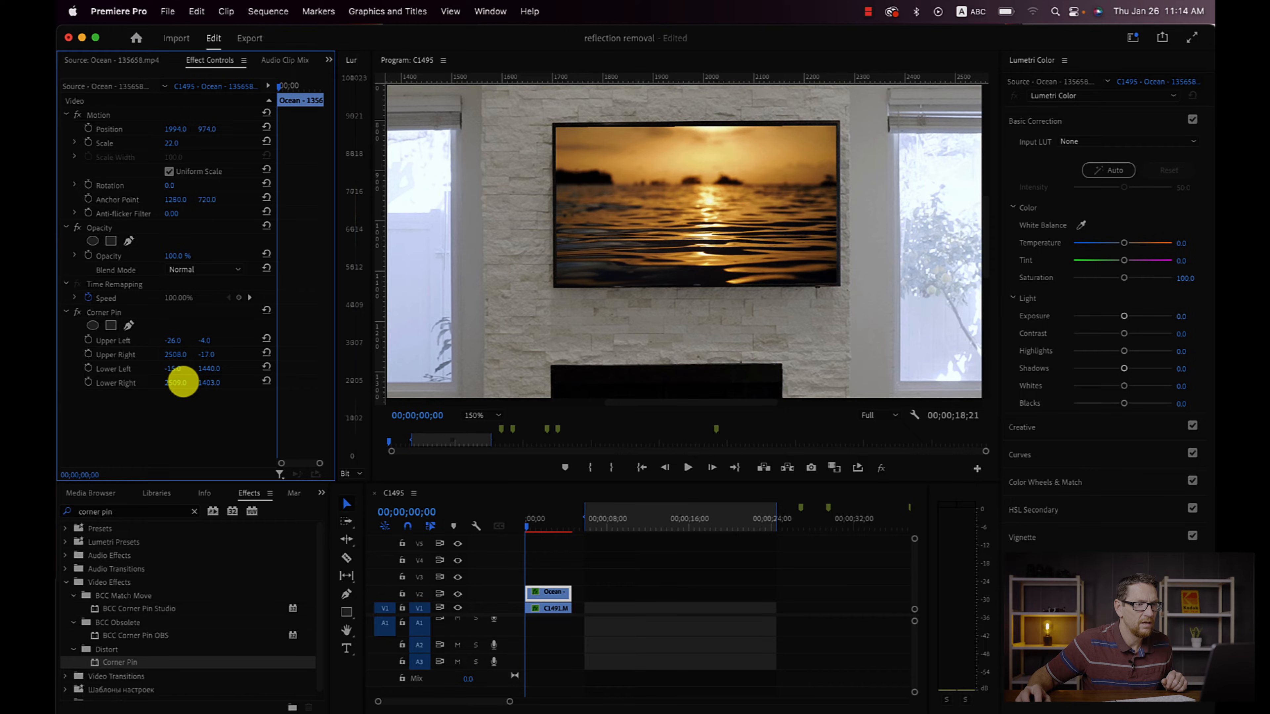
left_click_drag(198, 368, 209, 383)
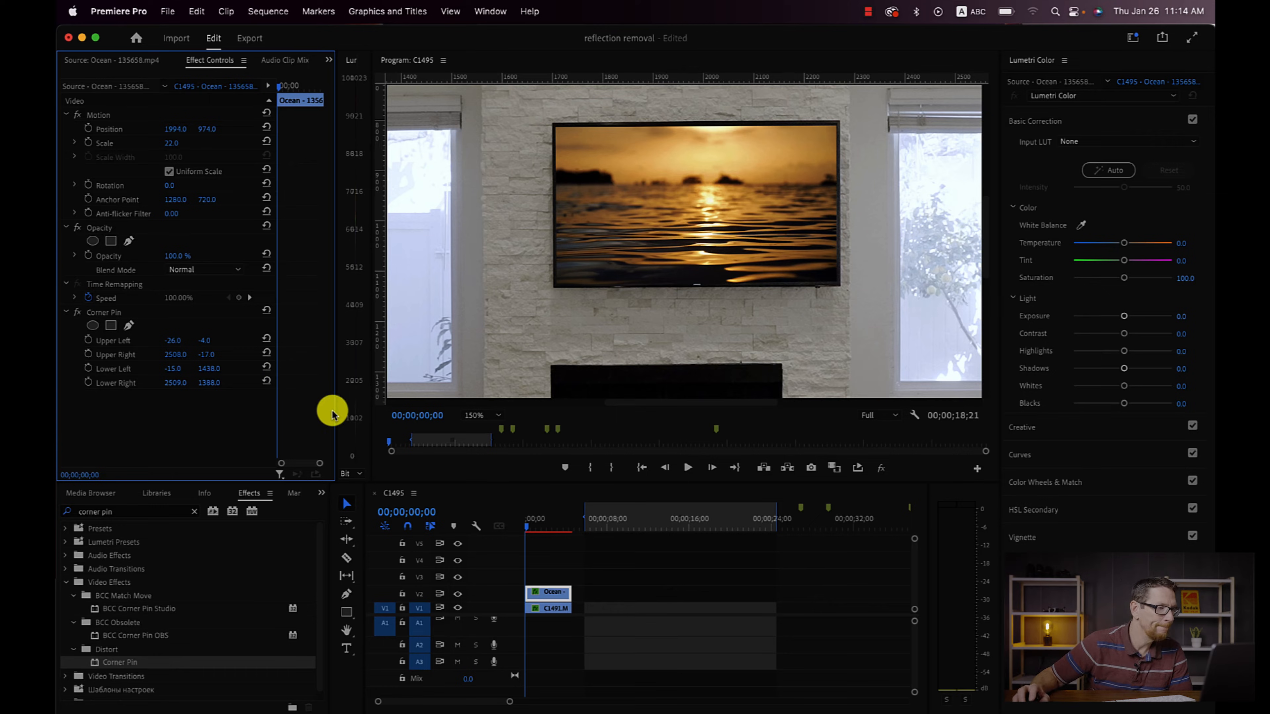
mouse_move(652, 252)
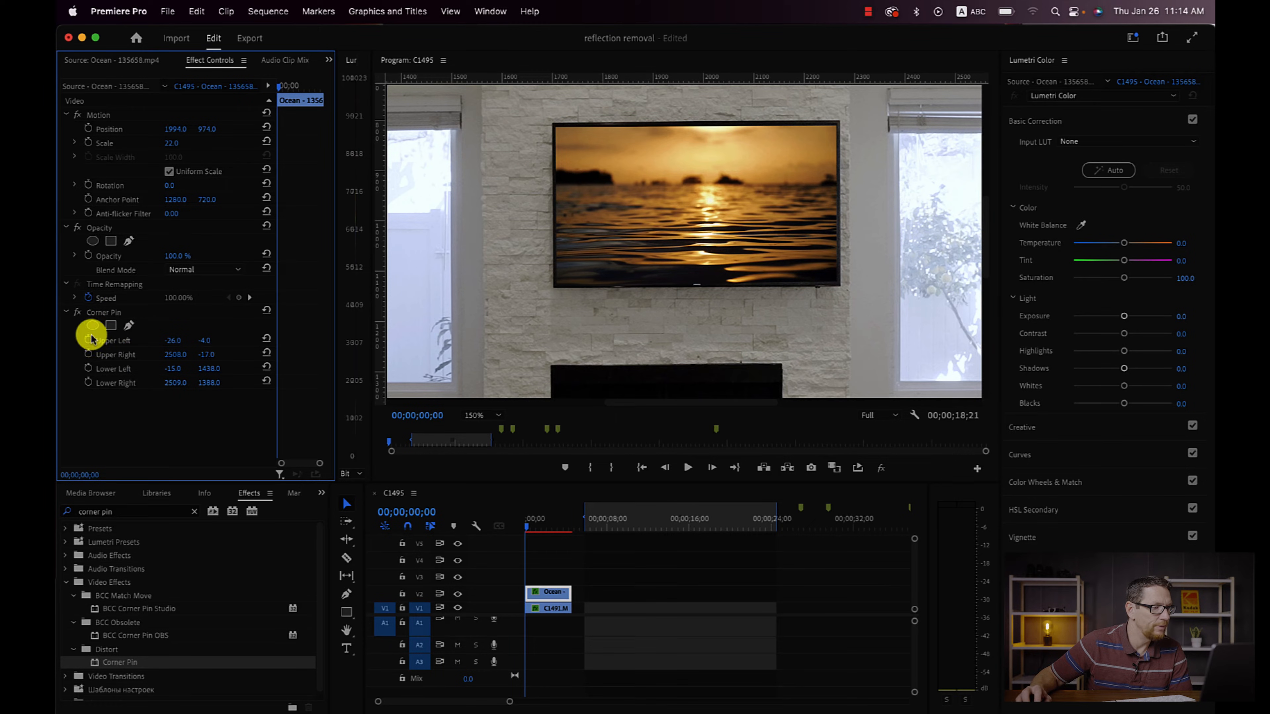
mouse_move(100, 172)
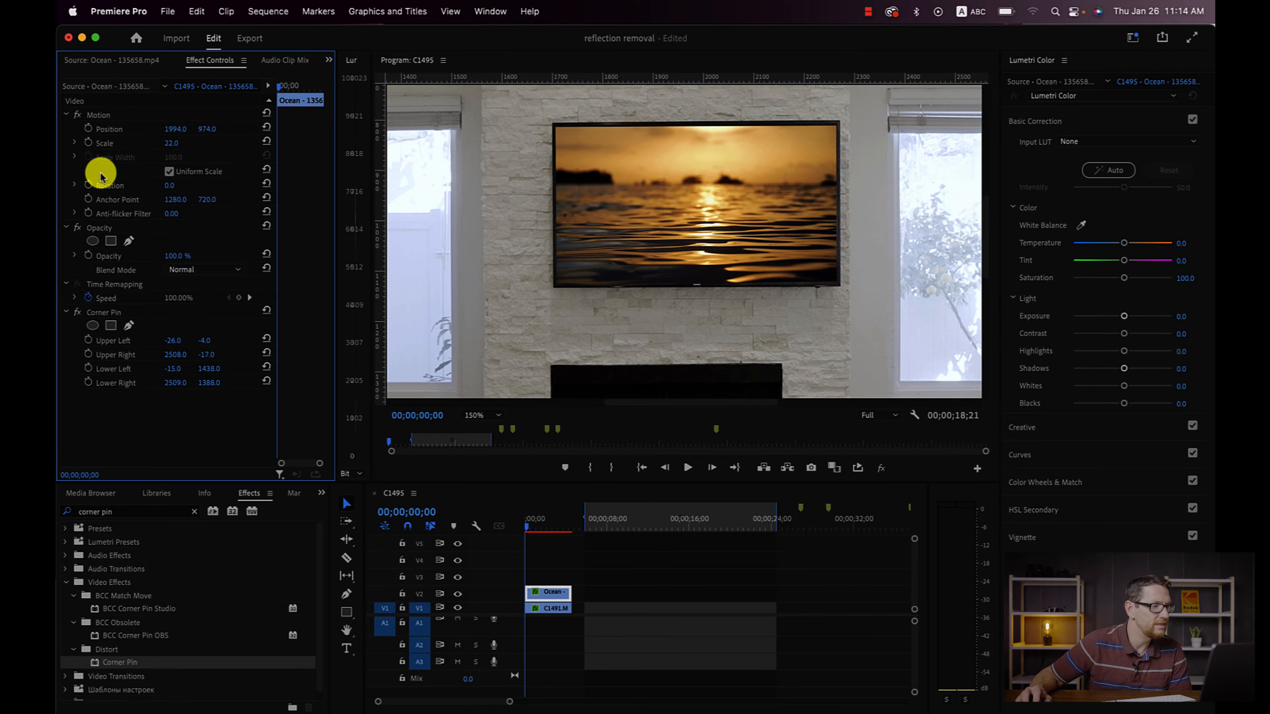
mouse_move(628, 163)
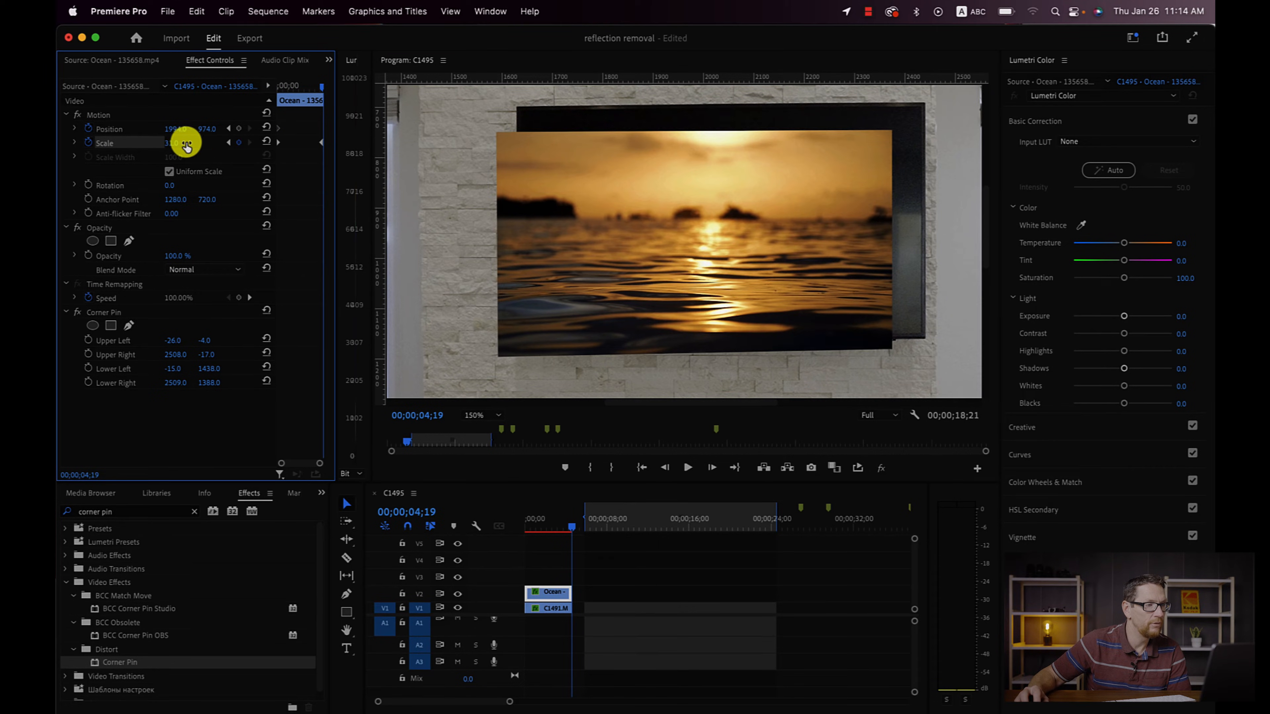
- Enlarge the ocean clip to scale 31.2 at 4;19 so it fills the TV screen
left_click_drag(173, 143, 207, 130)
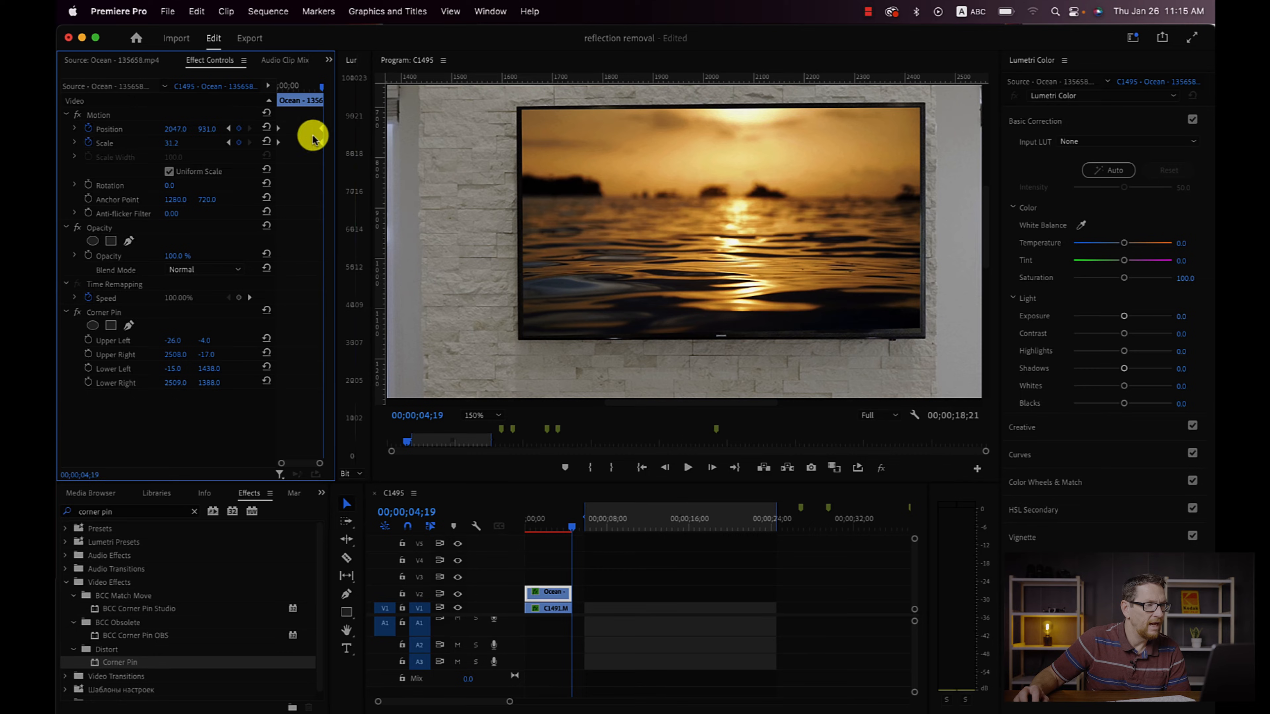
mouse_move(857, 343)
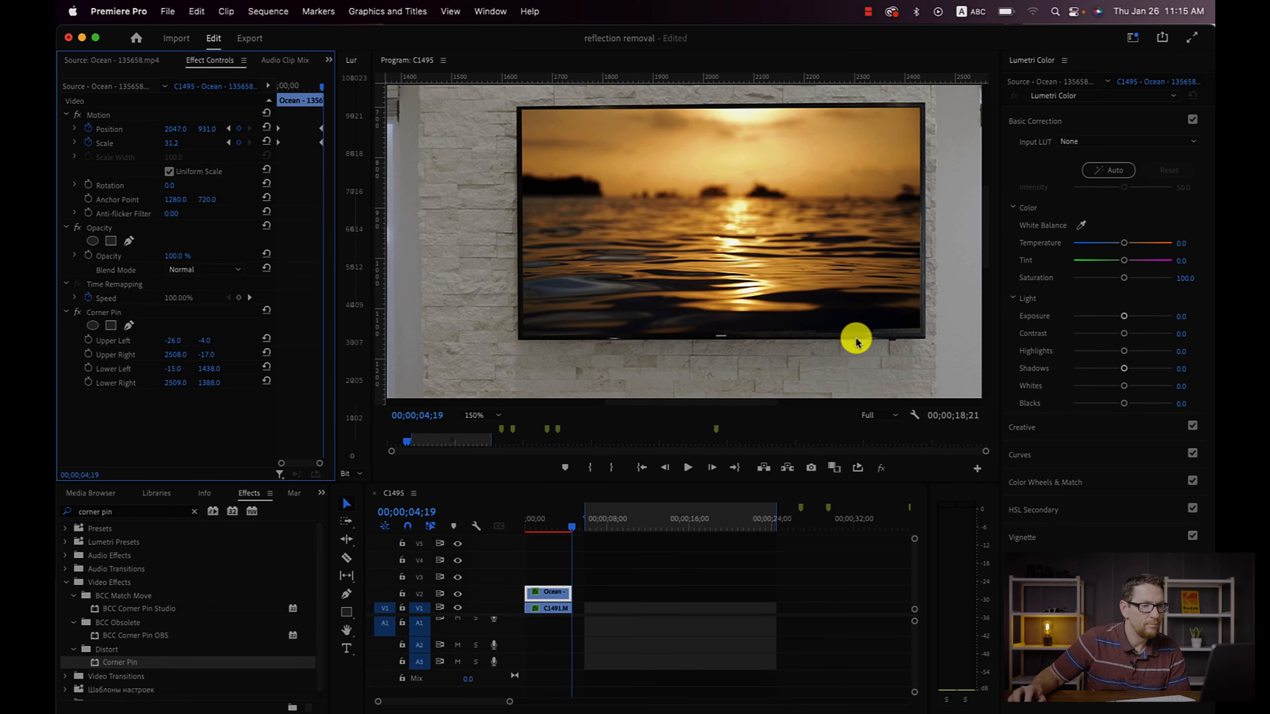
mouse_move(846, 337)
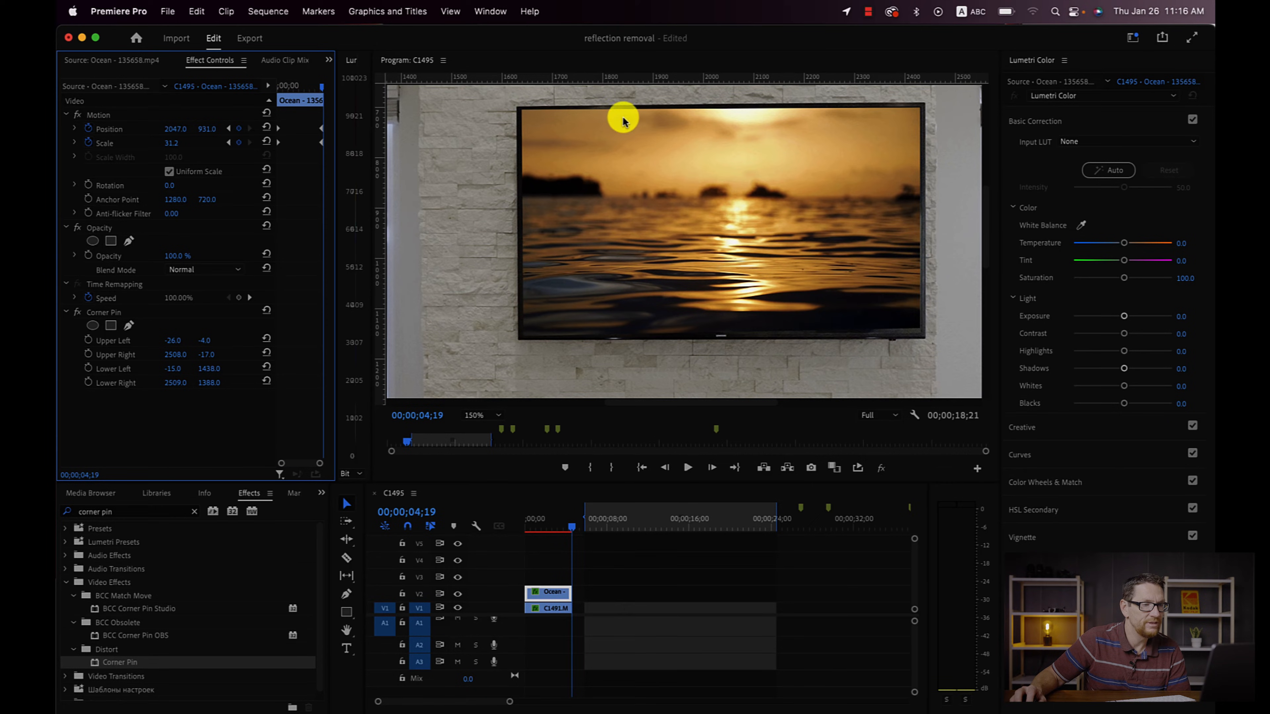
mouse_move(652, 161)
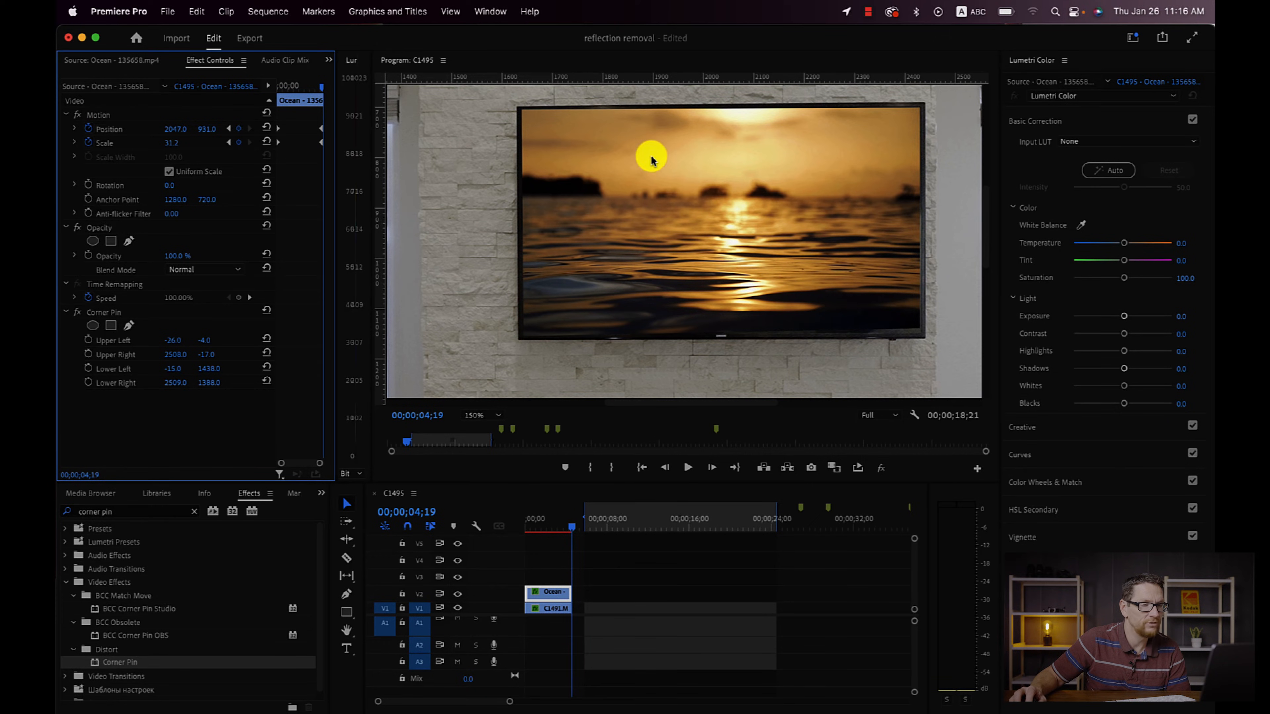
mouse_move(99, 401)
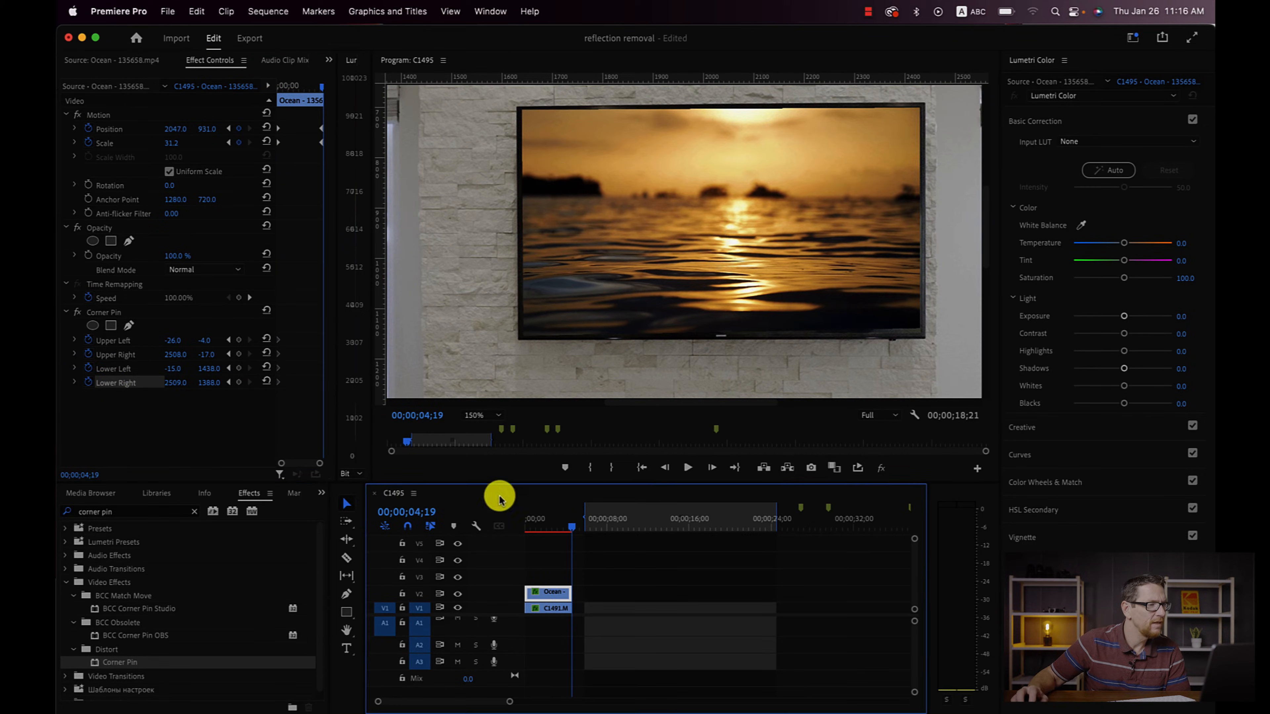
mouse_move(620, 172)
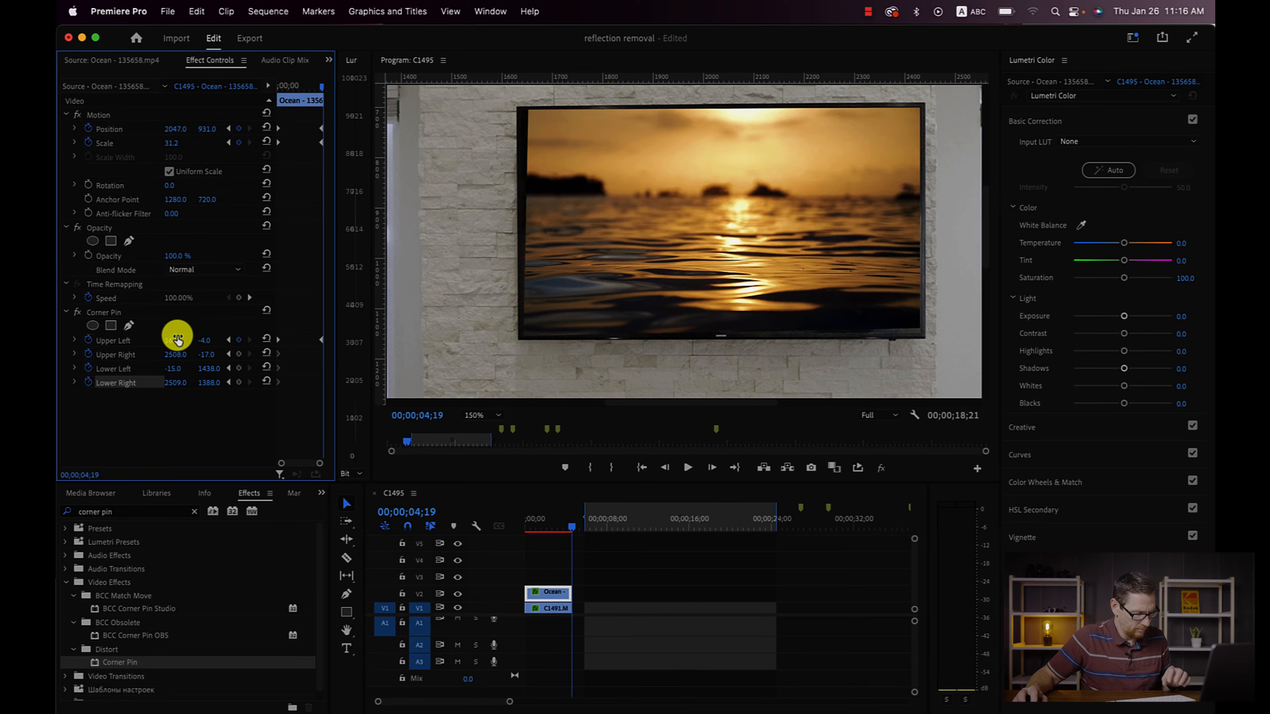
- Retune the upper-left and lower corners at 4;19, lower values 1428 and 1414
left_click_drag(177, 339, 204, 340)
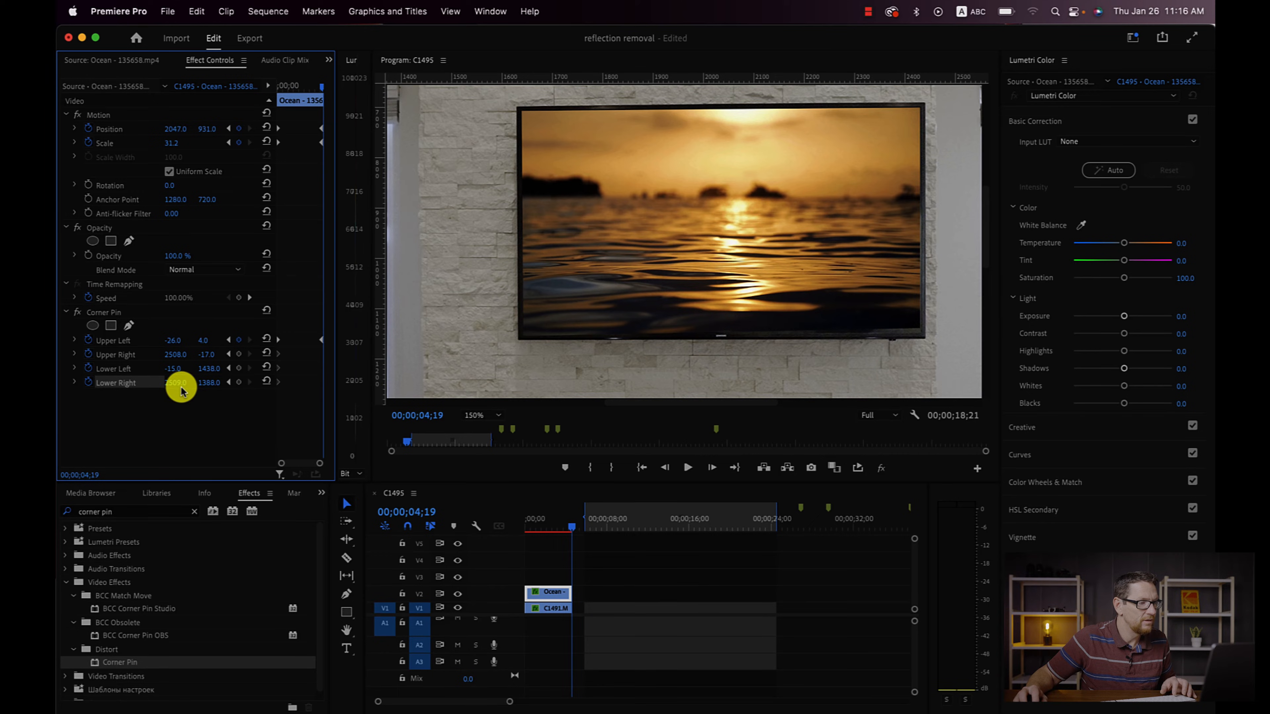
left_click_drag(176, 382, 180, 385)
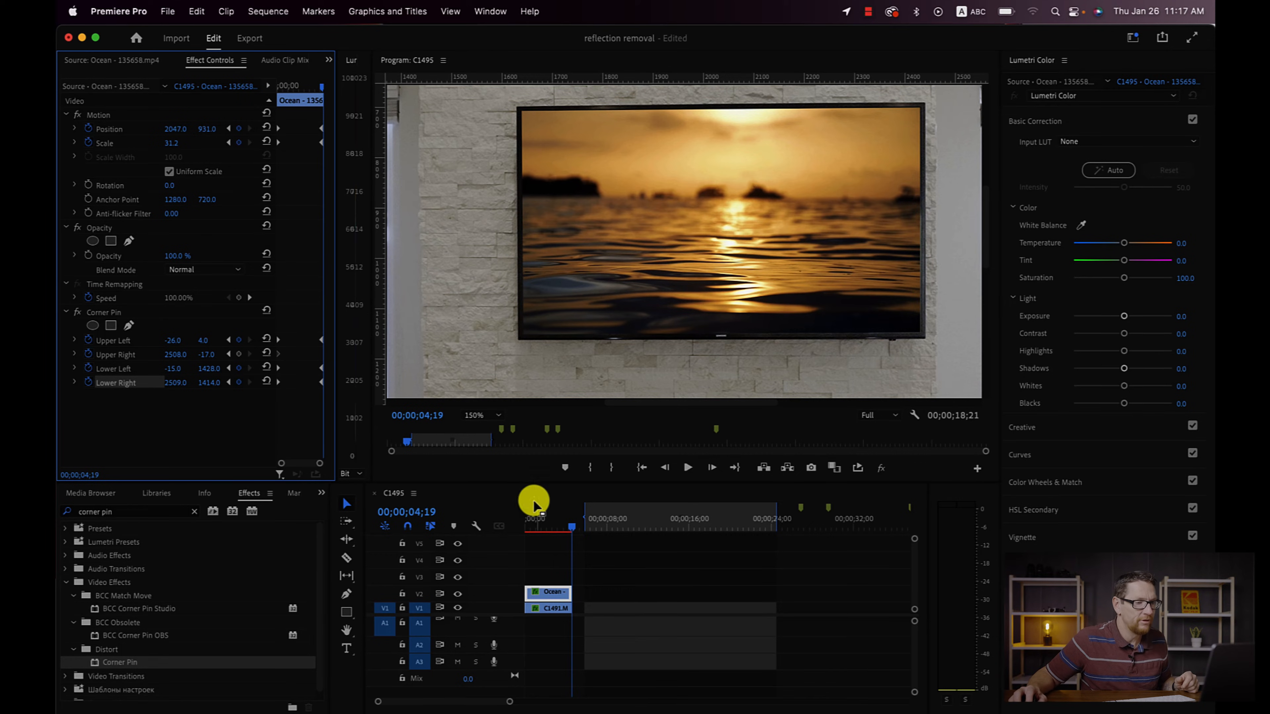
- Fit the whole living-room frame in the Program Monitor and scrub to 4;18
left_click(496, 415)
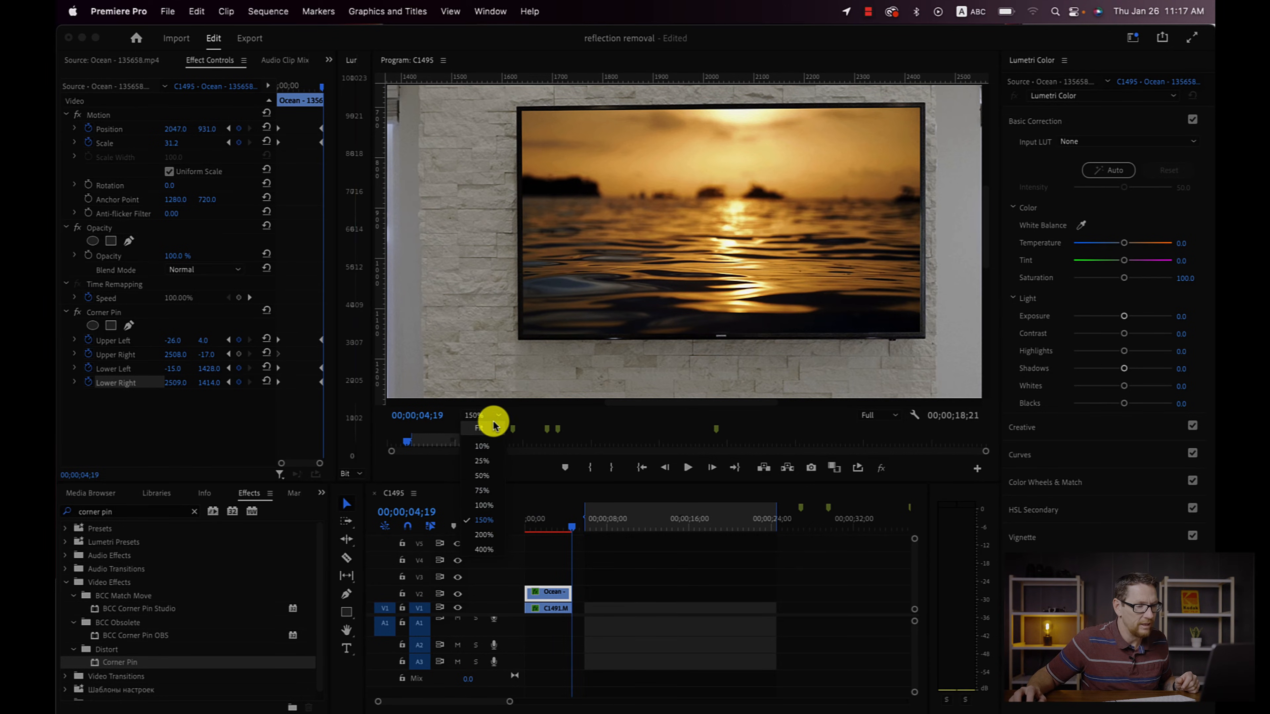
left_click(480, 428)
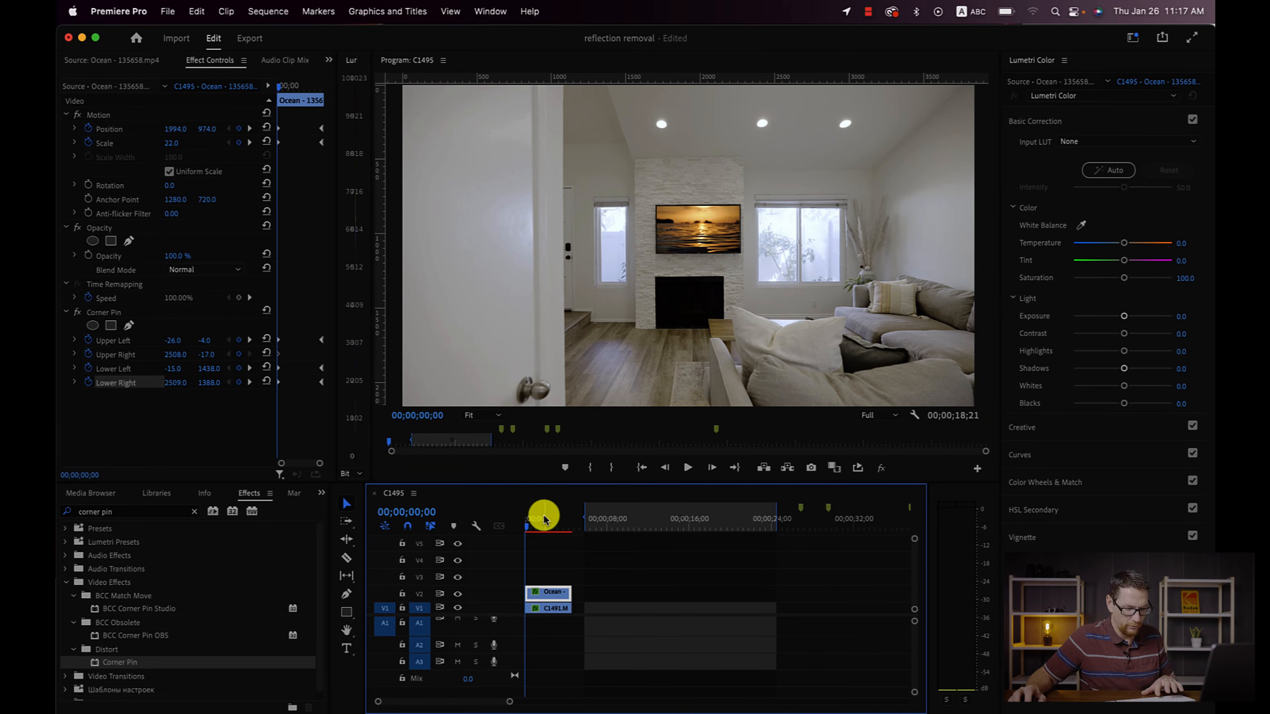
left_click_drag(544, 519, 573, 524)
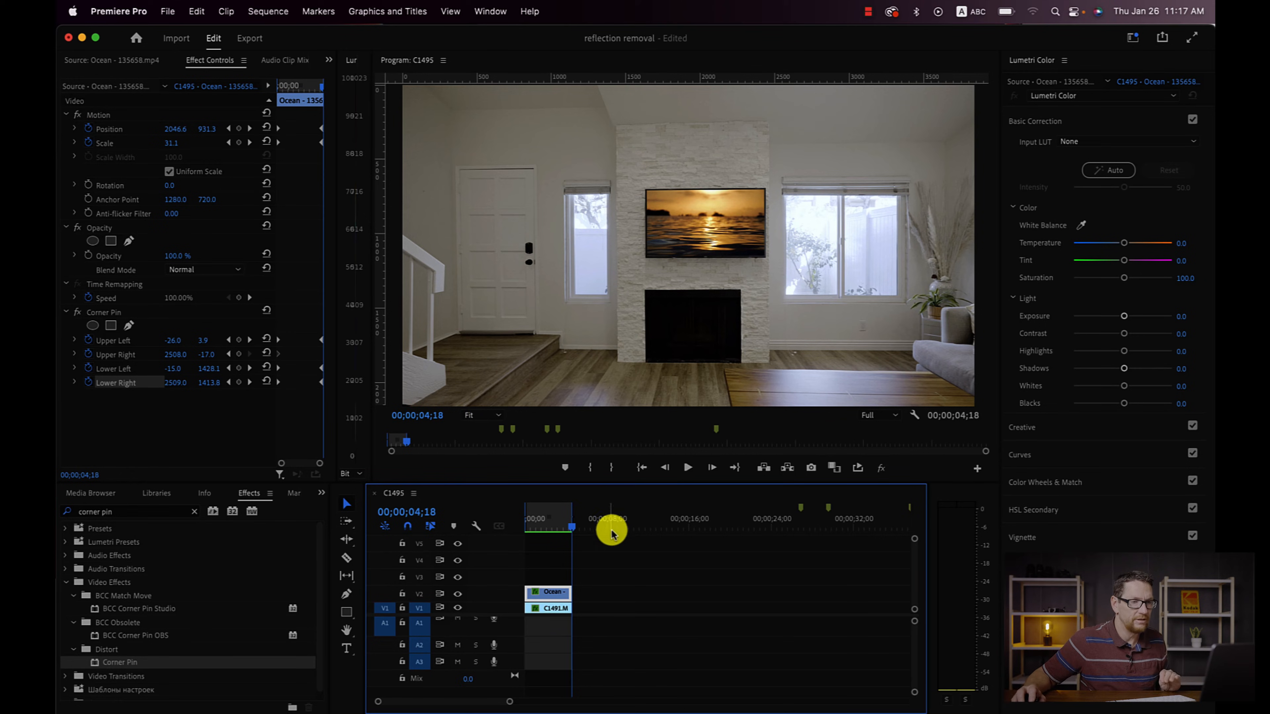
mouse_move(858, 468)
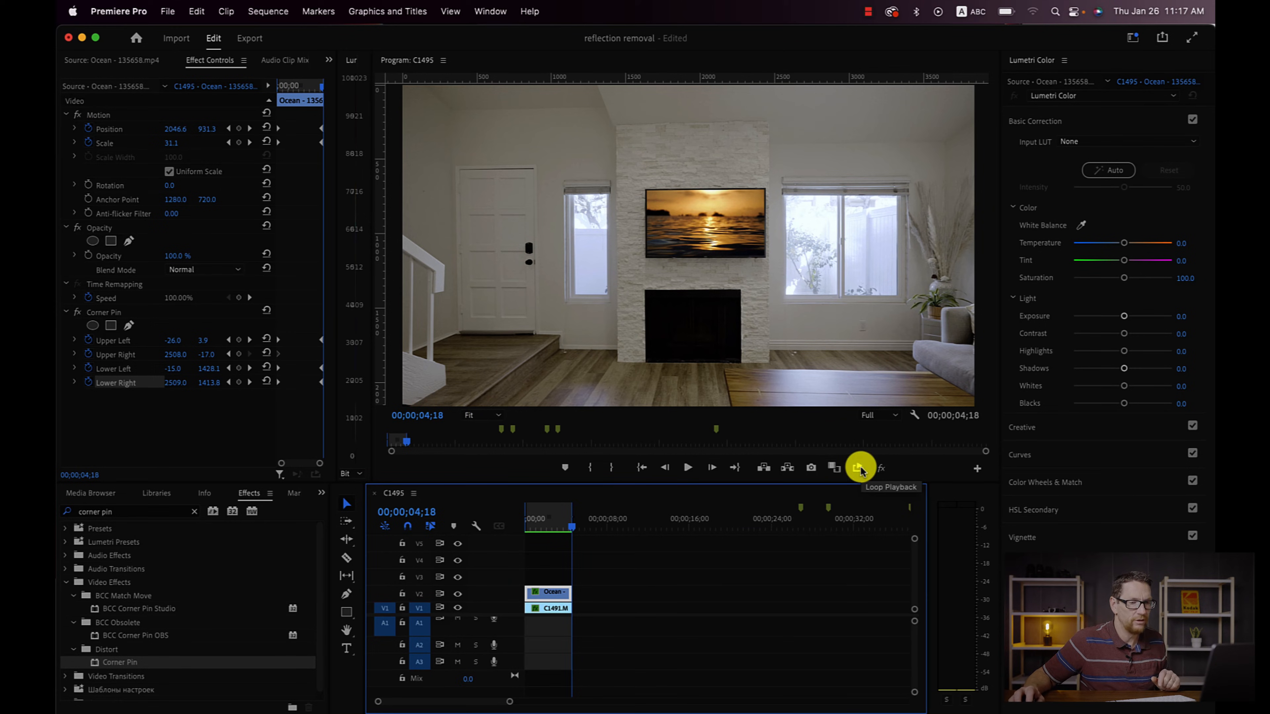
mouse_move(858, 477)
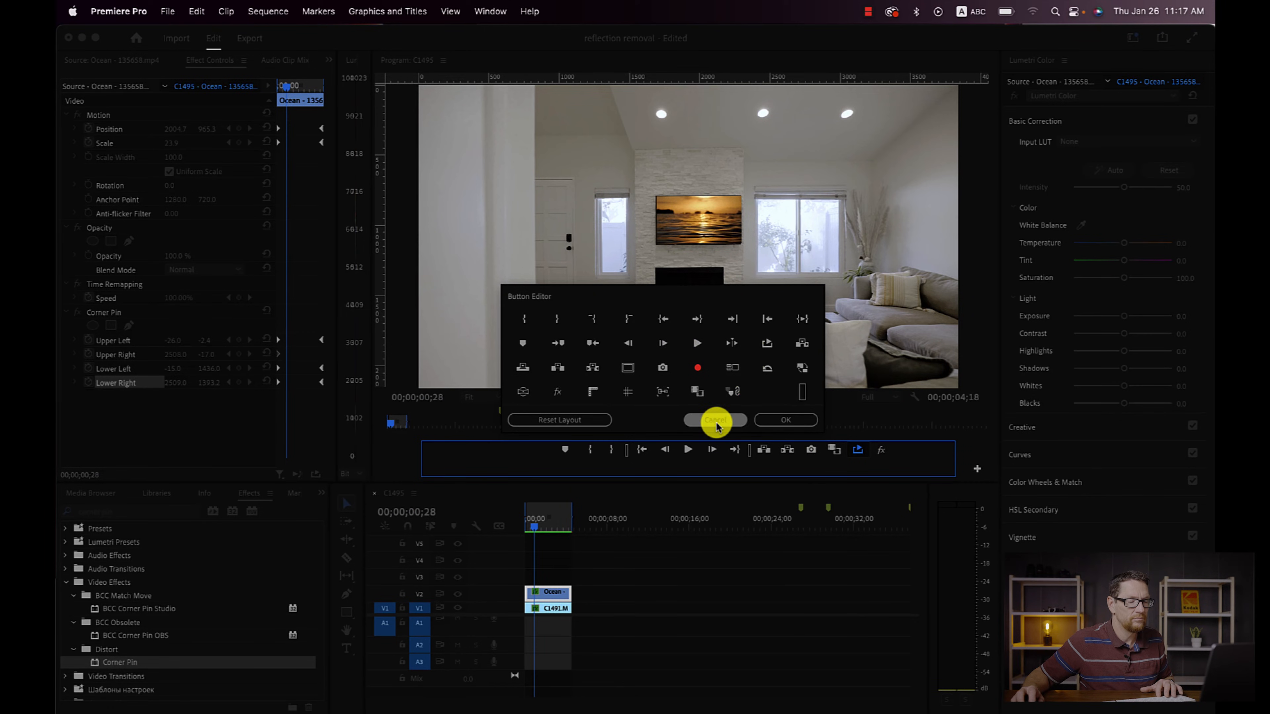
- Close the Button Editor and magnify the Program Monitor to 150% around the TV
left_click(715, 419)
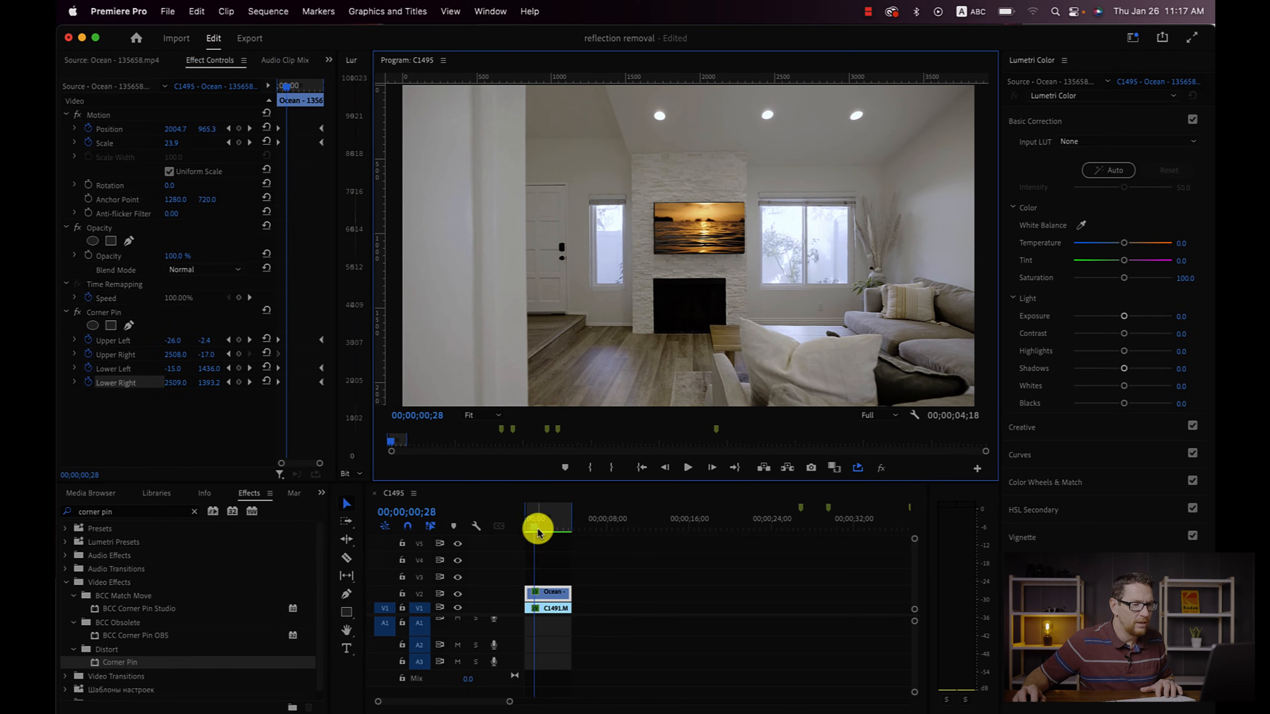
left_click(480, 415)
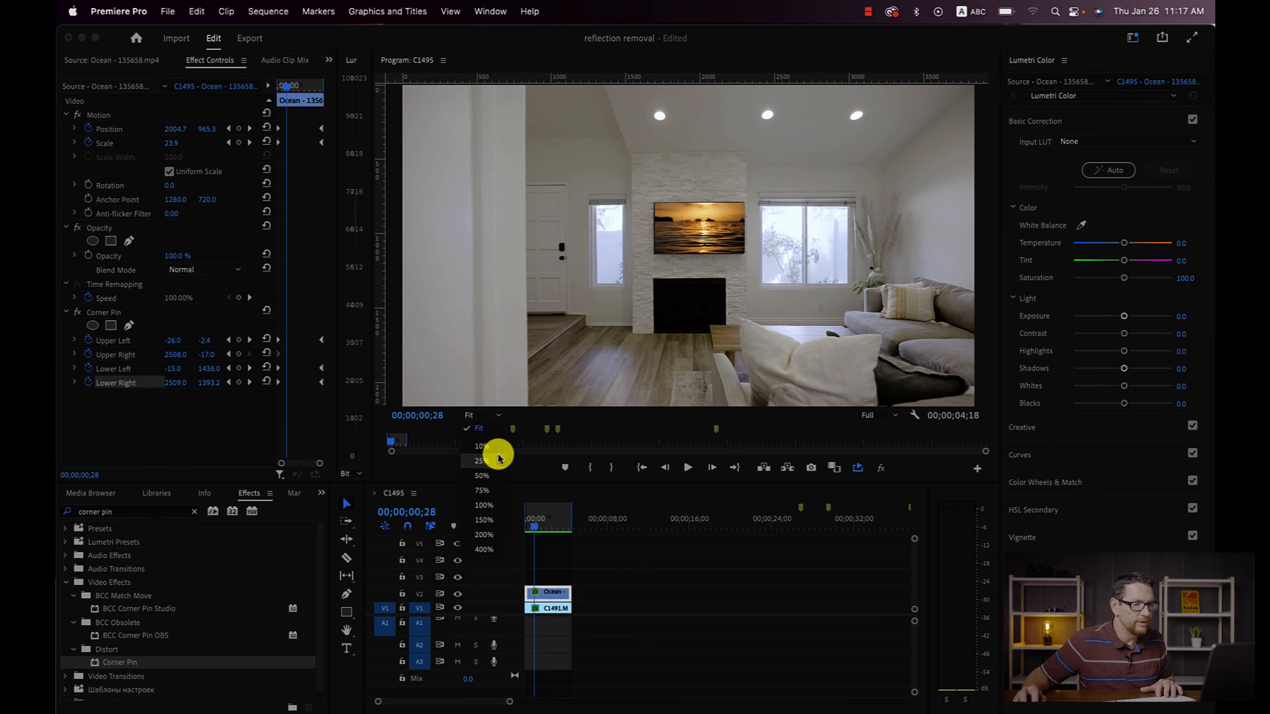
left_click(482, 520)
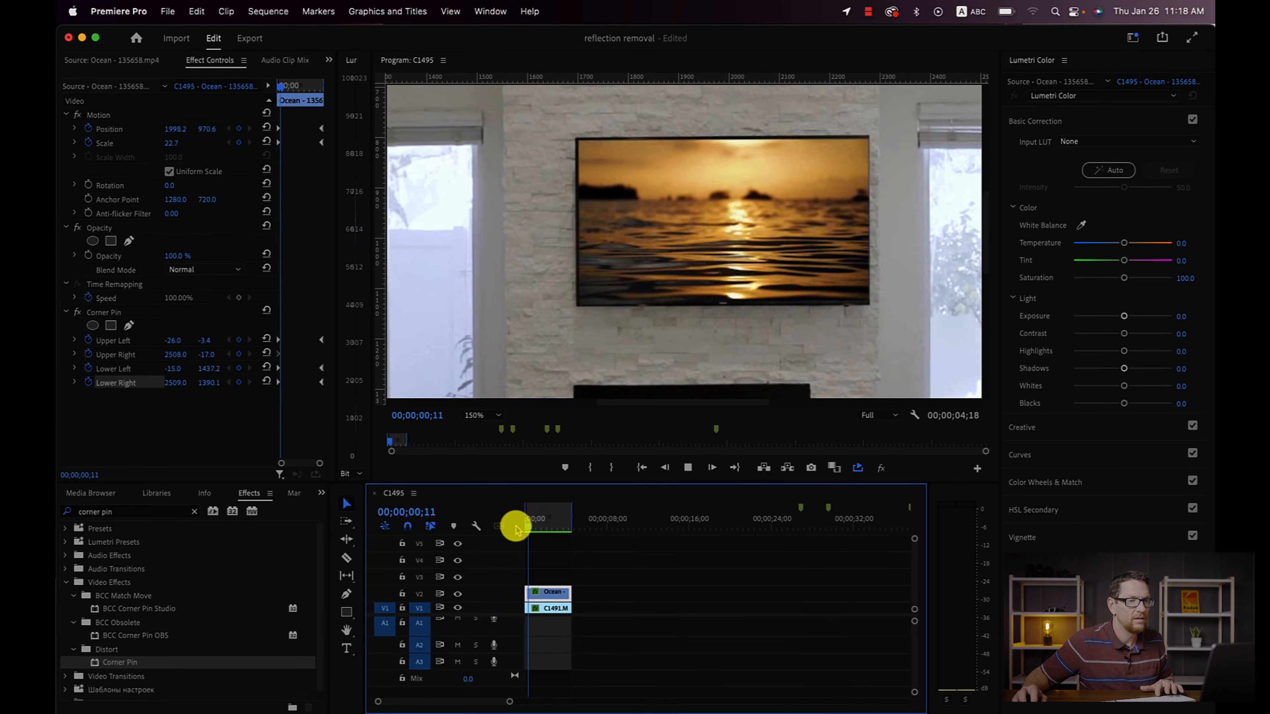
- Find a misaligned frame mid-move and rescale the ocean clip to fit the TV there
left_click_drag(518, 518, 533, 528)
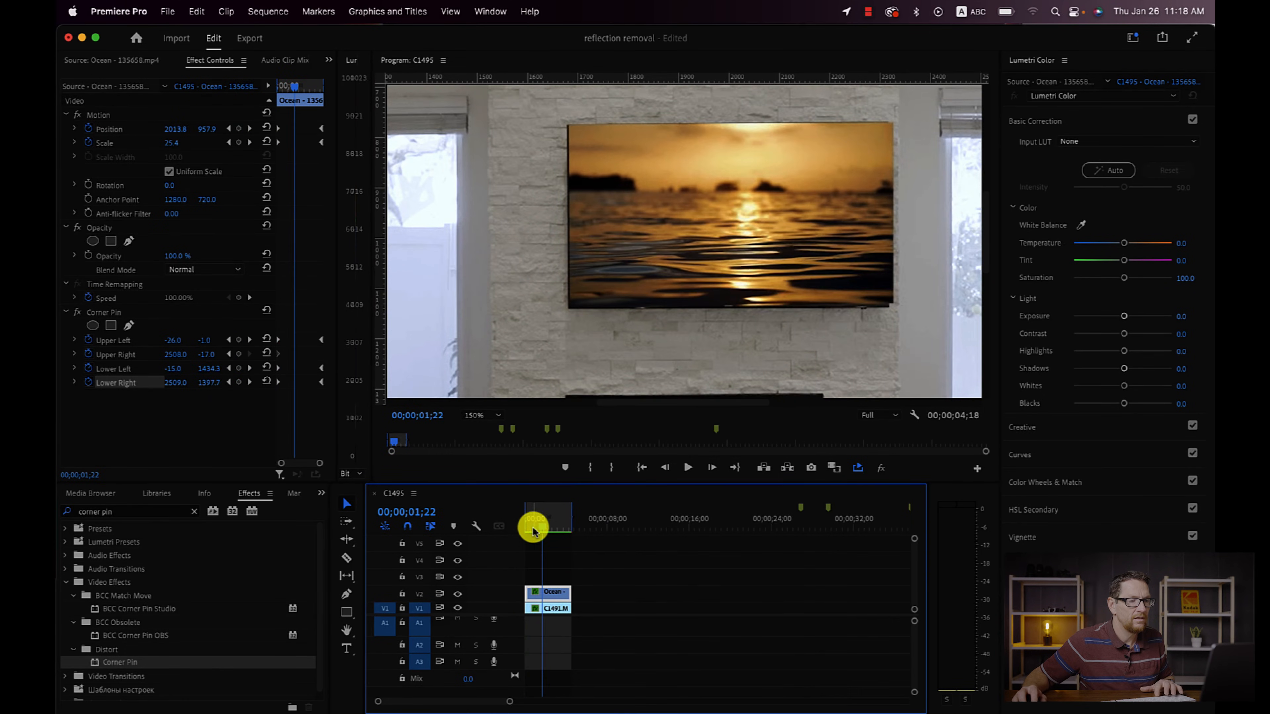
left_click_drag(533, 528, 547, 529)
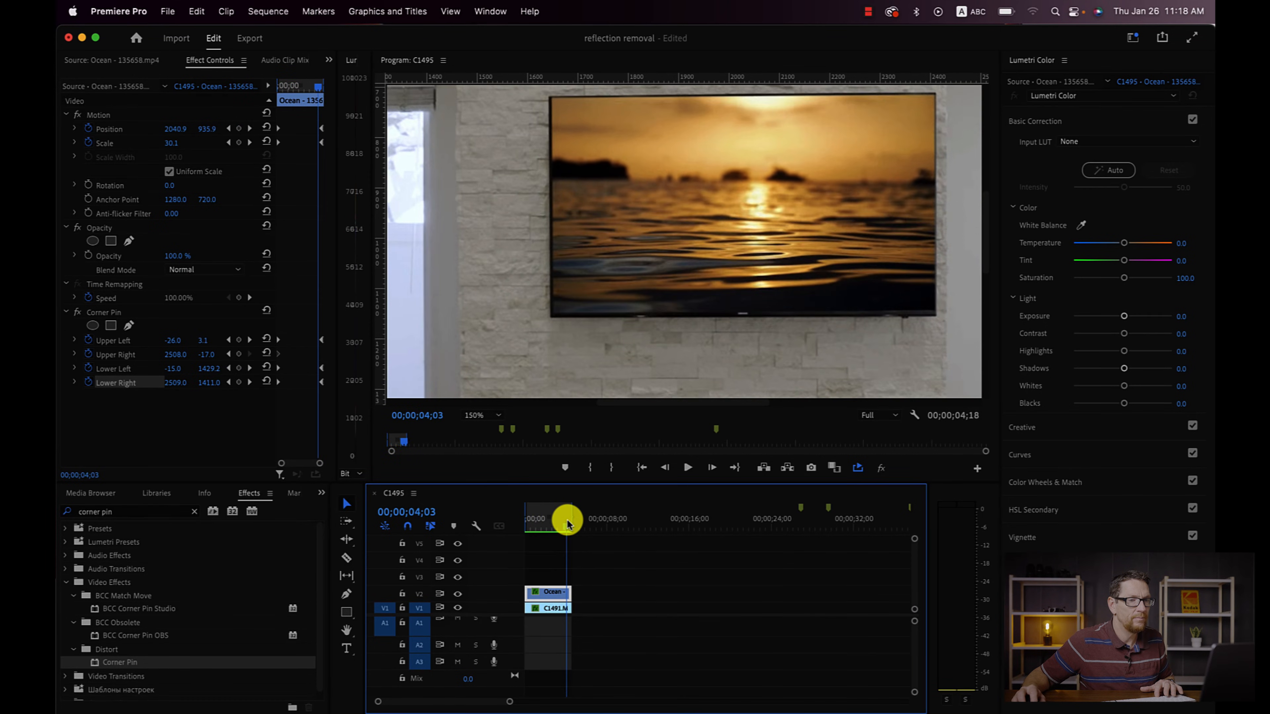
left_click_drag(566, 519, 558, 519)
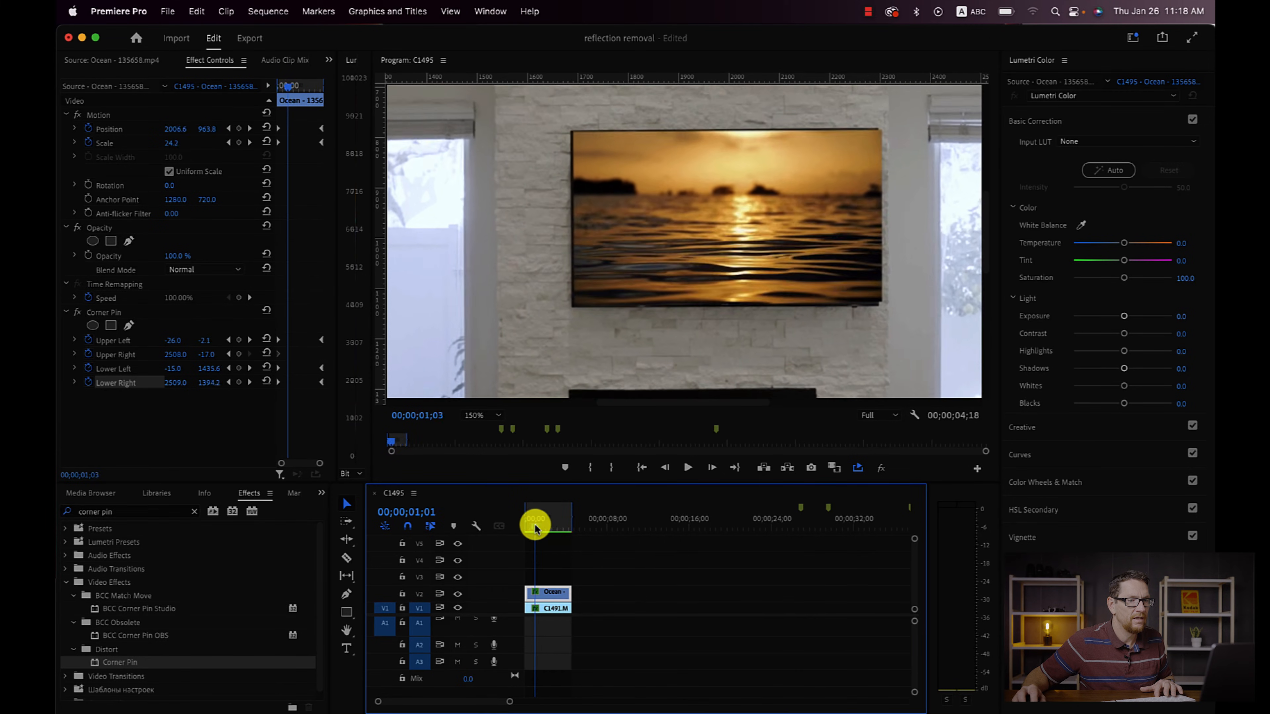
left_click_drag(534, 529, 547, 529)
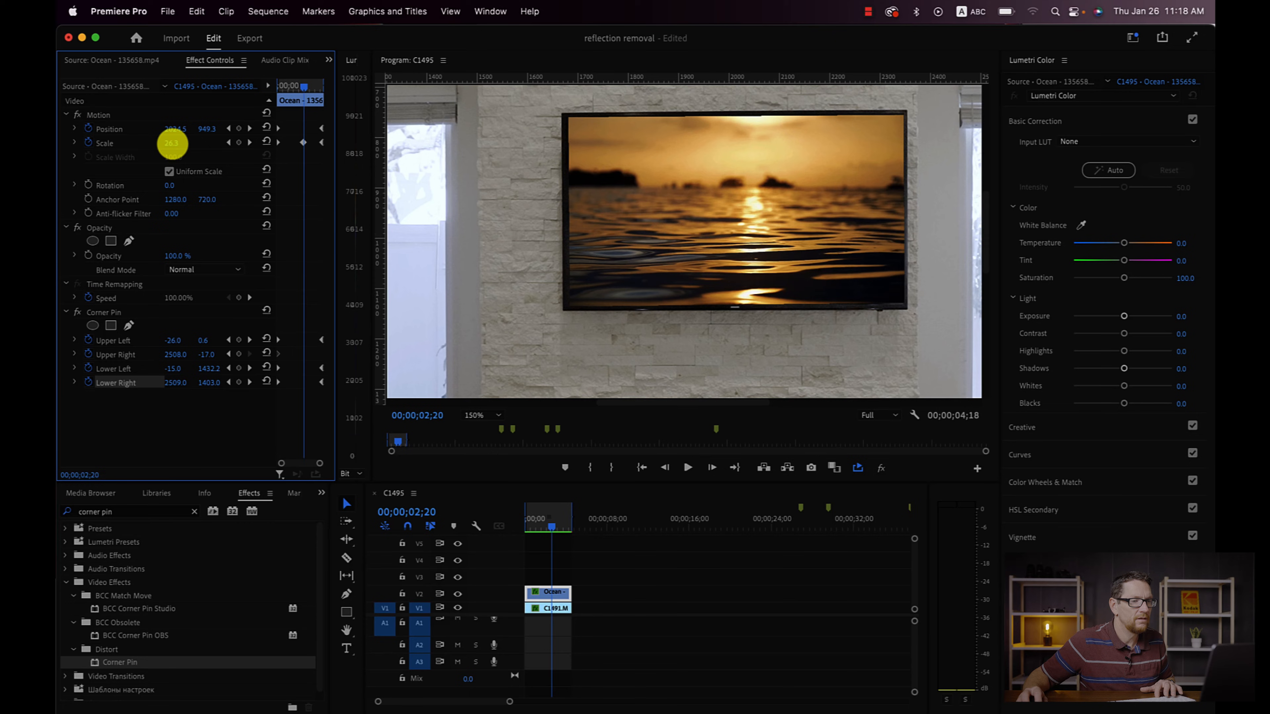
left_click_drag(173, 143, 190, 150)
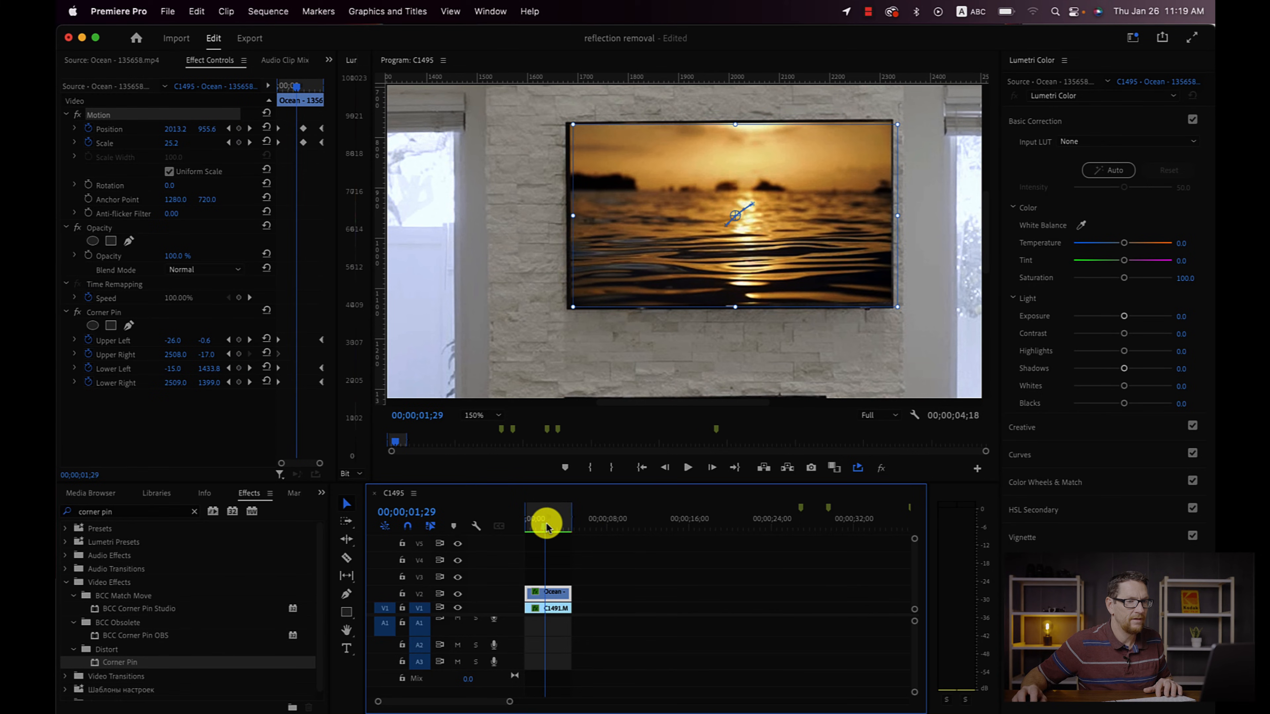
- Scrub back through the camera move to review how the clip tracks the TV
left_click_drag(547, 525, 538, 529)
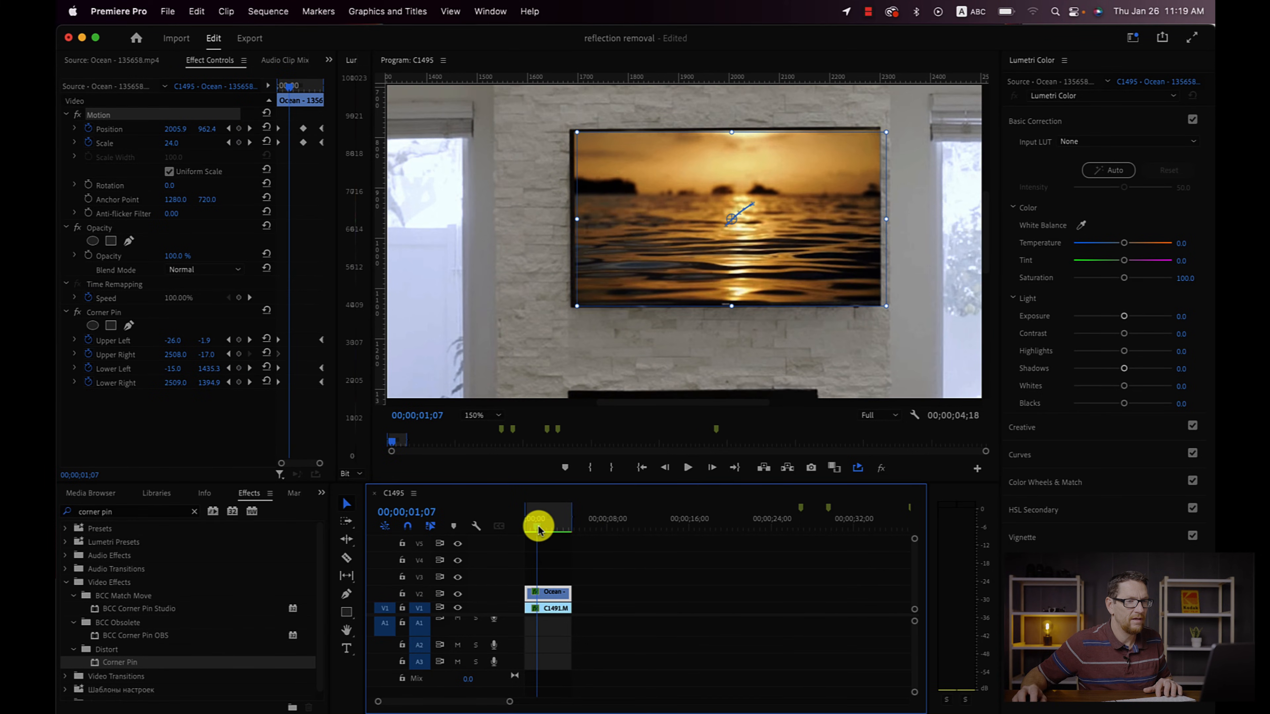
left_click_drag(538, 530, 526, 534)
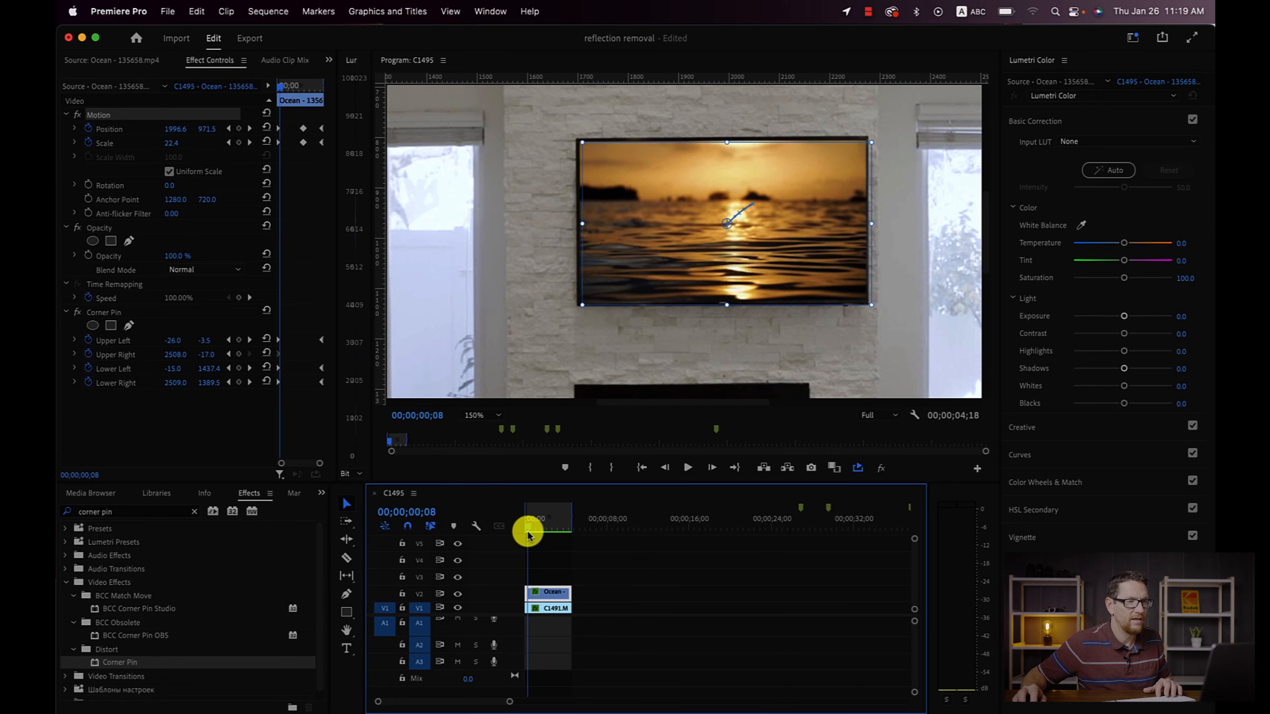
left_click_drag(527, 533, 536, 533)
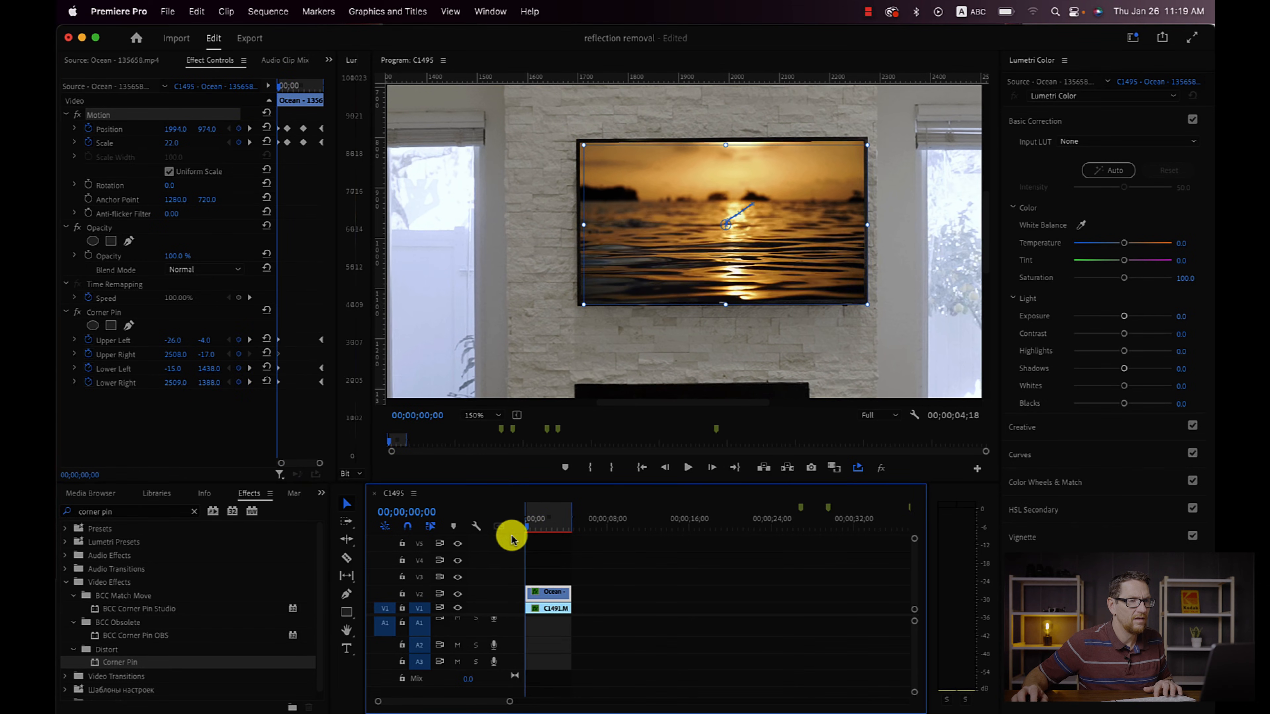
- Fit the whole living room in the preview and scrub through to check the TV tracking
left_click(687, 467)
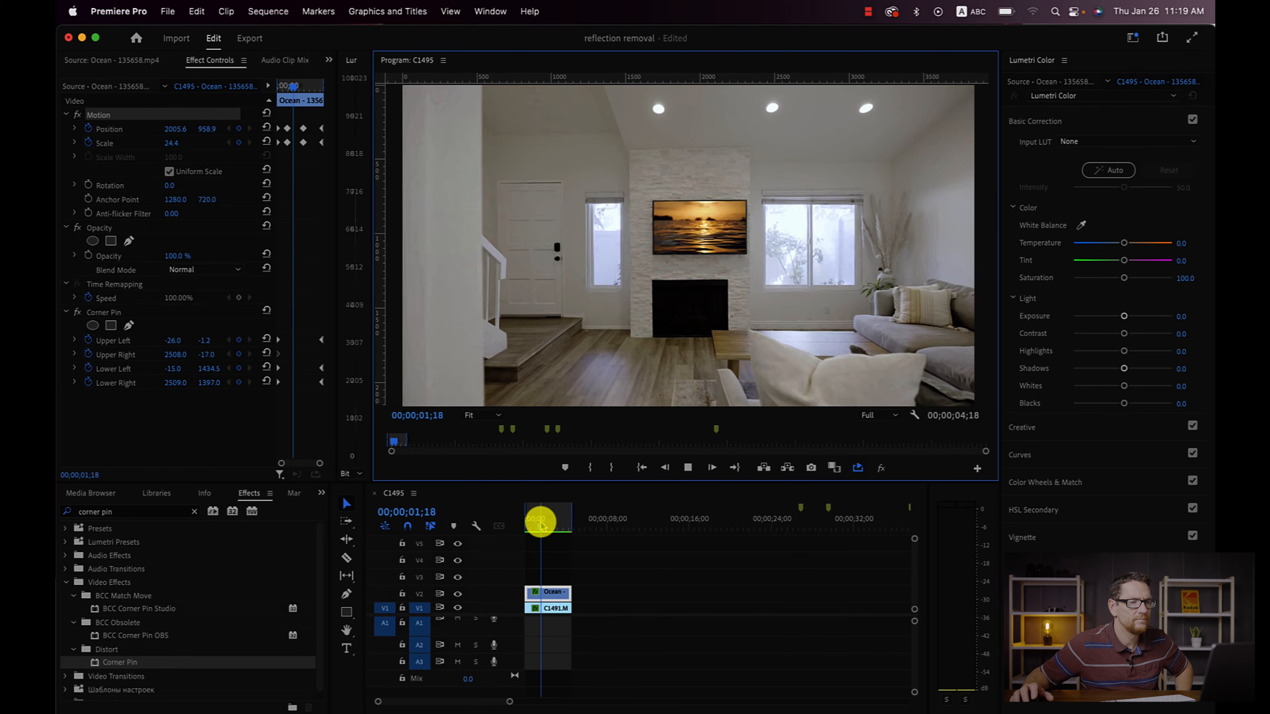
left_click_drag(542, 519, 561, 518)
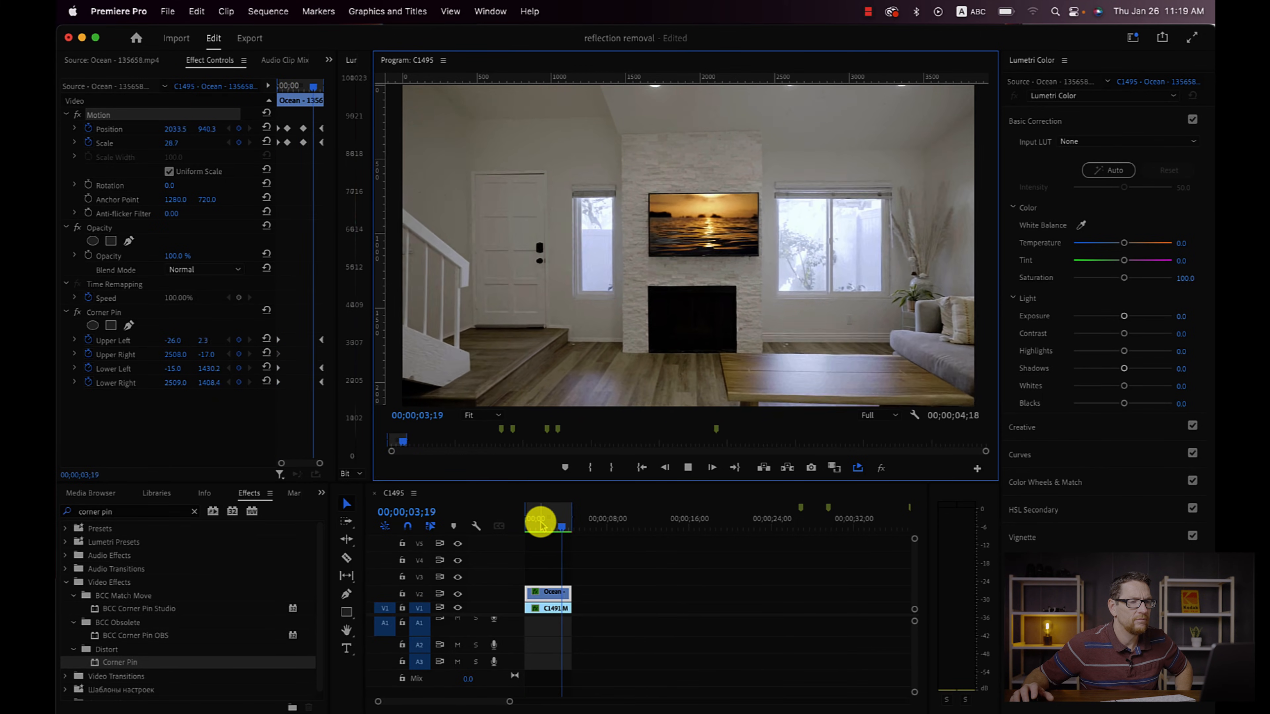
left_click_drag(563, 523, 537, 523)
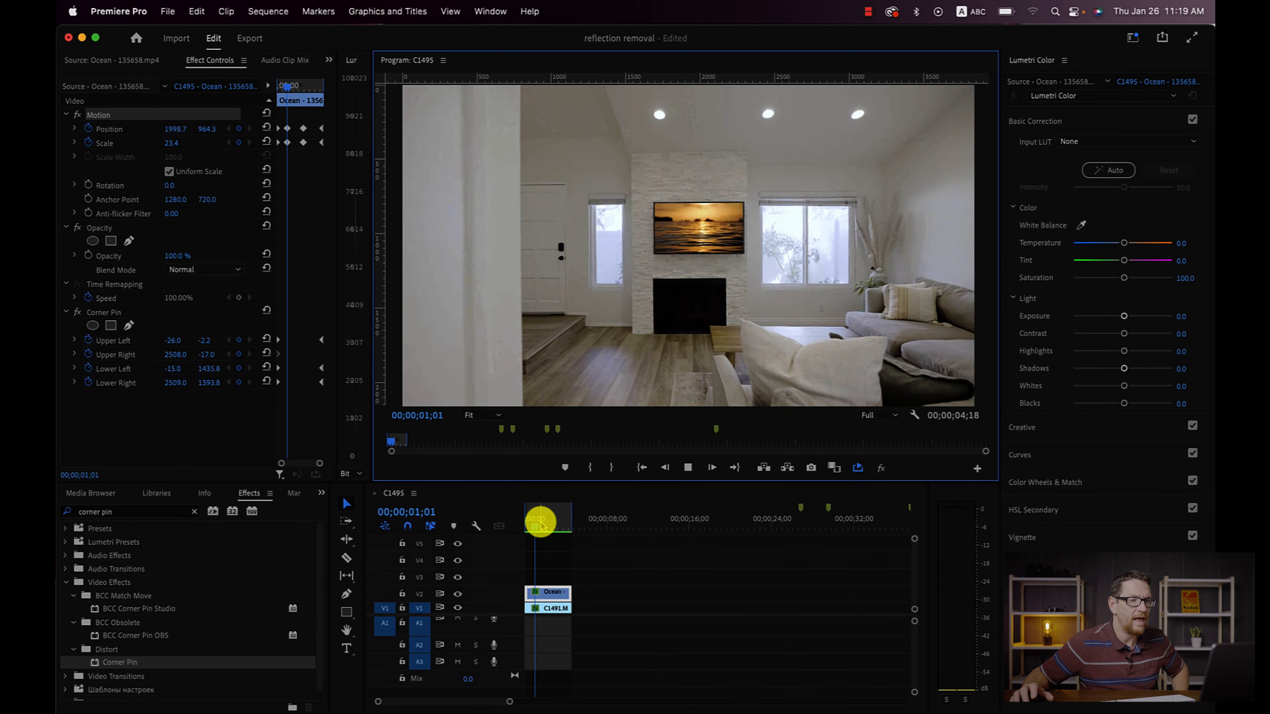